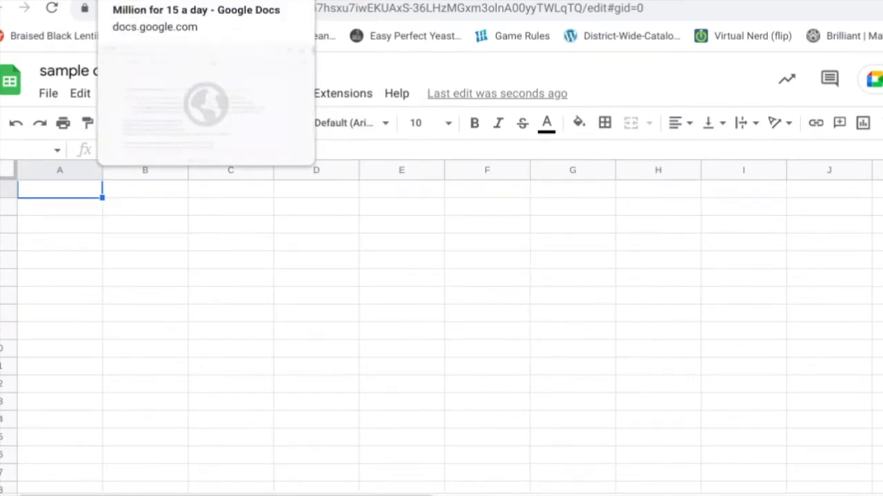
# Step: Switch to the Million for 15 a day lesson and scroll to Part I: The set up
pyautogui.click(197, 9)
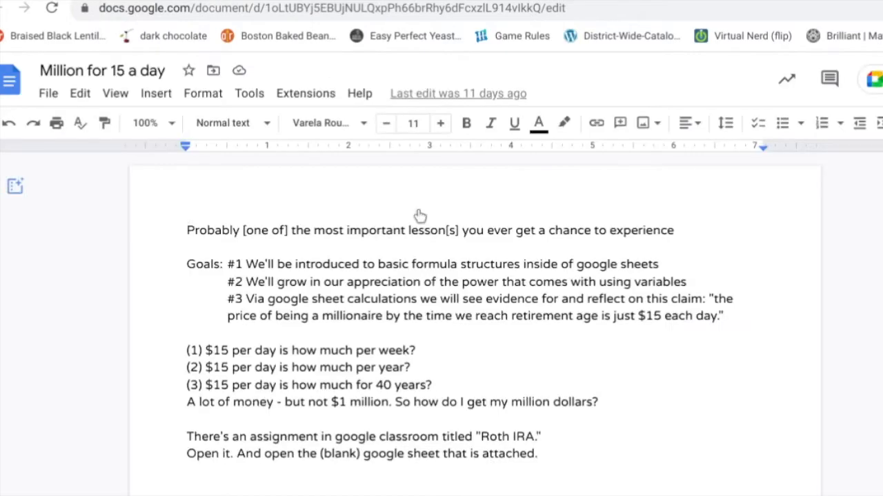
pyautogui.scroll(-3)
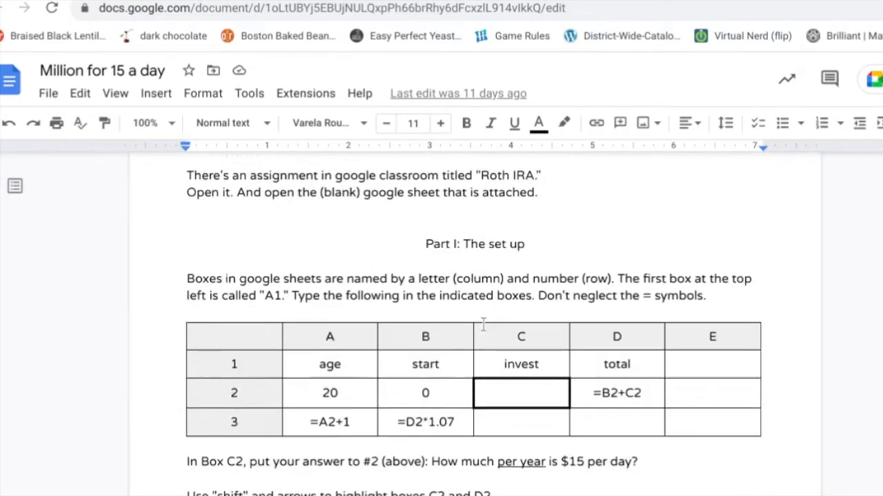
pyautogui.scroll(-3)
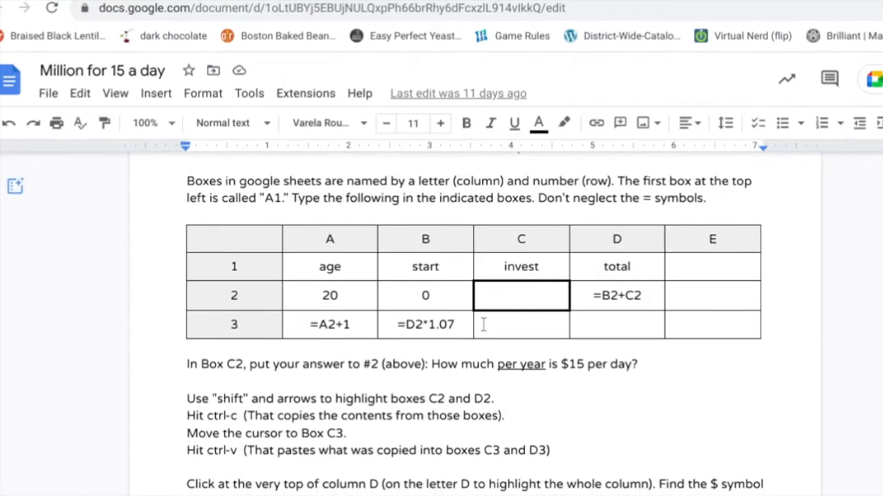
pyautogui.scroll(-3)
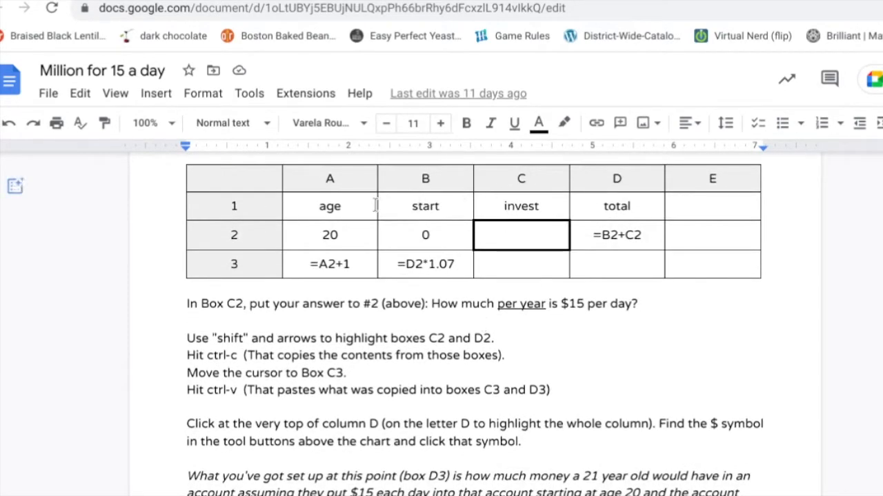
pyautogui.scroll(3)
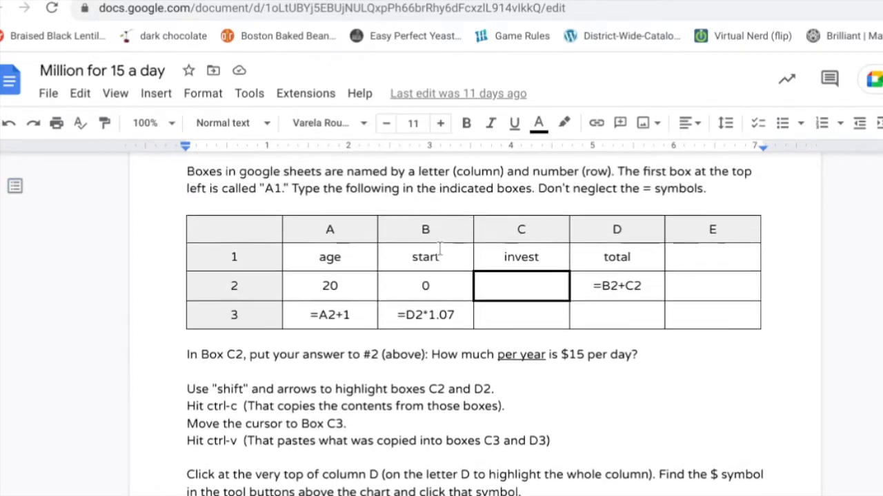
pyautogui.scroll(-3)
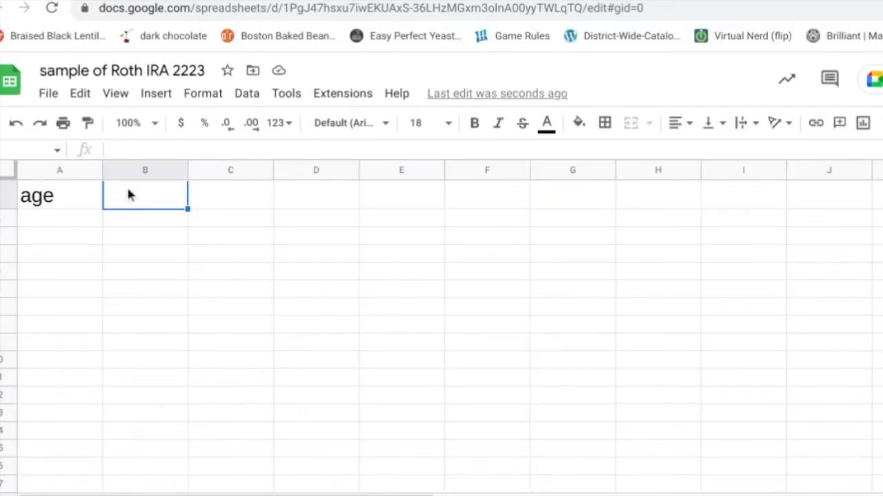
# Step: Add headers start, invest and total beside age, with 20 under age and 0 under start
pyautogui.write('start')
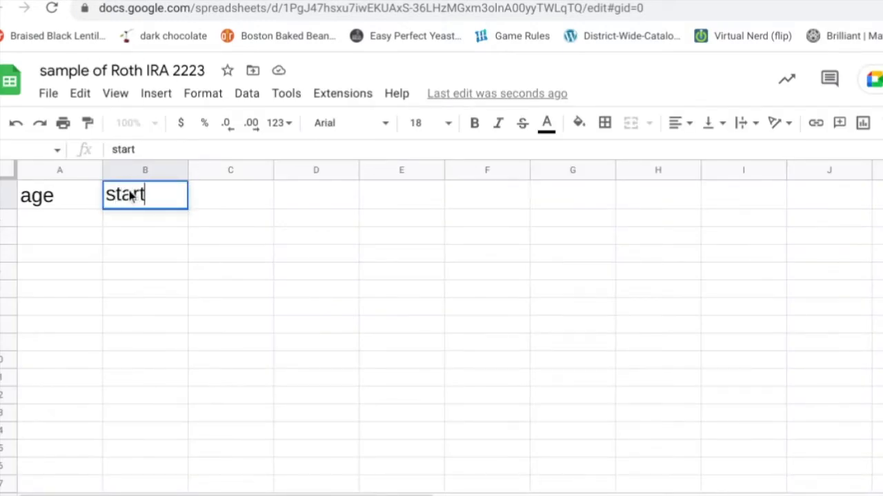
pyautogui.write('invest')
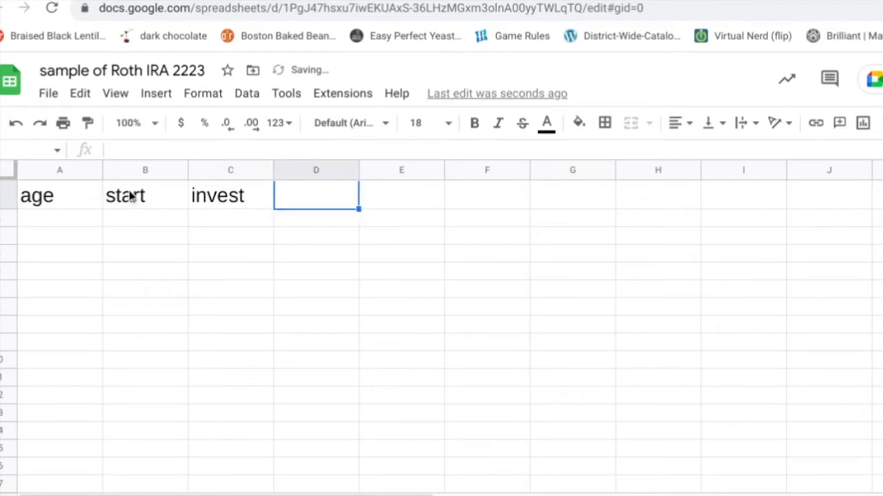
pyautogui.write('total')
pyautogui.click(145, 224)
pyautogui.write('0')
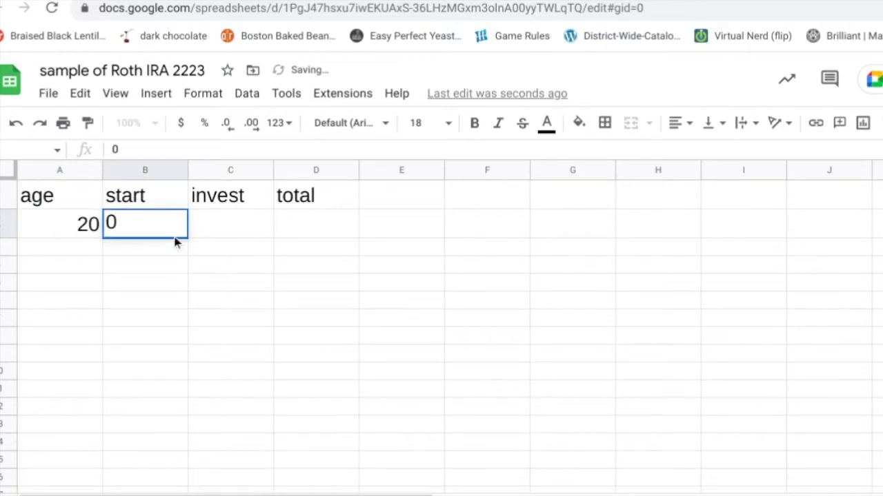
pyautogui.press('Tab')
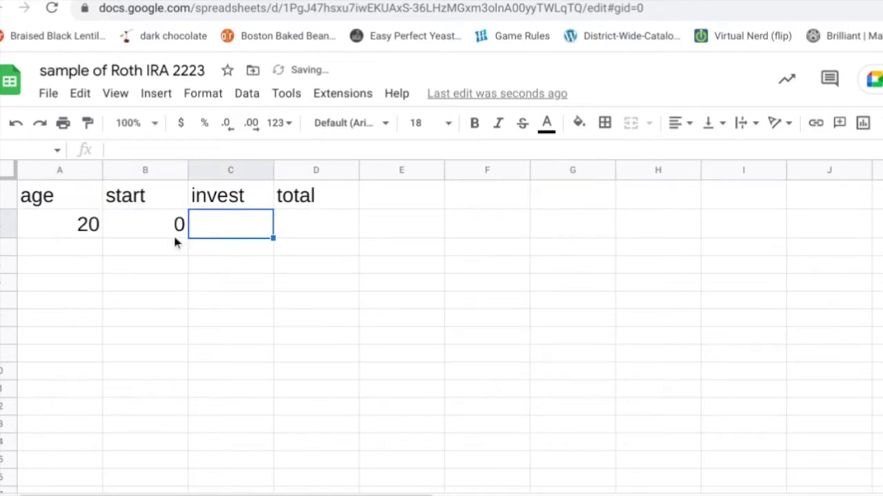
pyautogui.press('tab')
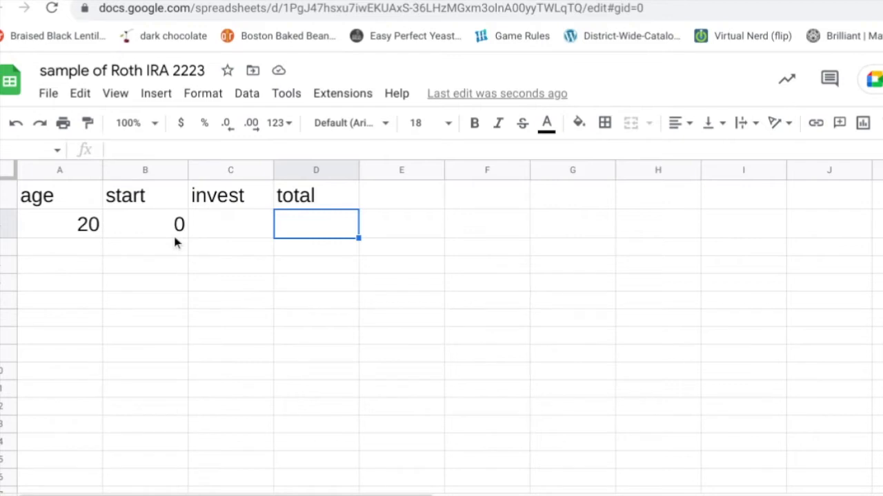
# Step: Enter =B2+C2 in D2 so the total shows 0, and verify the formula
pyautogui.write('=')
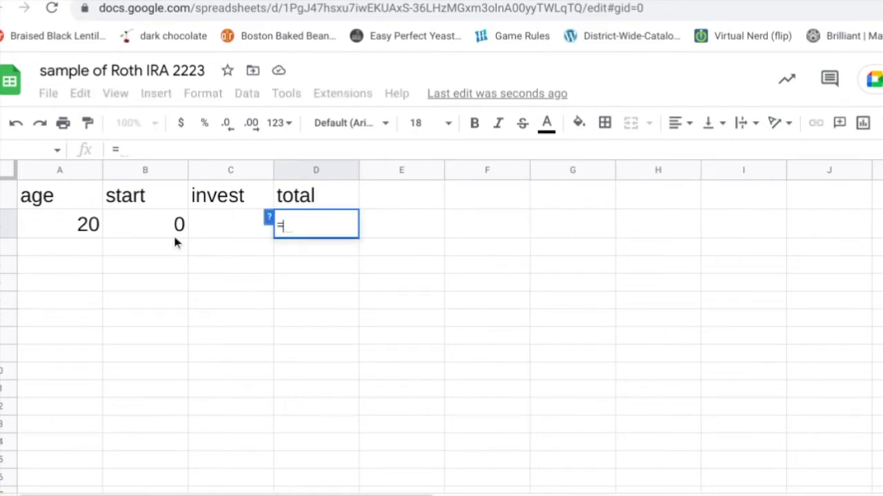
pyautogui.write('b2')
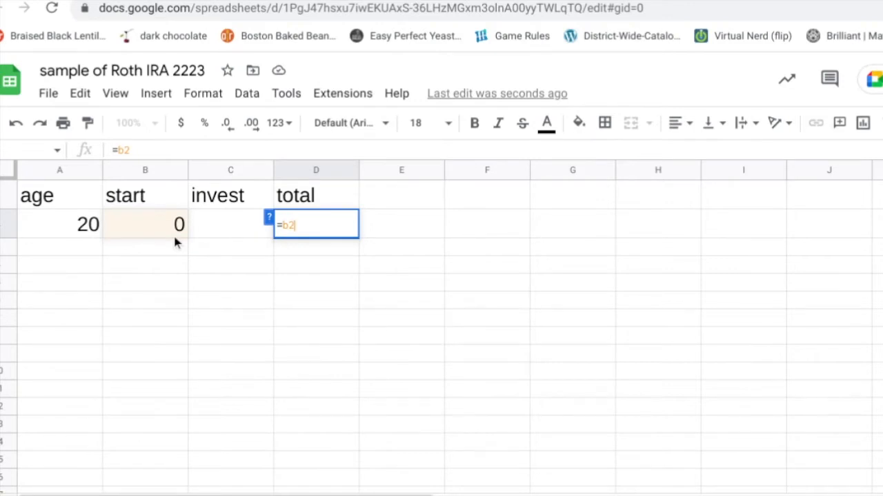
pyautogui.write('+c2')
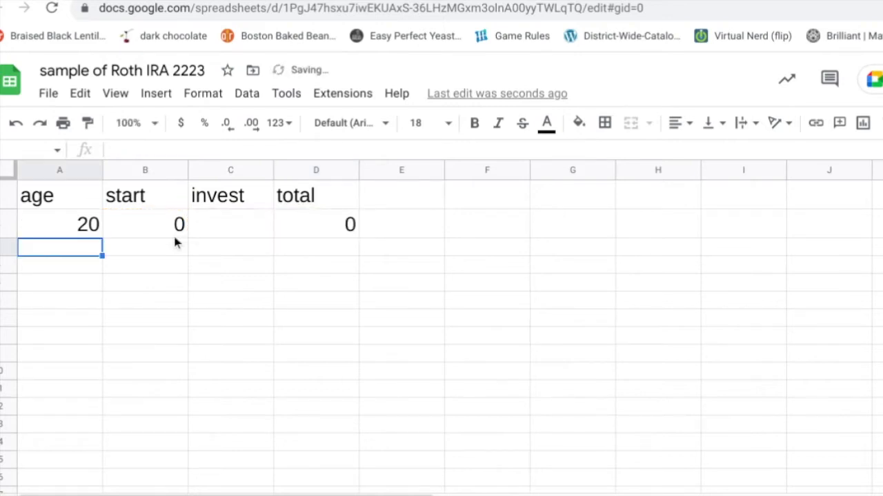
pyautogui.click(315, 223)
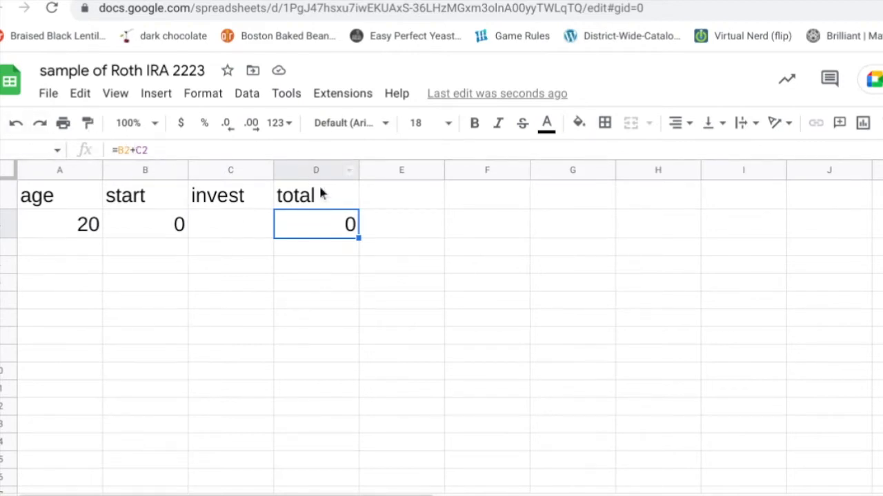
pyautogui.moveTo(210, 222)
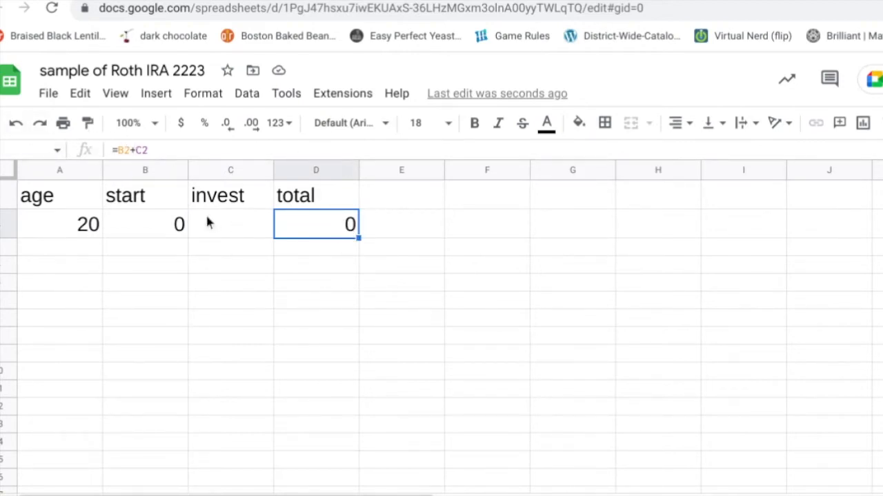
pyautogui.moveTo(327, 317)
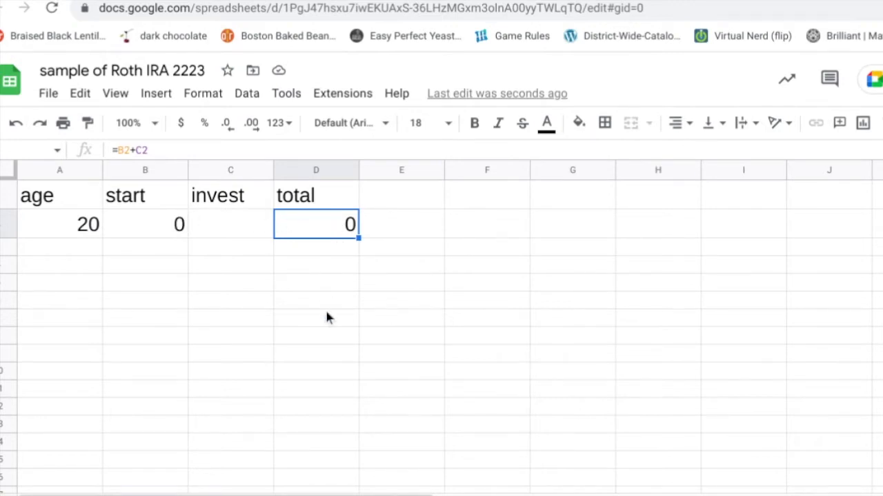
pyautogui.press('Return')
pyautogui.write('=')
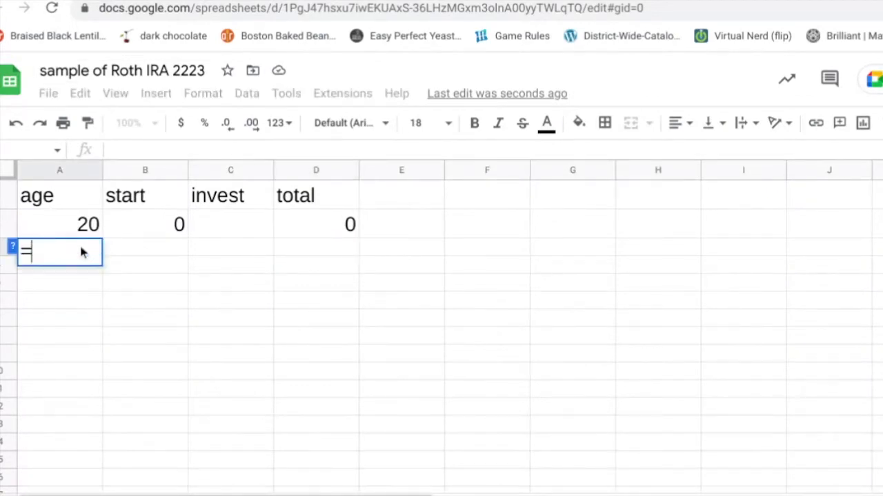
# Step: Enter =A2+1 in A3 so it shows age 21, and verify the formula
pyautogui.write('a2')
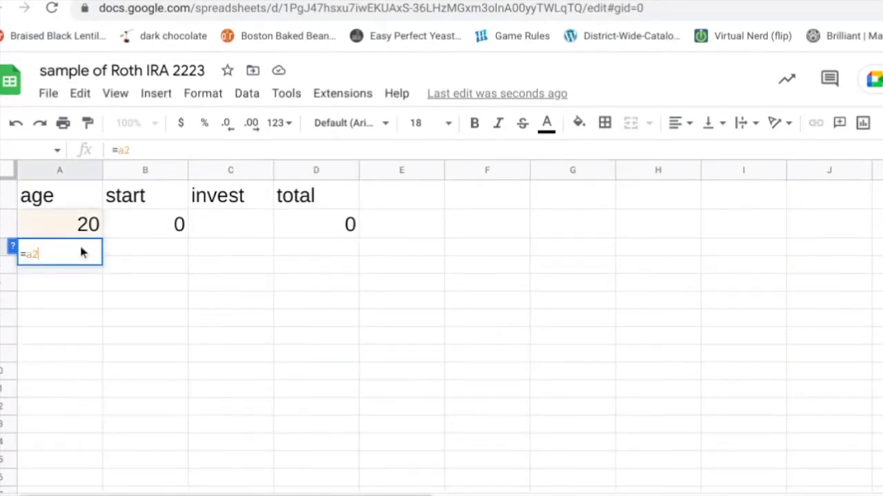
pyautogui.write('+1')
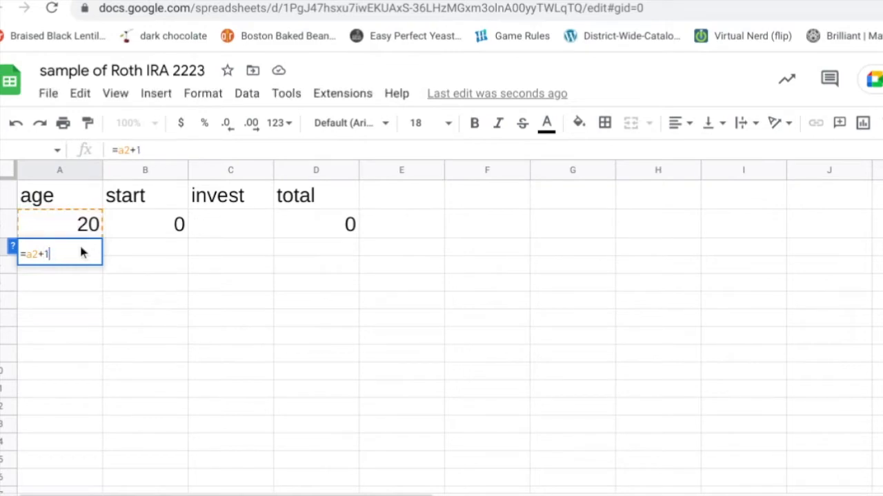
pyautogui.press('Return')
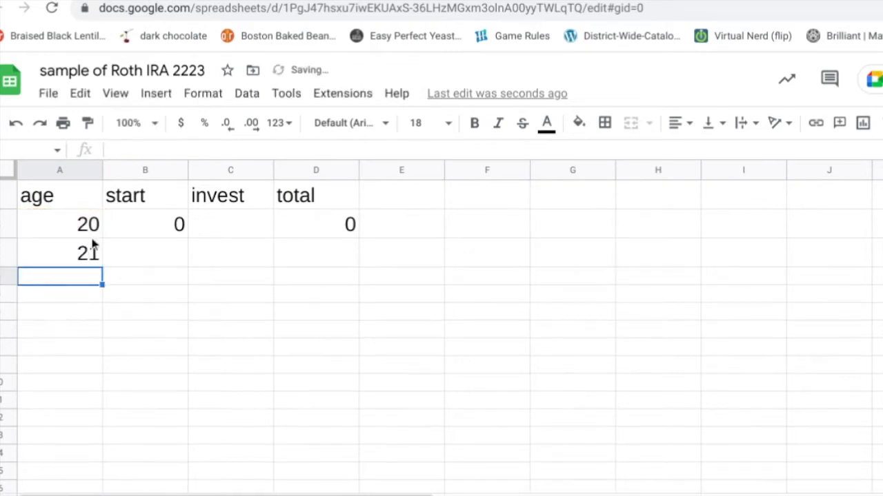
pyautogui.click(59, 253)
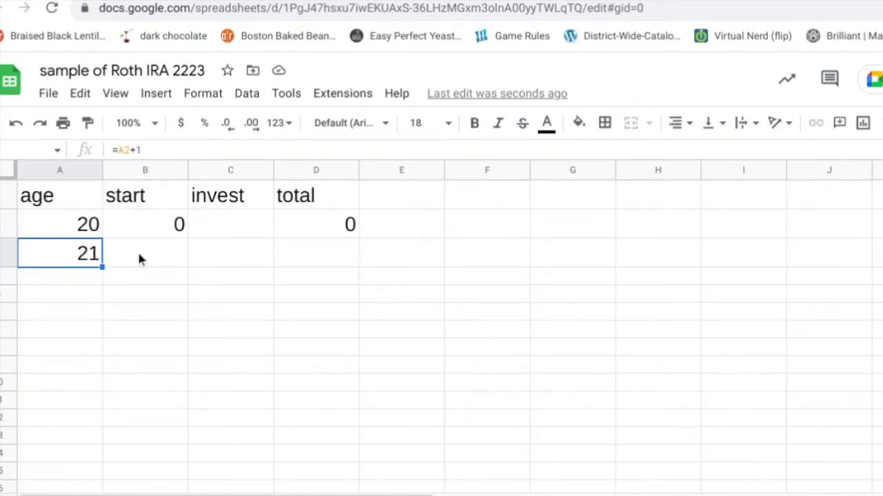
pyautogui.click(144, 253)
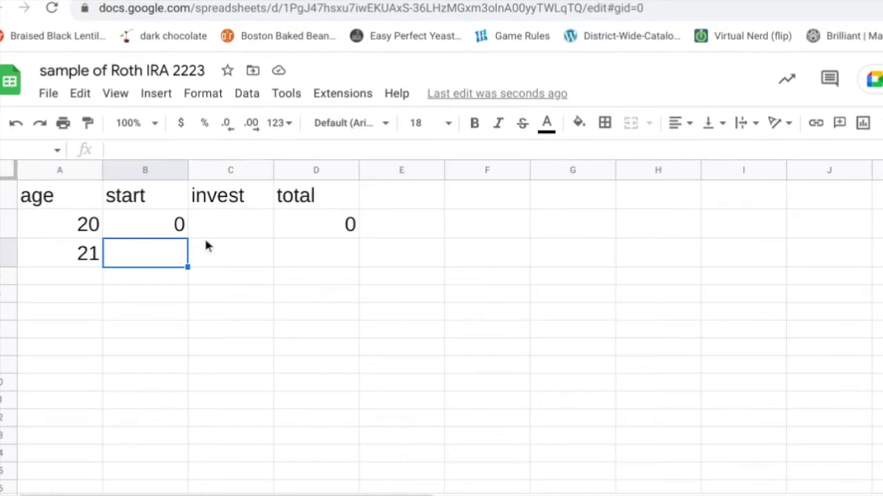
# Step: Enter =D2*1.06 in B3 so age 21's start grows the prior total by 6%
pyautogui.write('=d2*1.')
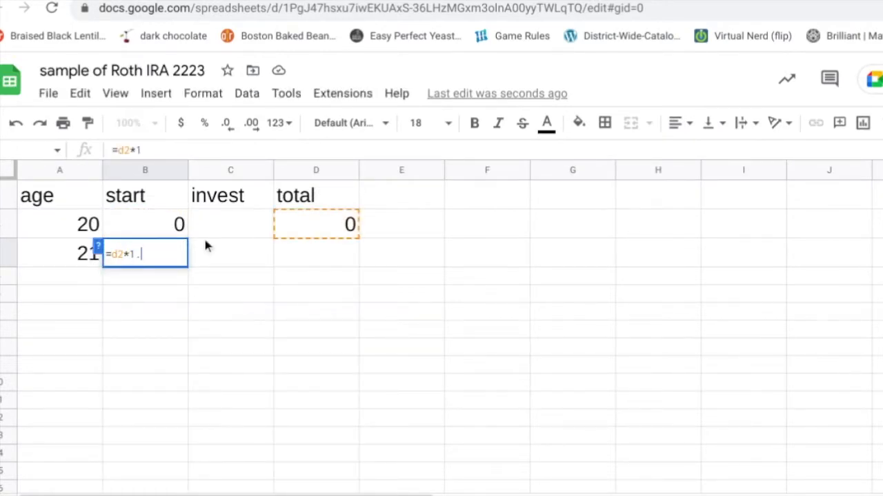
pyautogui.write('07')
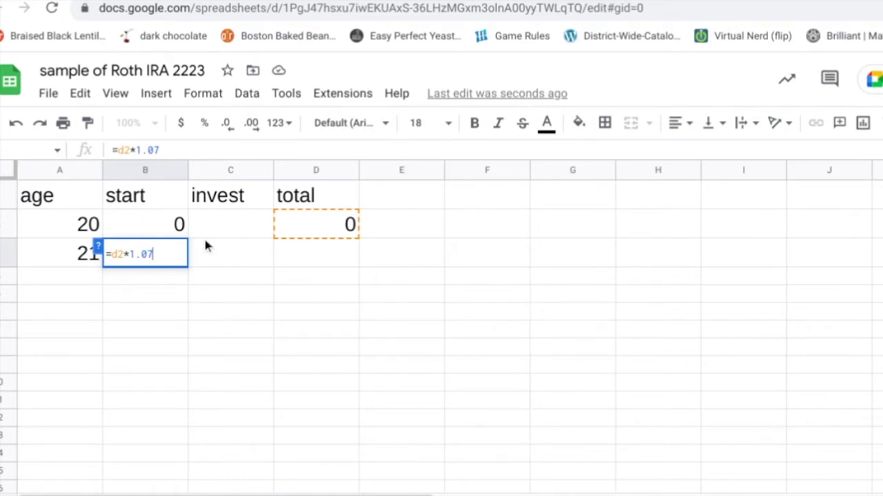
pyautogui.press('Backspace')
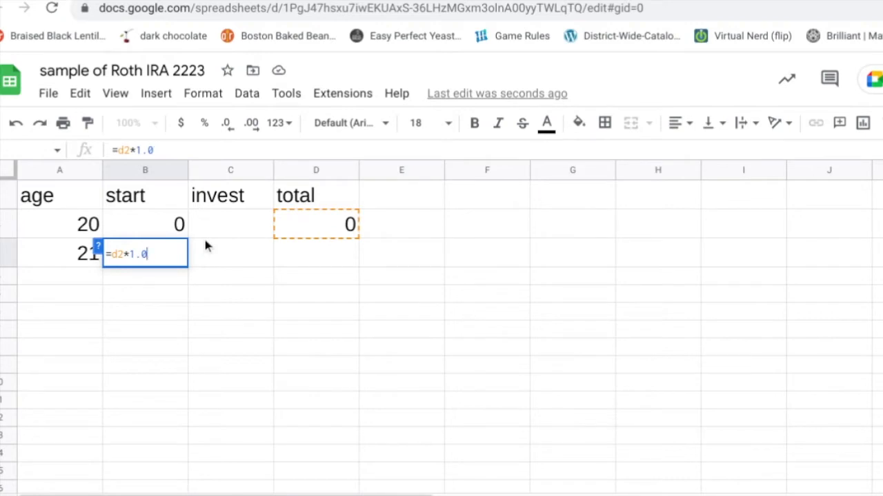
pyautogui.write('6')
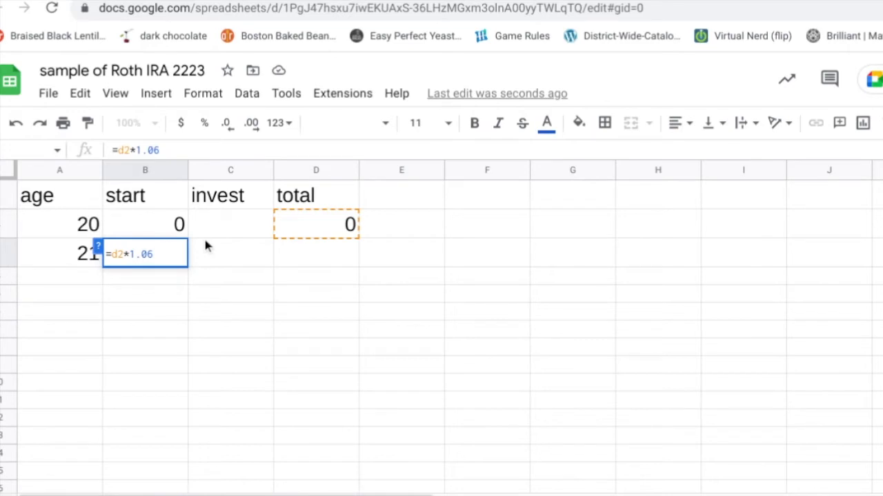
pyautogui.press('Return')
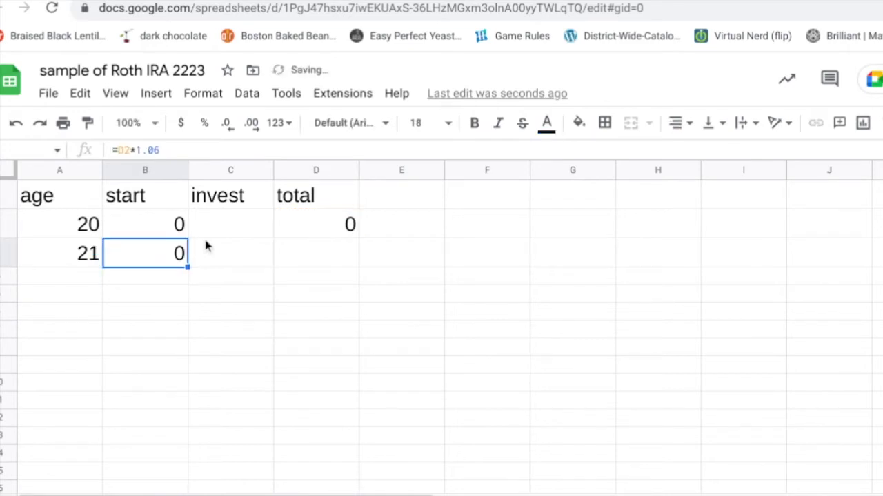
pyautogui.click(315, 253)
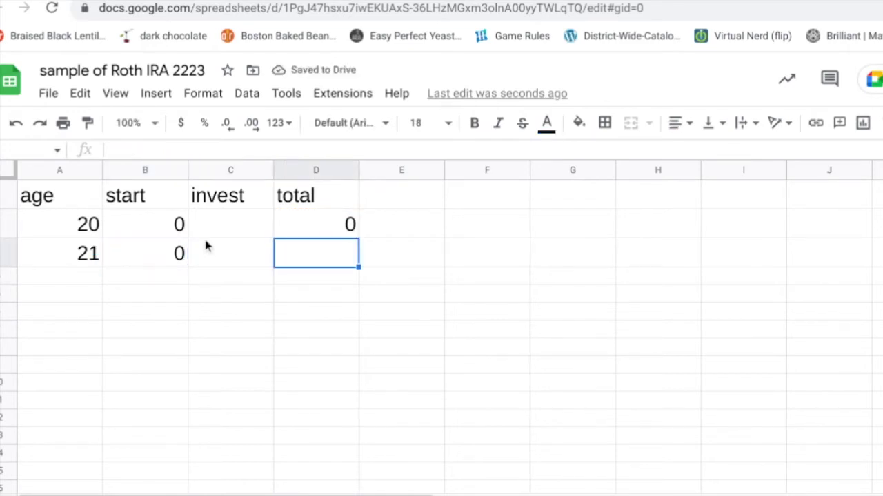
pyautogui.click(231, 224)
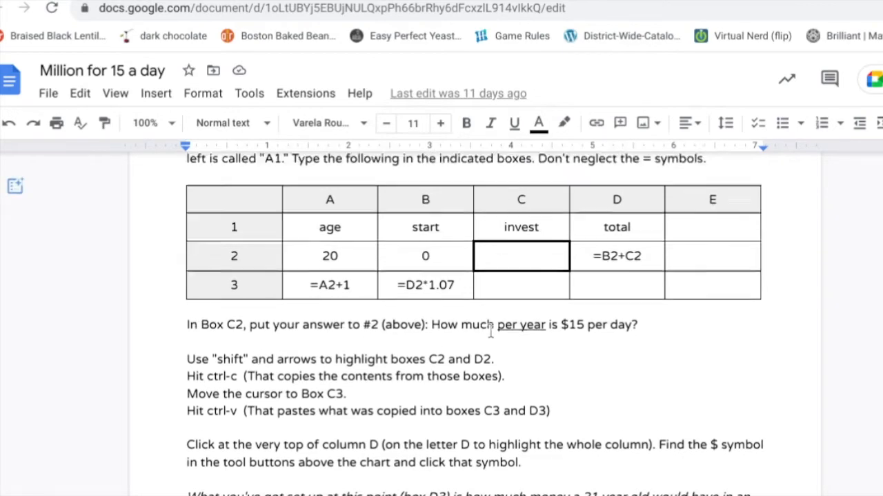
# Step: Scroll the lesson to reread Part I's table of what goes in each box
pyautogui.scroll(3)
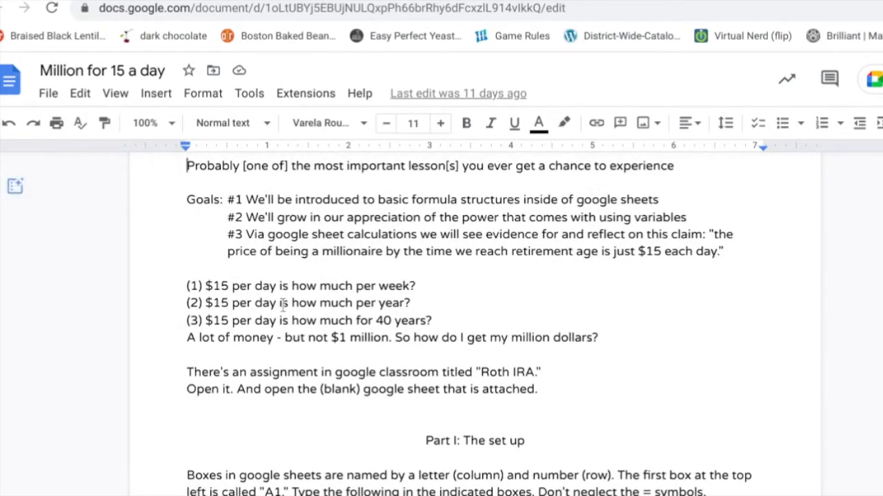
pyautogui.scroll(-3)
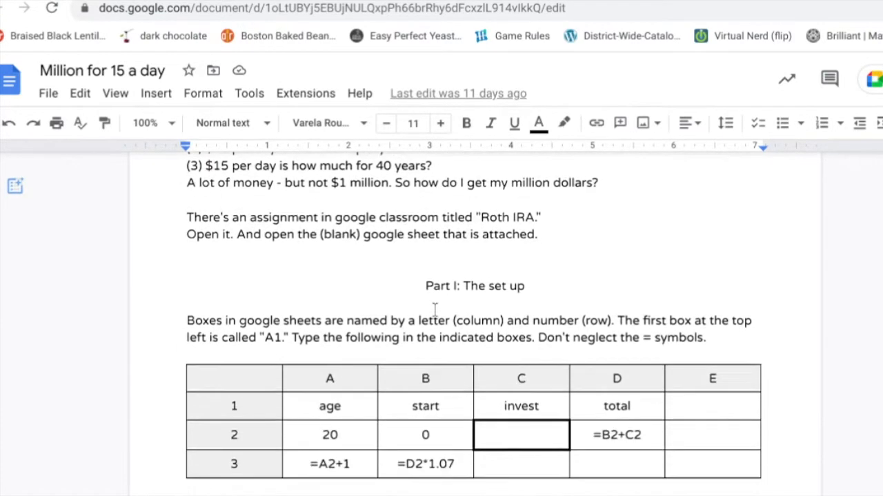
pyautogui.scroll(-3)
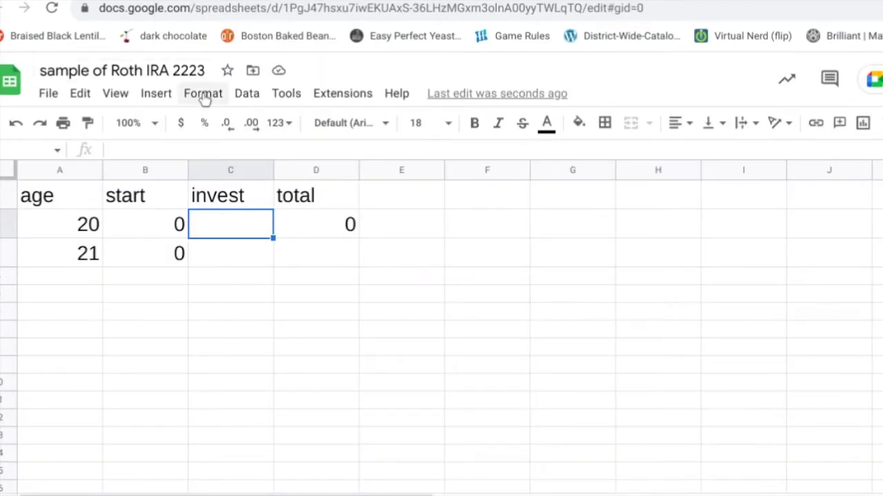
# Step: Invest 6000 at age 20, briefly trying 5000, and select the invest and total cells
pyautogui.write('6000')
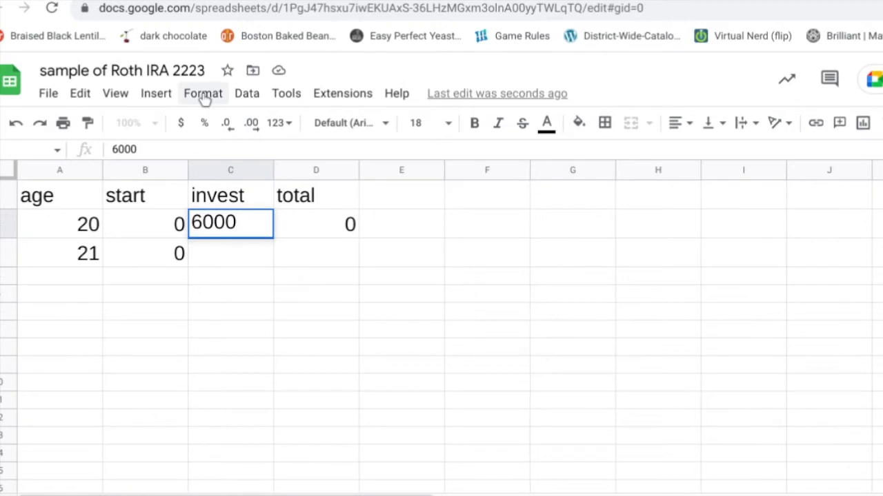
pyautogui.press('enter')
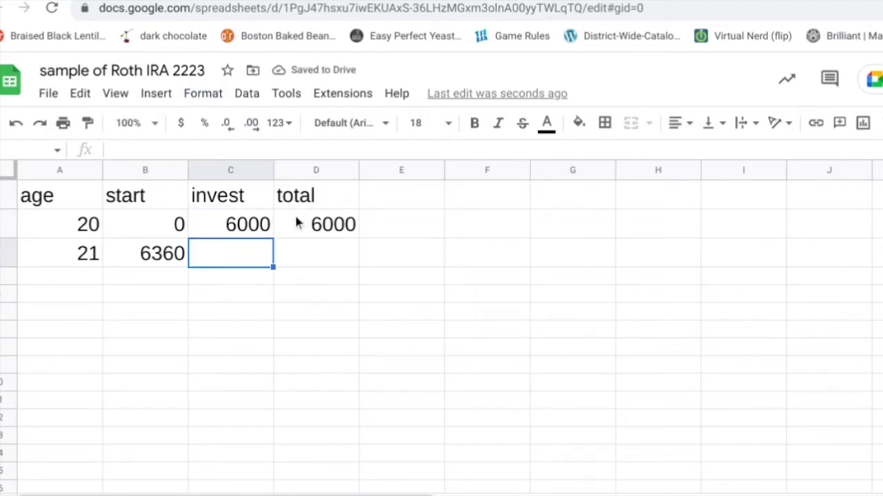
pyautogui.click(316, 224)
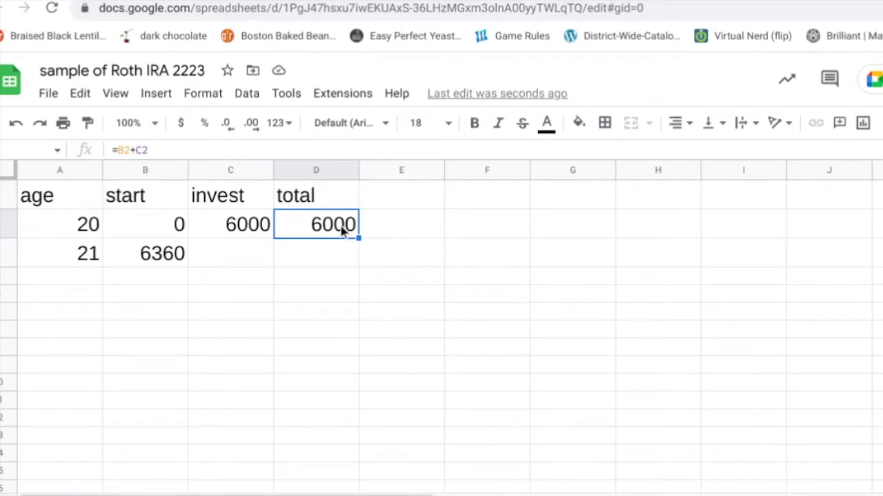
pyautogui.moveTo(211, 232)
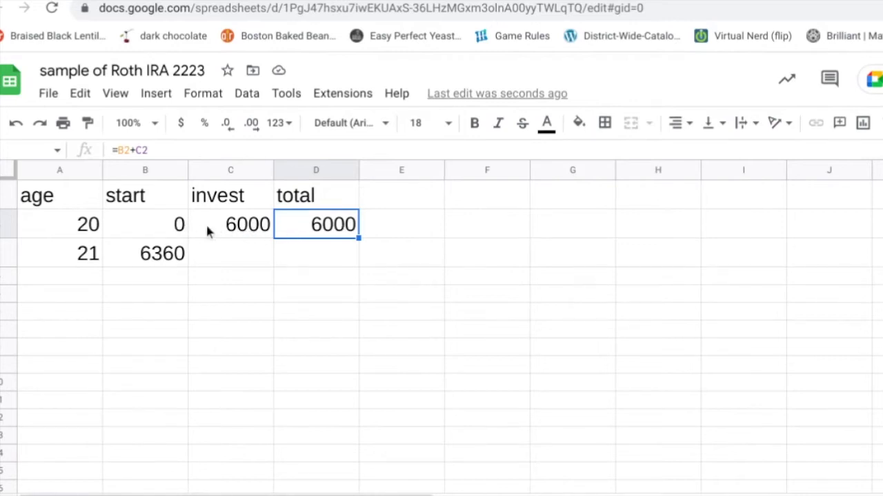
pyautogui.click(230, 224)
pyautogui.write('5000')
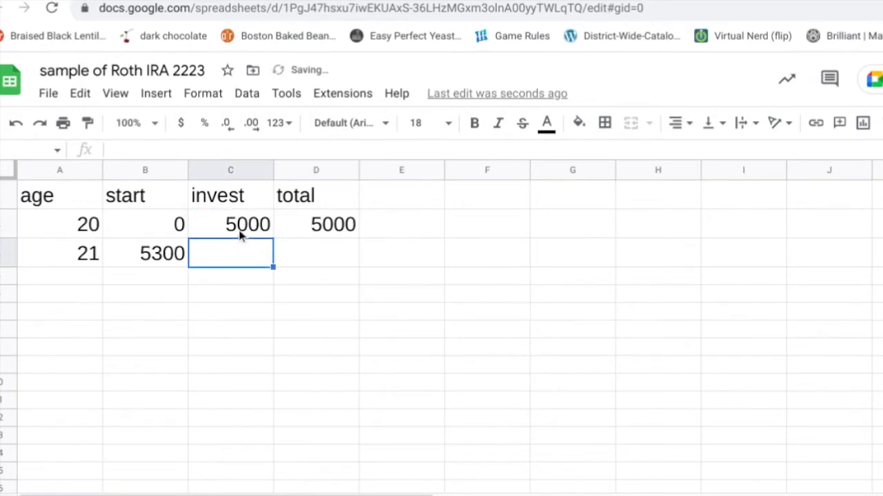
pyautogui.click(231, 224)
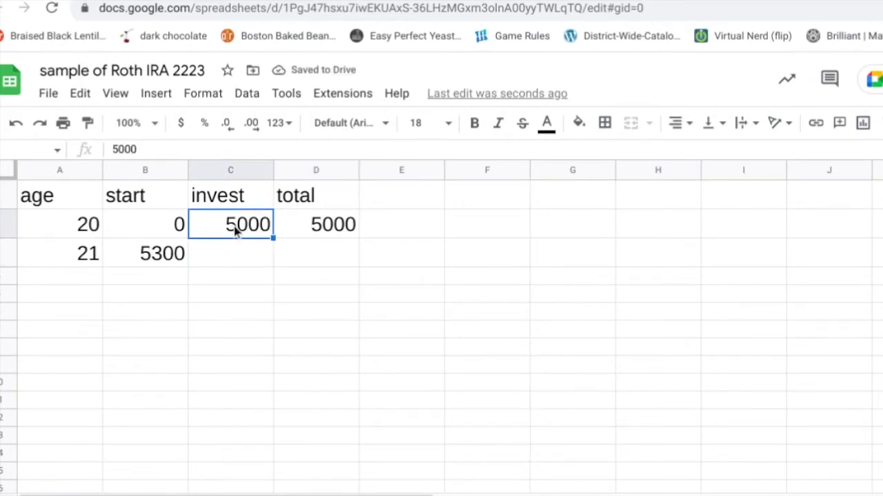
pyautogui.write('6000')
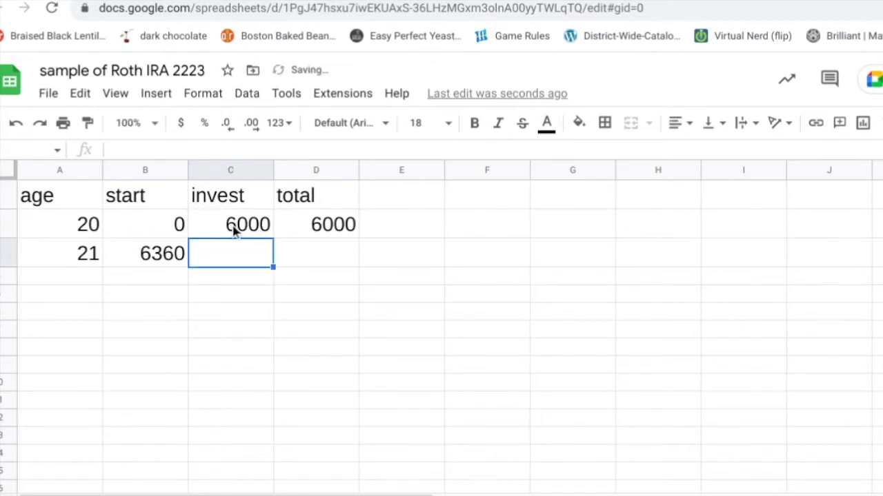
pyautogui.click(230, 224)
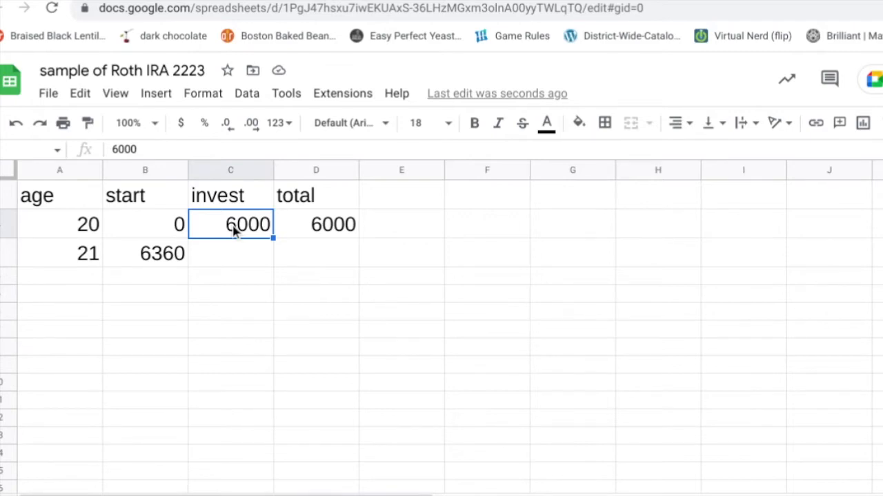
pyautogui.click(316, 224)
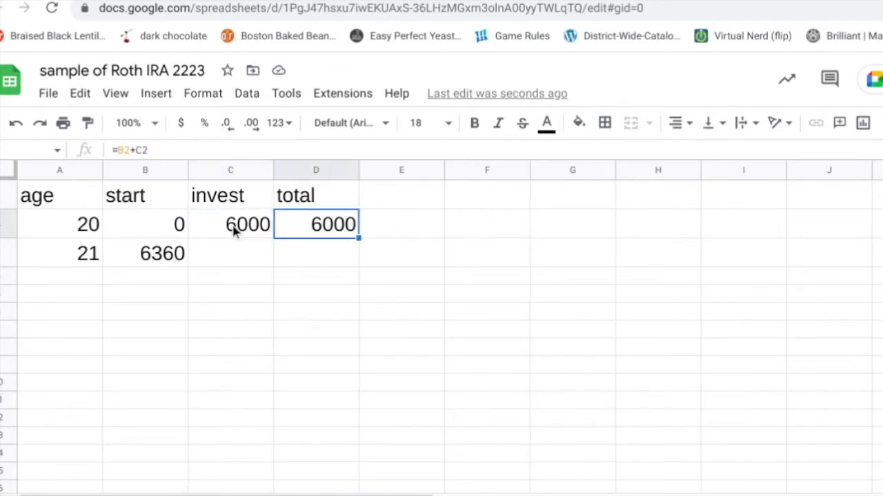
pyautogui.click(230, 224)
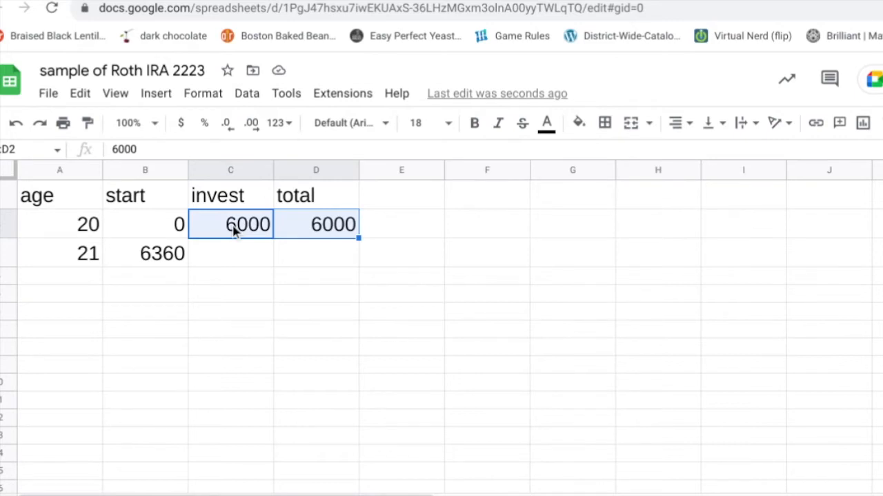
pyautogui.moveTo(193, 113)
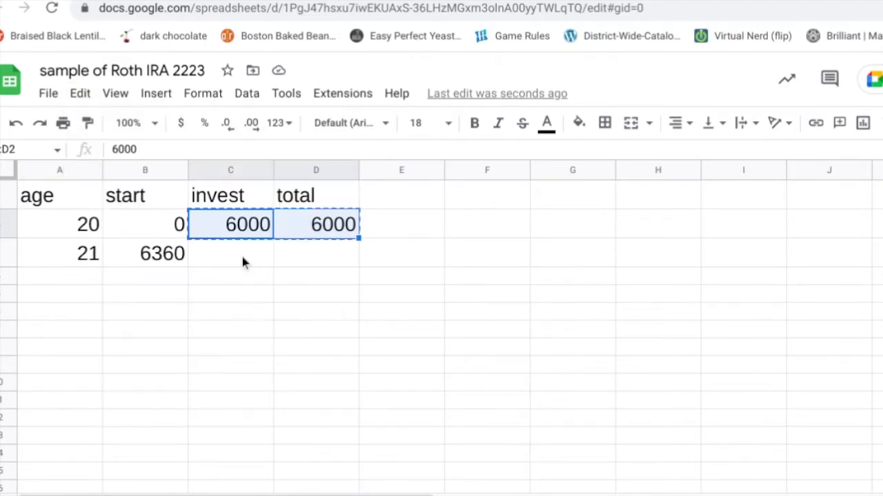
# Step: Paste the 6000 investment and total formula into age 21's row, comparing D3 with D2
pyautogui.click(230, 254)
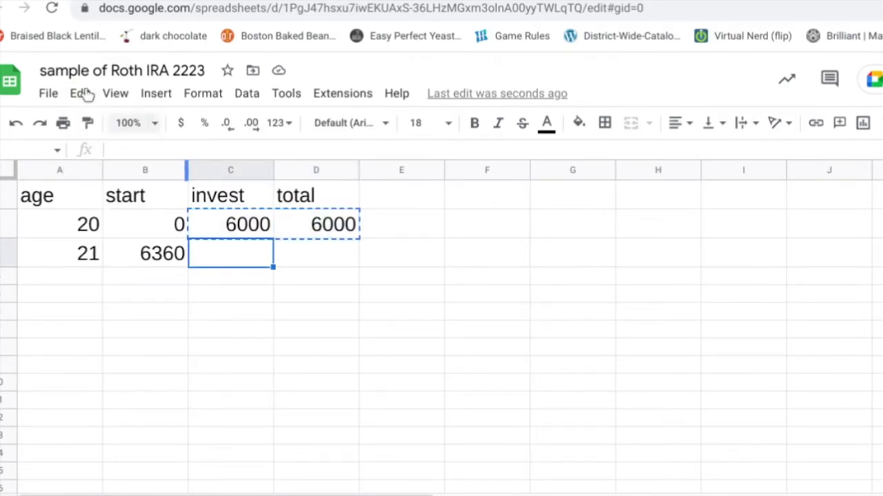
pyautogui.click(80, 93)
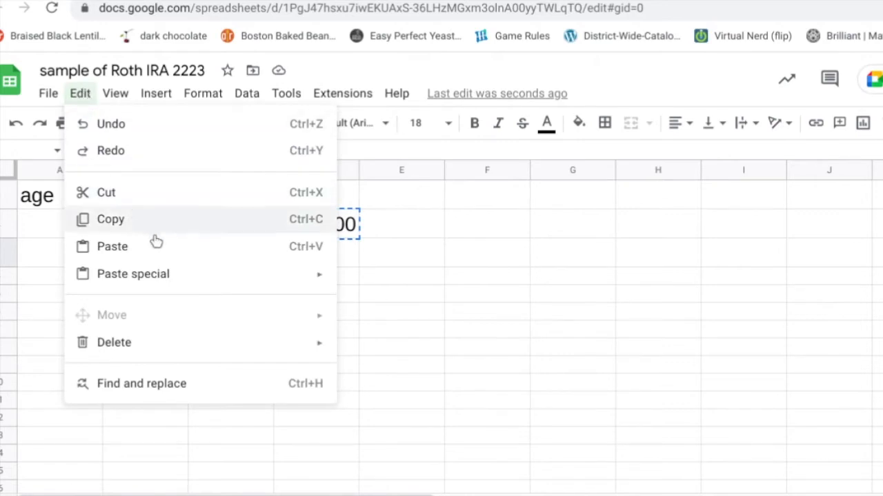
pyautogui.moveTo(248, 246)
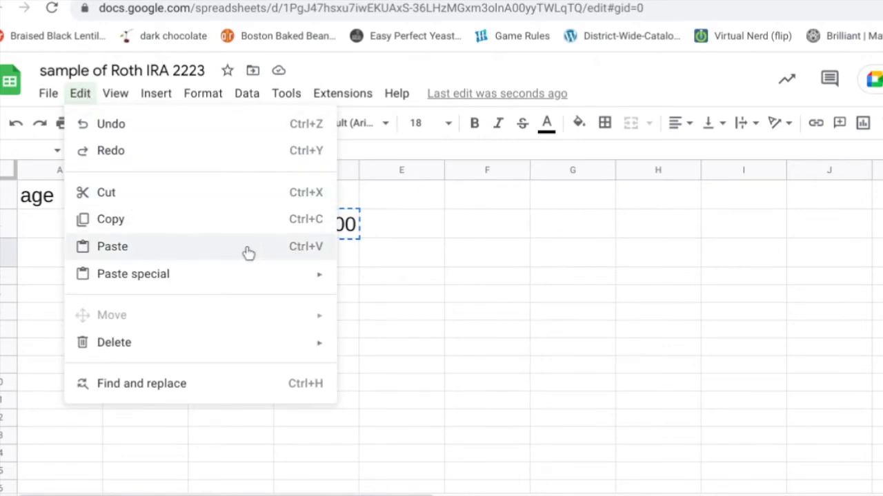
pyautogui.click(112, 246)
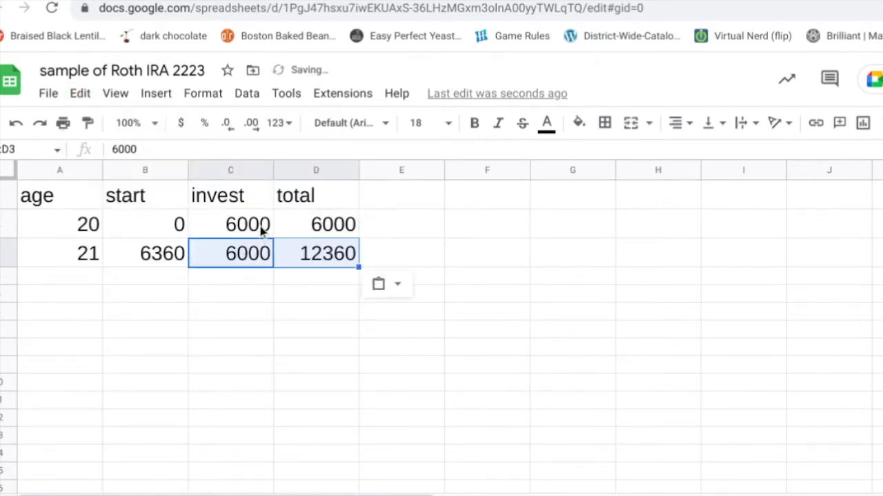
pyautogui.click(316, 253)
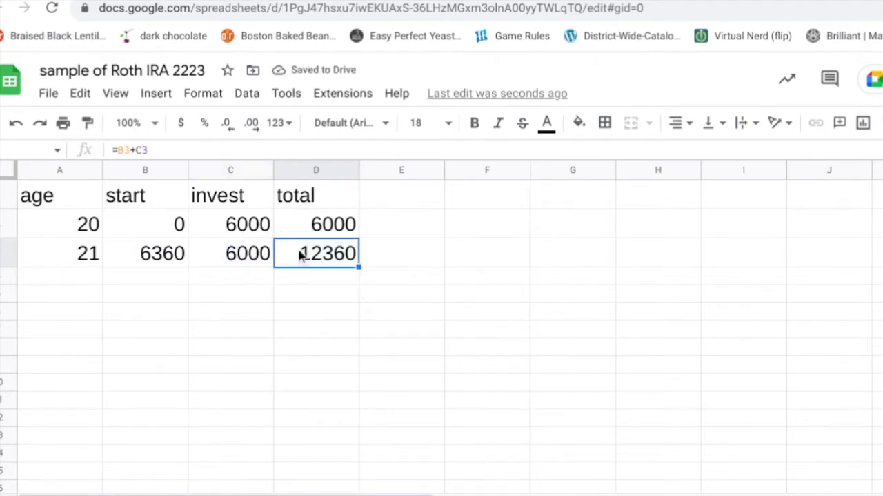
pyautogui.click(316, 225)
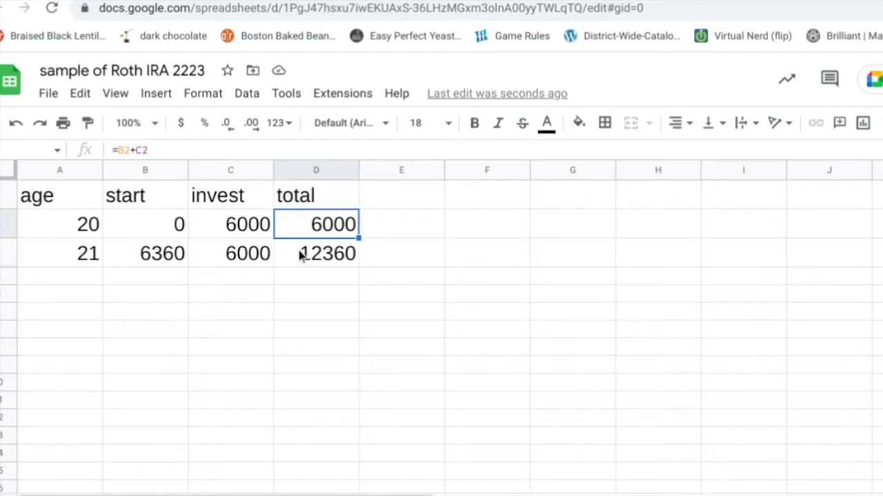
pyautogui.moveTo(148, 167)
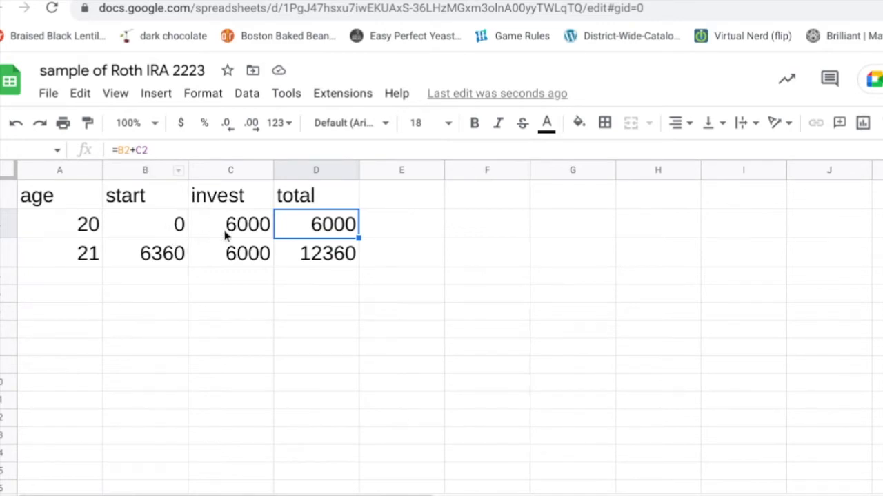
pyautogui.click(316, 253)
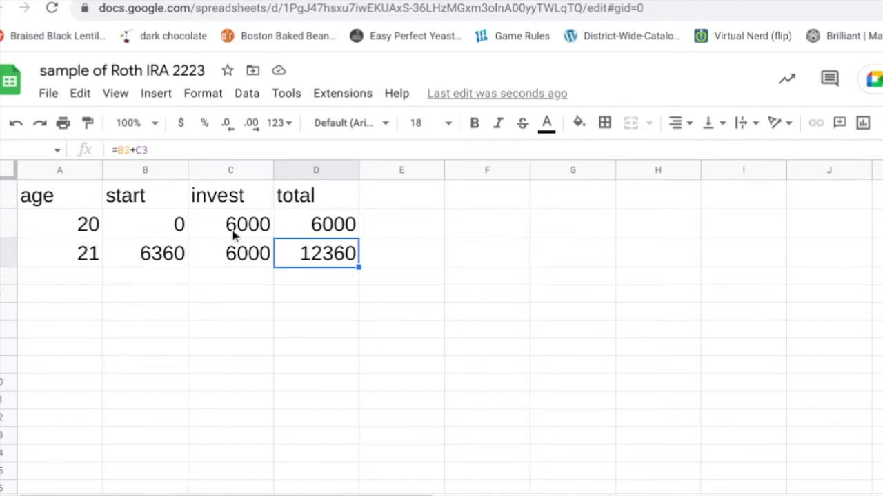
pyautogui.moveTo(207, 212)
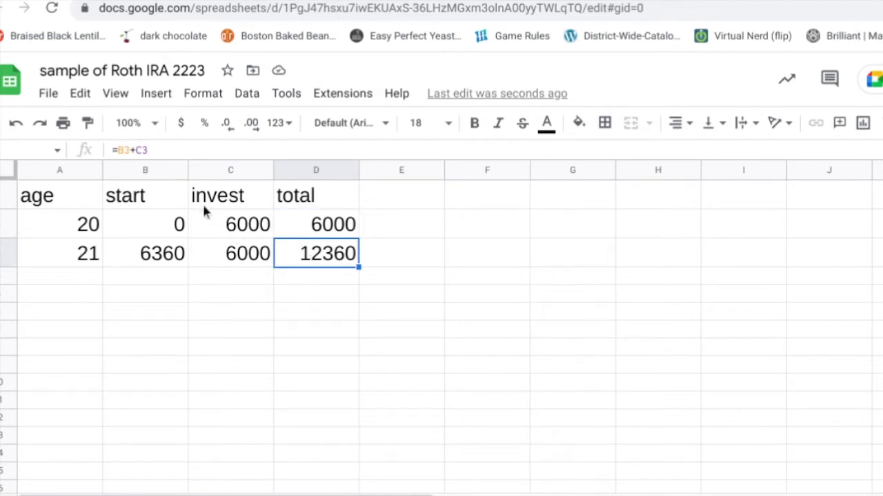
pyautogui.moveTo(178, 262)
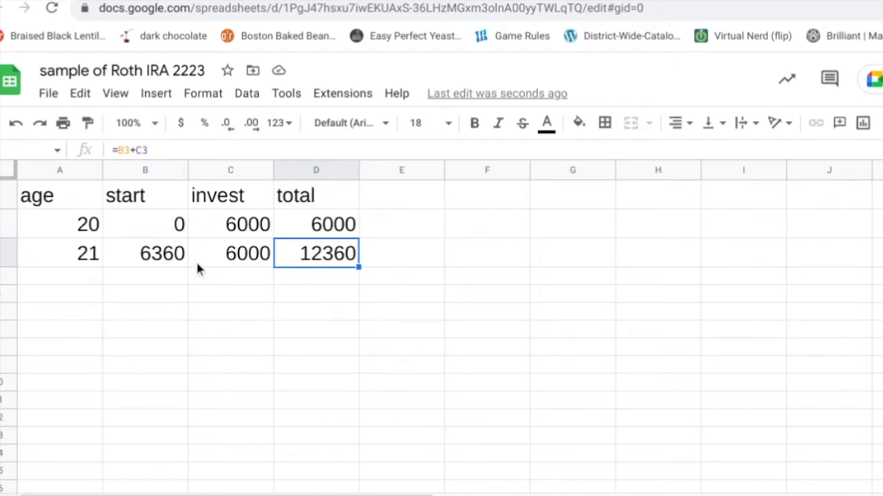
pyautogui.moveTo(364, 284)
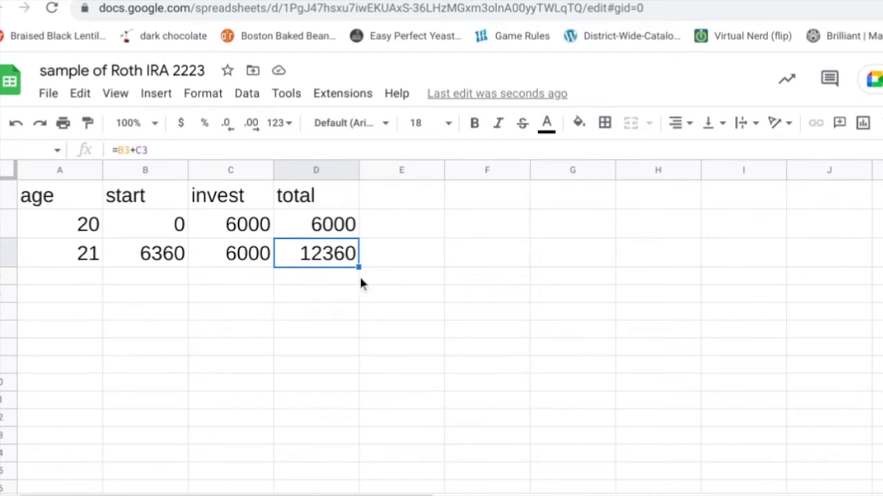
pyautogui.moveTo(289, 219)
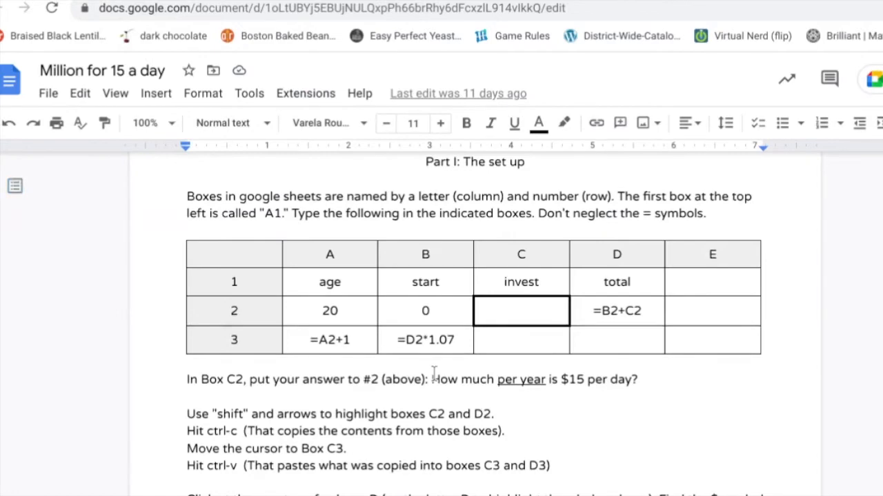
# Step: Scroll the lesson down to Part II's instructions on copying row 3 into row 4
pyautogui.scroll(-3)
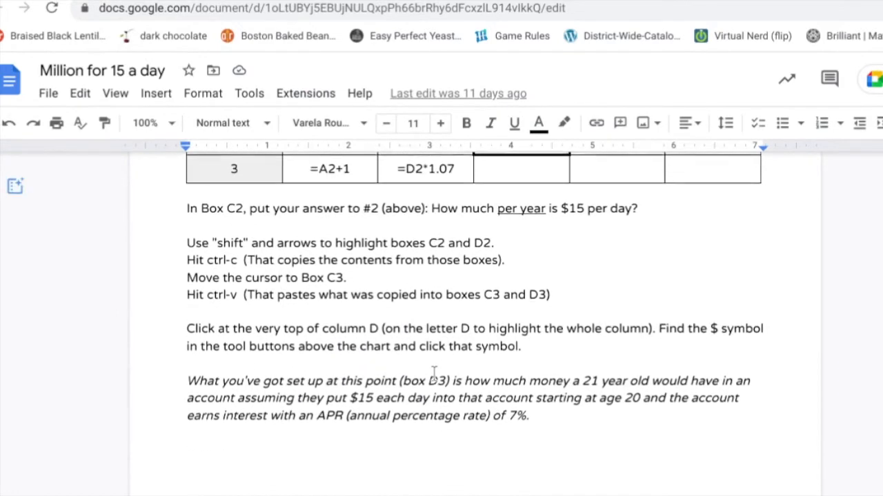
pyautogui.scroll(-3)
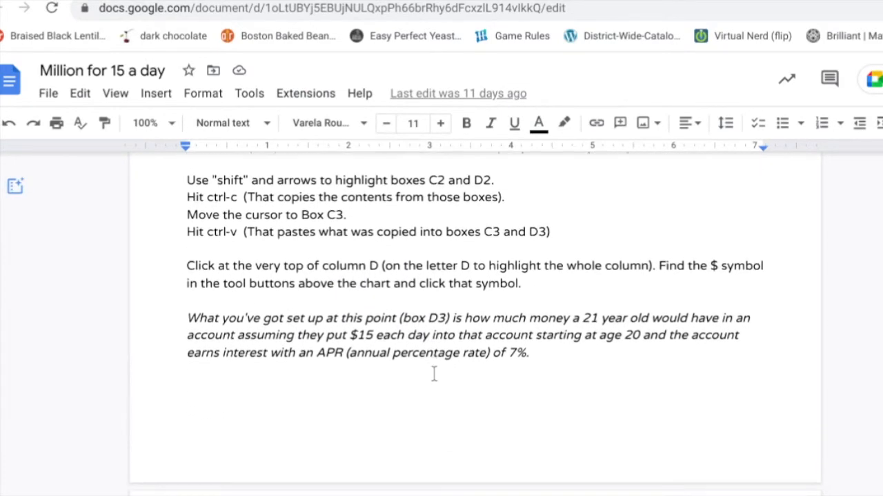
pyautogui.scroll(-3)
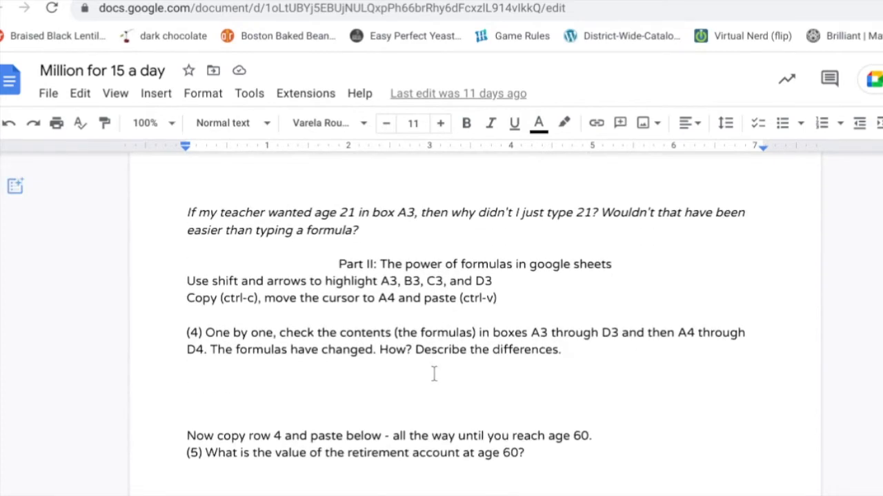
pyautogui.scroll(-3)
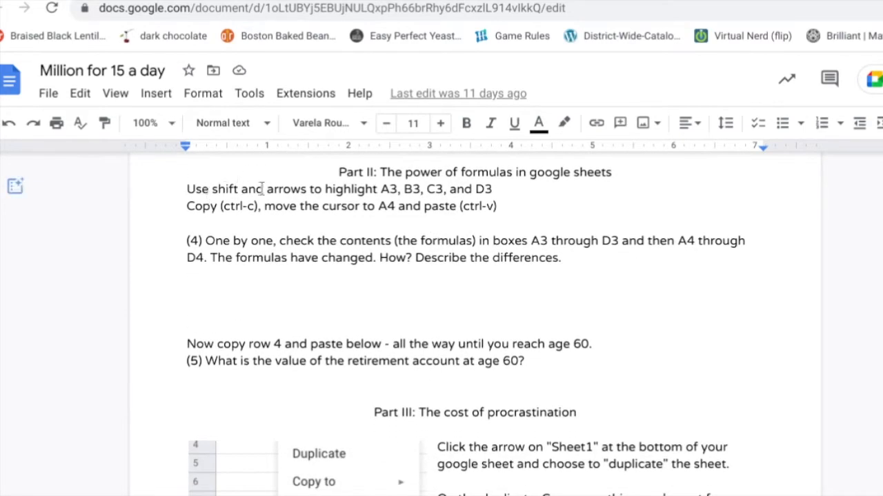
pyautogui.moveTo(411, 200)
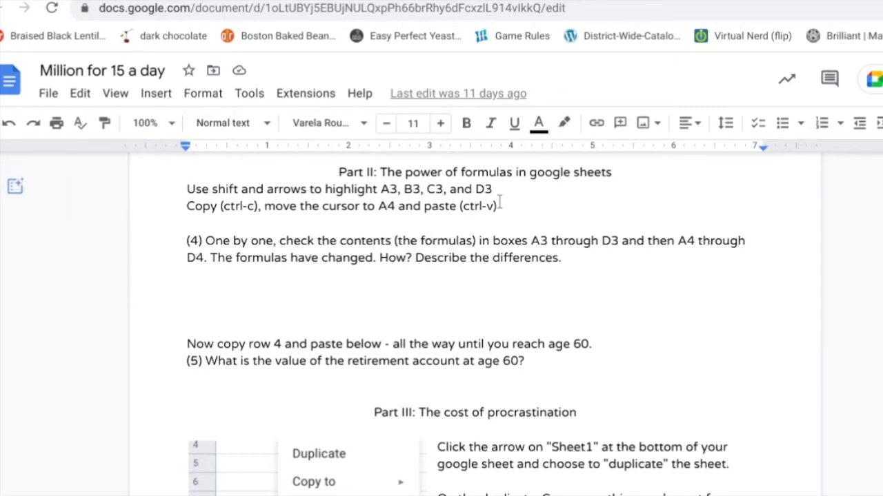
pyautogui.moveTo(466, 214)
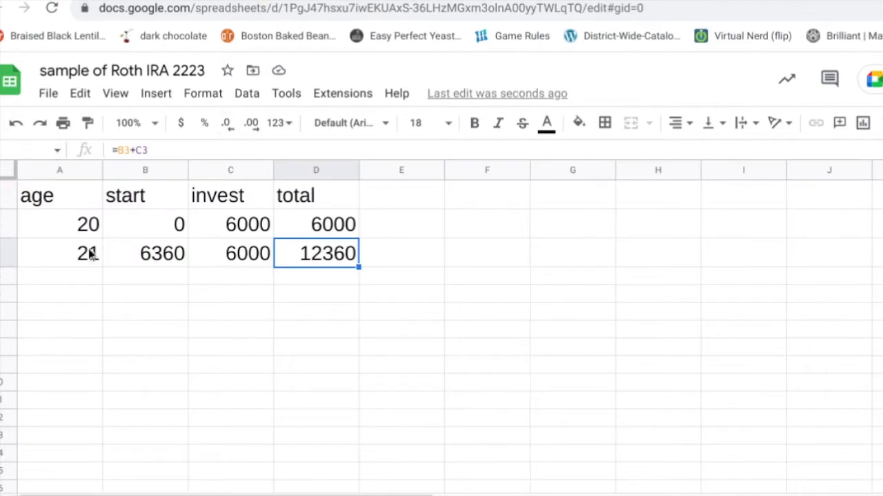
# Step: Select the age 21 row of formulas, A3:D3
pyautogui.click(59, 253)
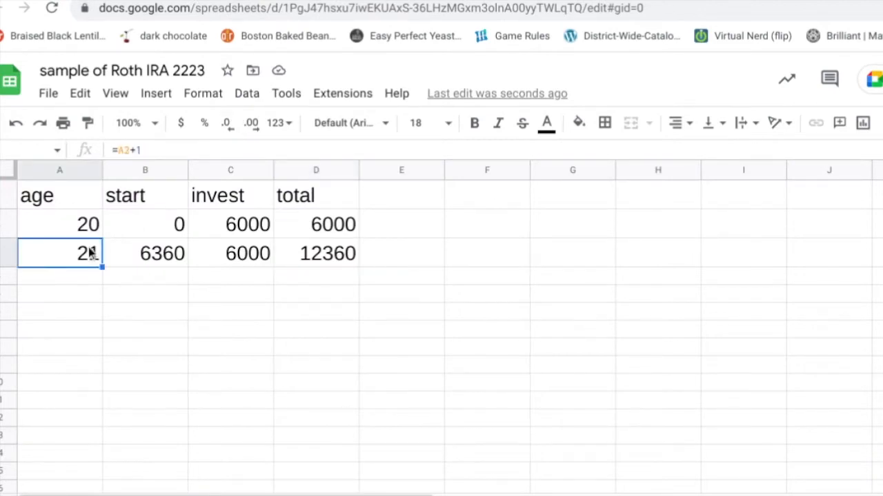
pyautogui.moveTo(60, 253); pyautogui.dragTo(327, 253)
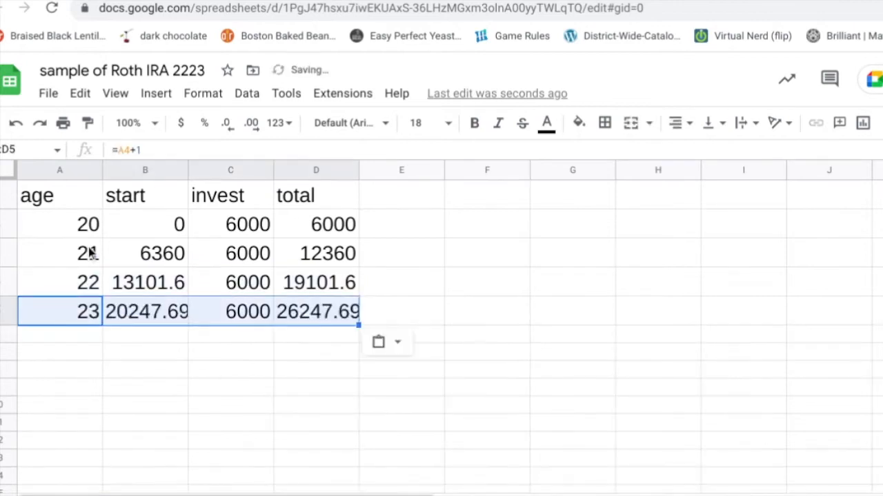
pyautogui.moveTo(137, 268)
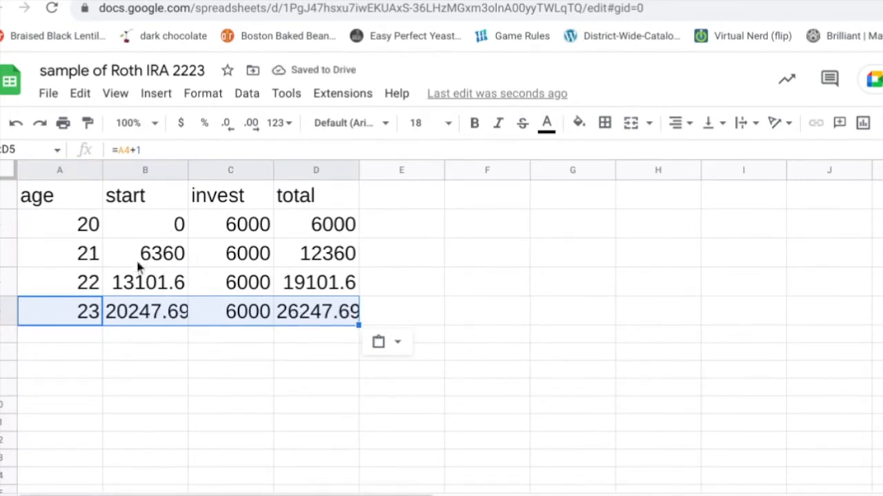
pyautogui.moveTo(219, 316)
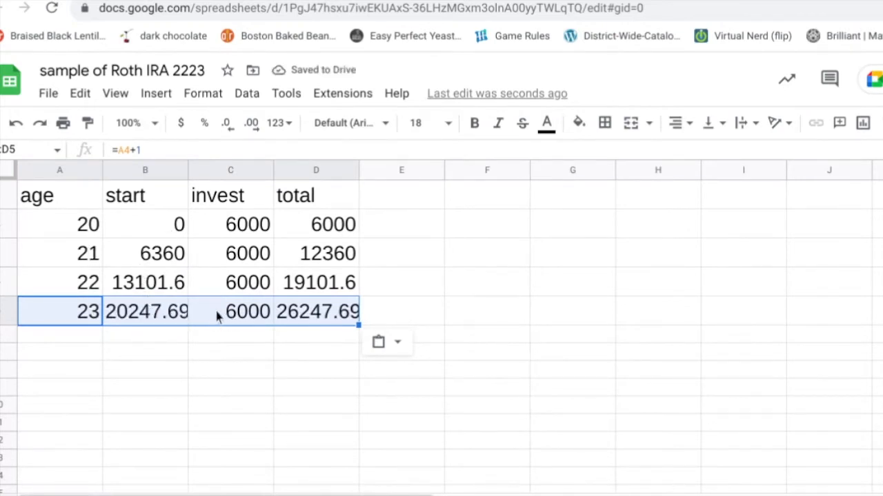
pyautogui.moveTo(187, 170)
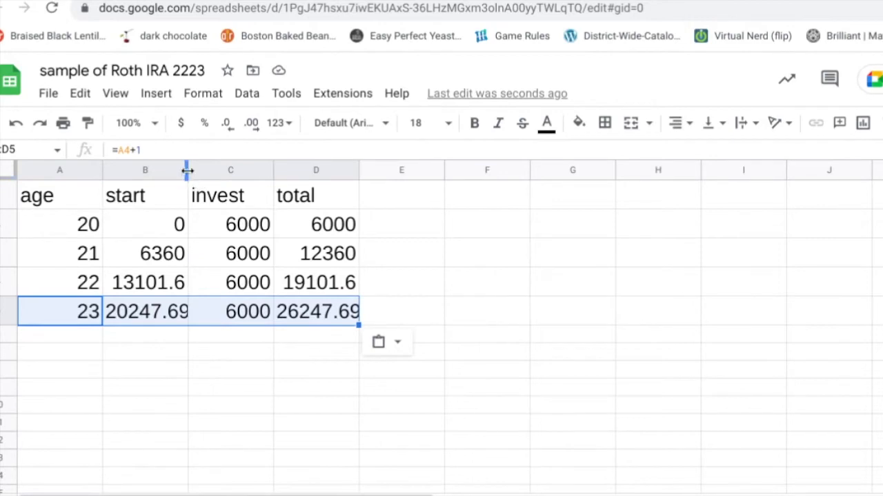
# Step: Select the start, invest and total columns B–D to widen them so values like 26247.696 show
pyautogui.click(145, 170)
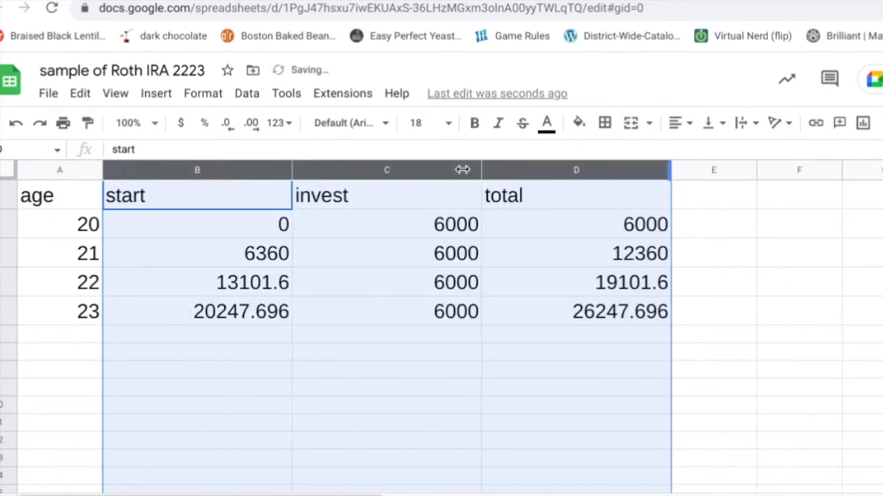
pyautogui.moveTo(490, 267)
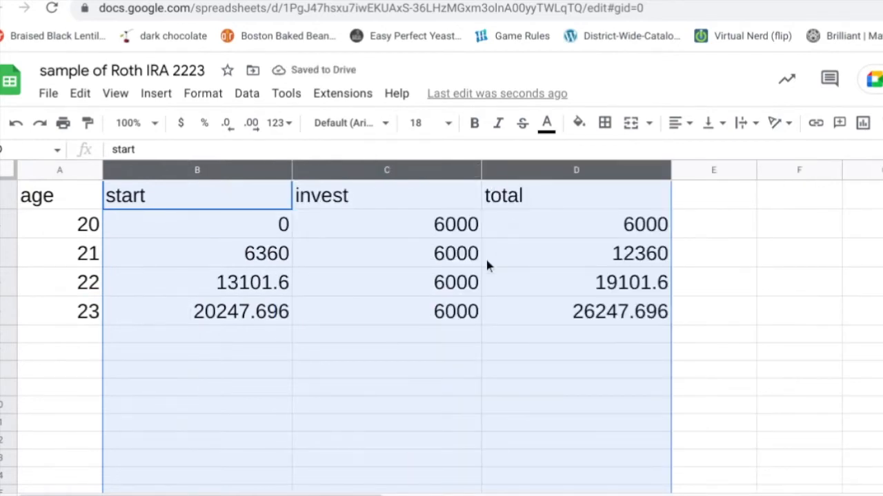
pyautogui.moveTo(597, 326)
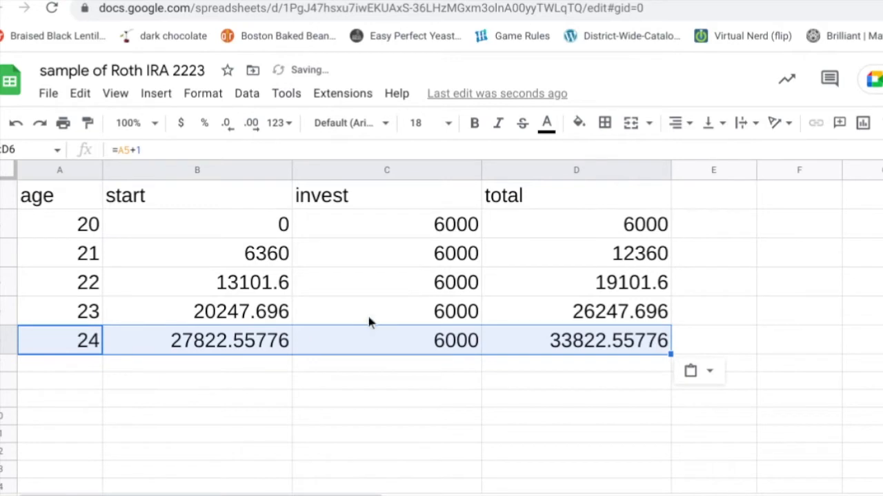
pyautogui.moveTo(604, 171)
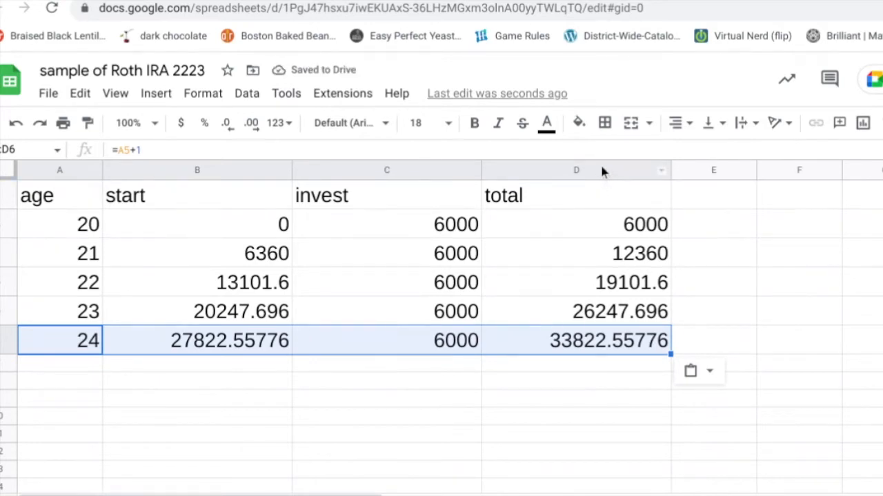
# Step: Format column D totals as $ currency, then inspect the age-20 invest cell and age-21 start formula
pyautogui.click(576, 170)
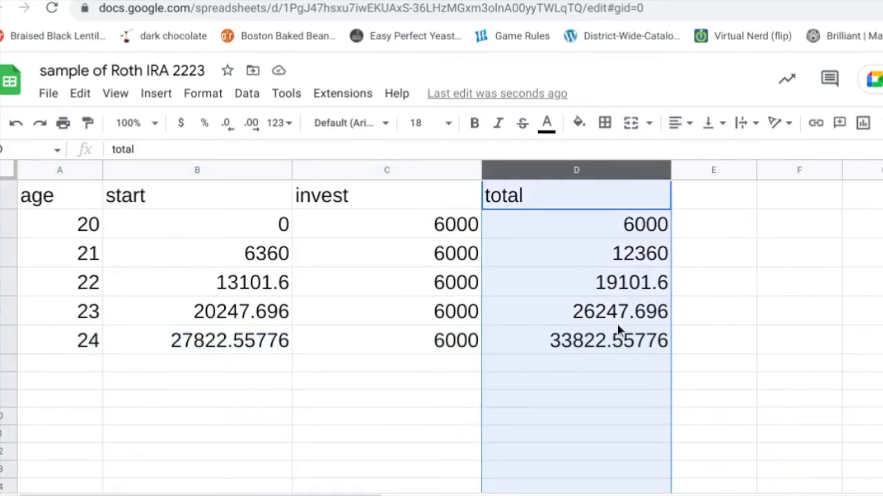
pyautogui.moveTo(181, 123)
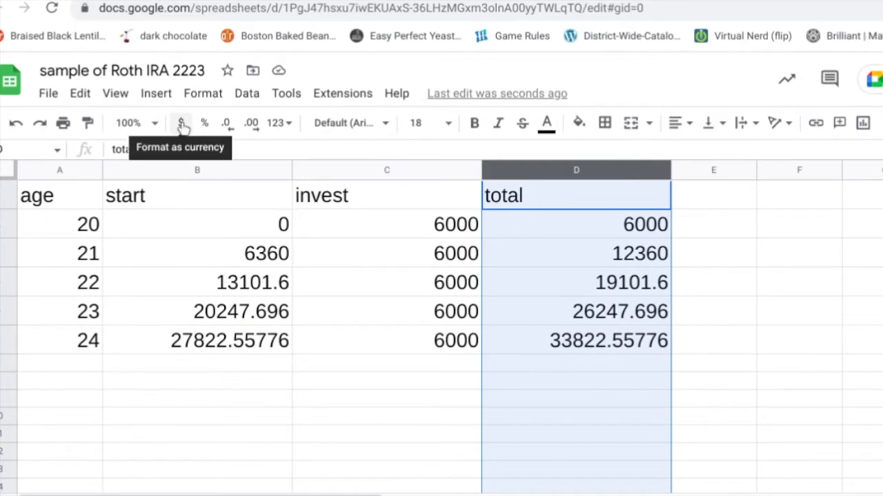
pyautogui.click(181, 122)
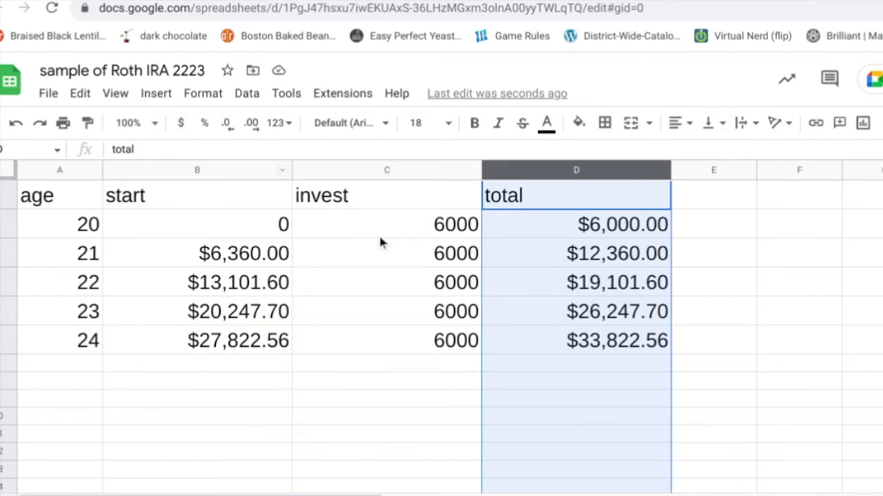
pyautogui.click(386, 224)
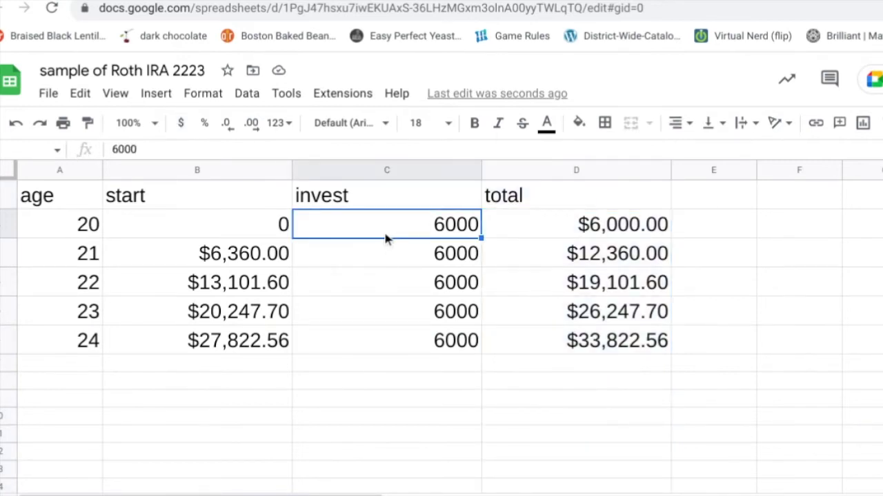
pyautogui.click(196, 253)
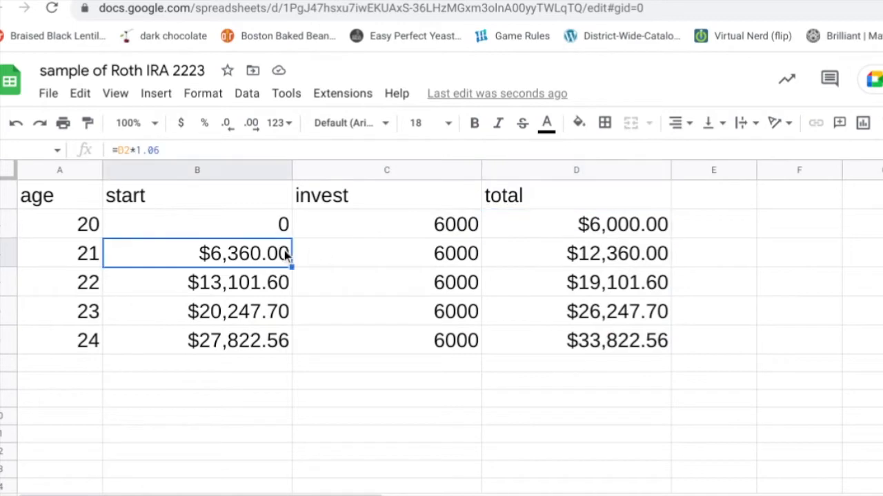
pyautogui.moveTo(193, 170)
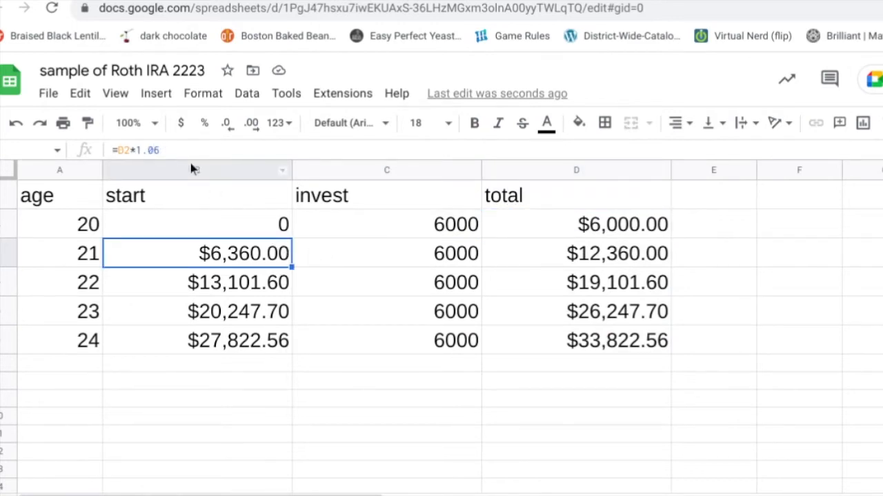
pyautogui.moveTo(472, 241)
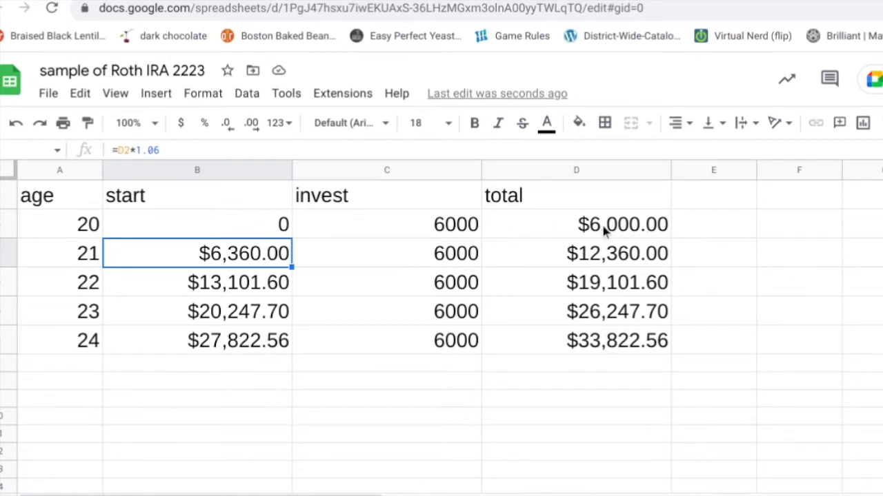
pyautogui.moveTo(280, 258)
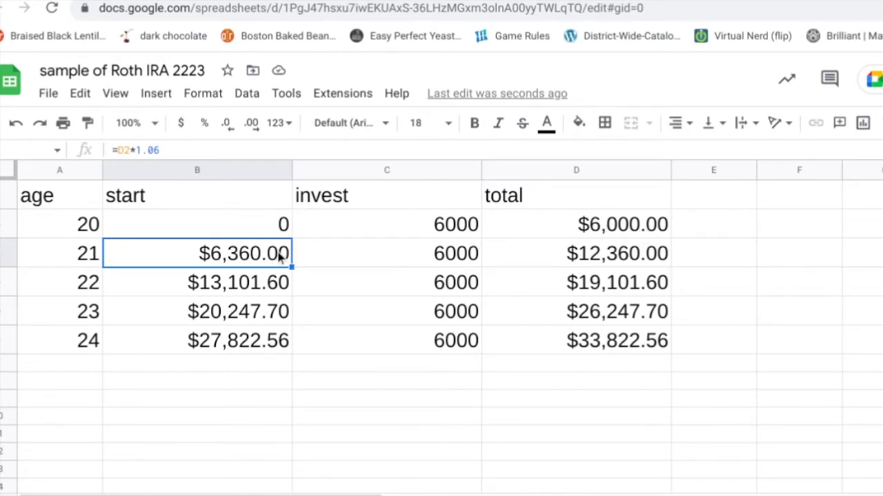
pyautogui.moveTo(243, 258)
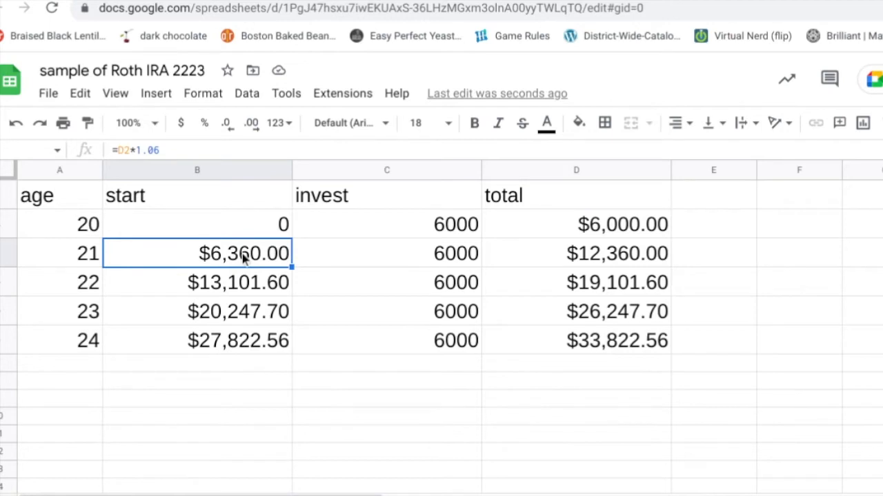
pyautogui.moveTo(447, 267)
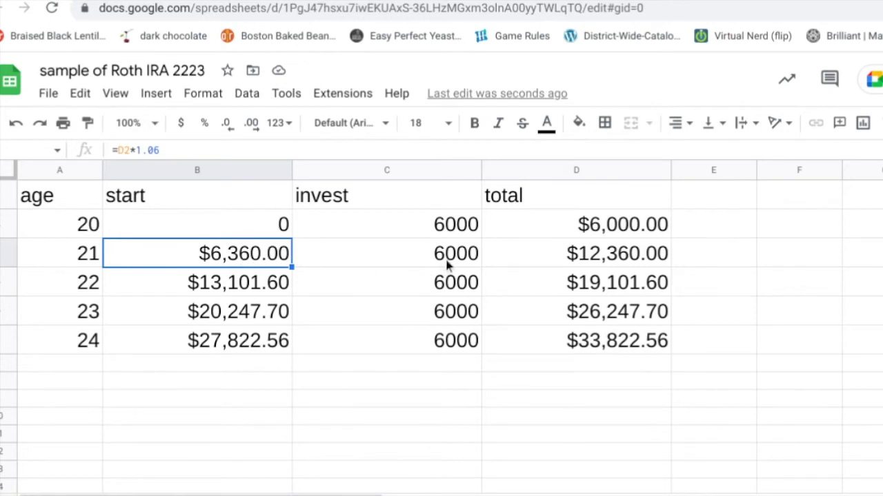
pyautogui.moveTo(620, 266)
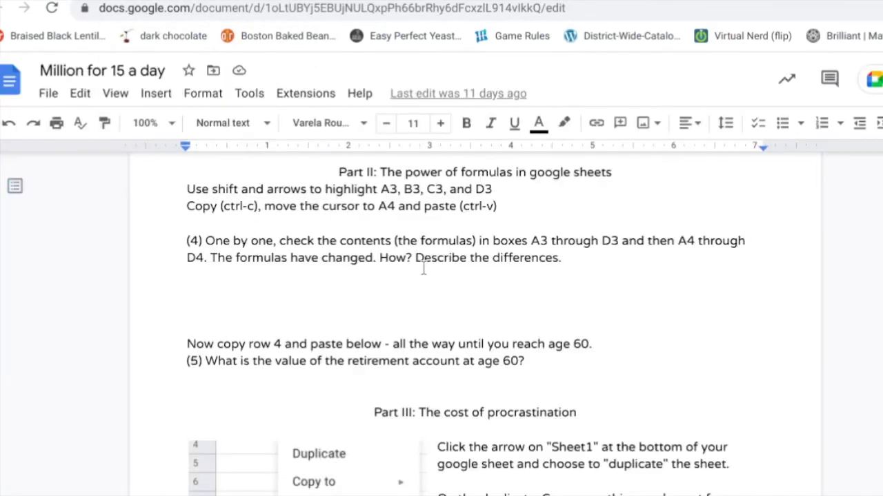
# Step: Scroll the Docs instructions down to Part III: The cost of procrastination
pyautogui.scroll(-3)
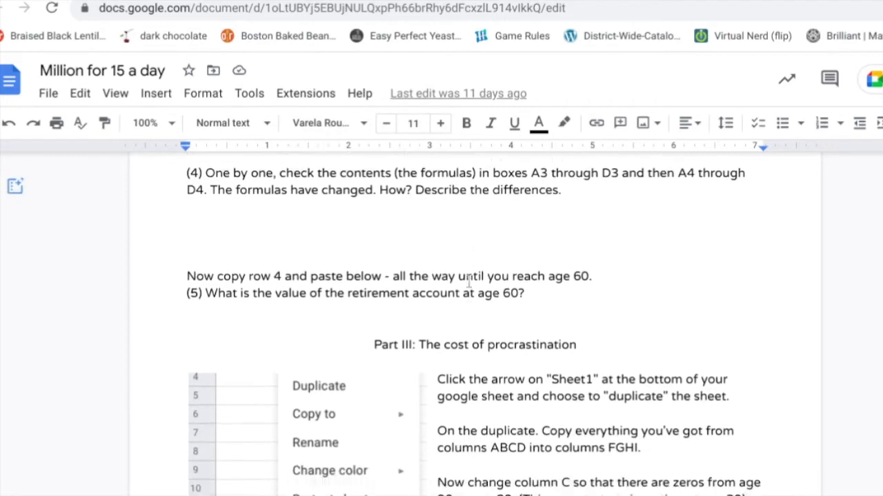
pyautogui.scroll(-3)
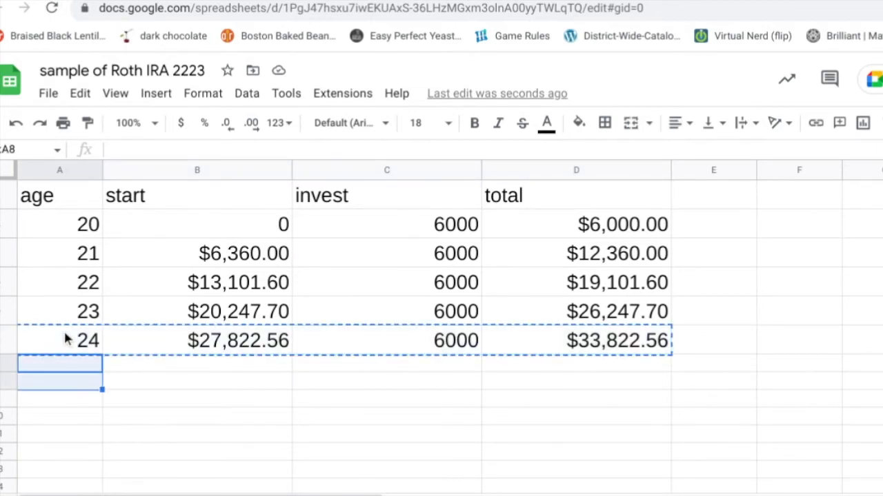
# Step: Paste the age-24 row into the empty rows through age 60, then check the end formulas
pyautogui.moveTo(59, 364); pyautogui.dragTo(60, 476)
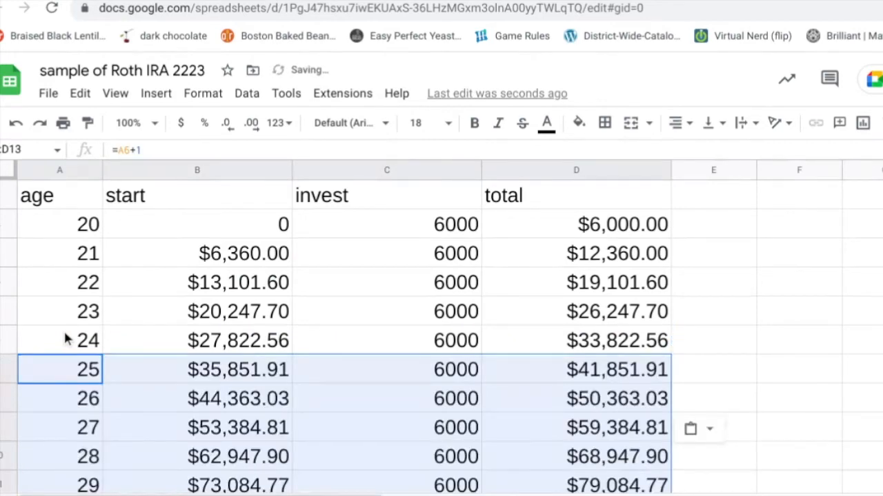
pyautogui.scroll(-3)
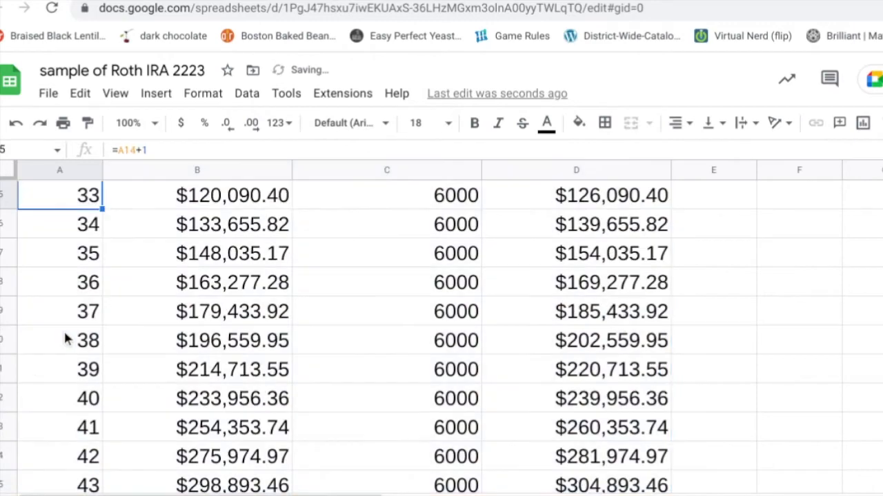
pyautogui.scroll(-3)
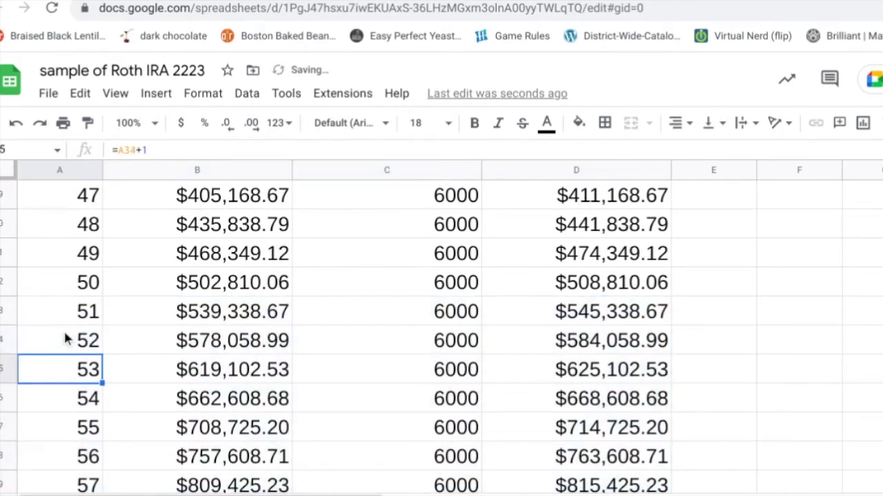
pyautogui.scroll(-3)
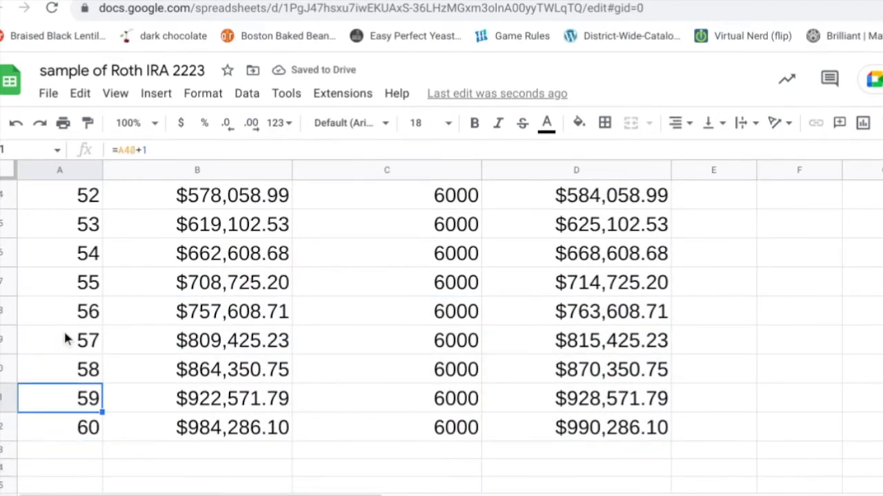
pyautogui.click(197, 428)
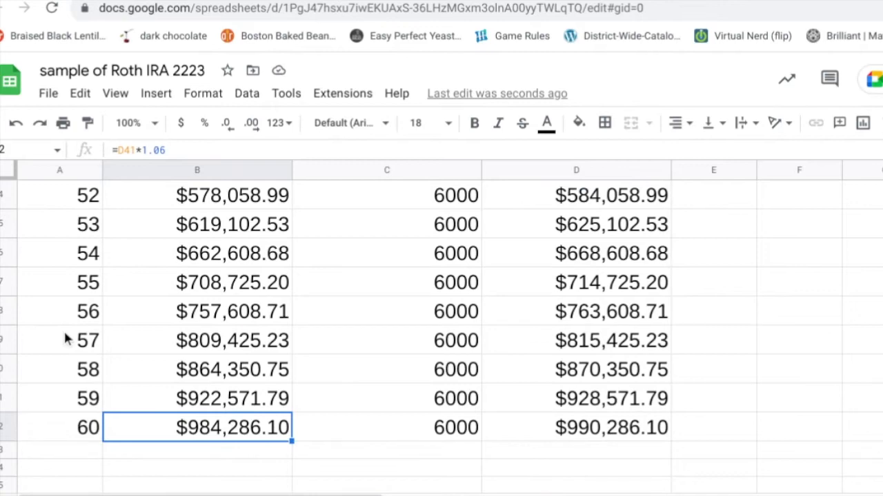
pyautogui.click(198, 340)
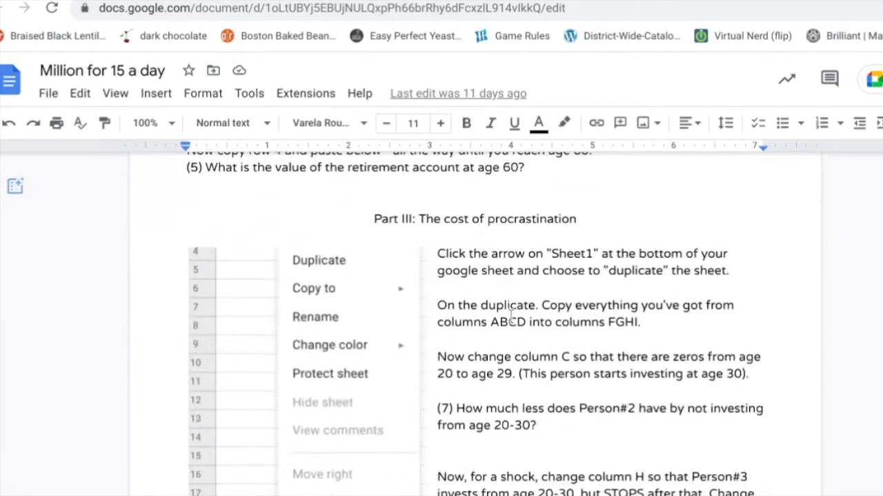
# Step: Scroll through the Docs Part III instructions on duplicating the sheet and changing the invest column
pyautogui.scroll(-3)
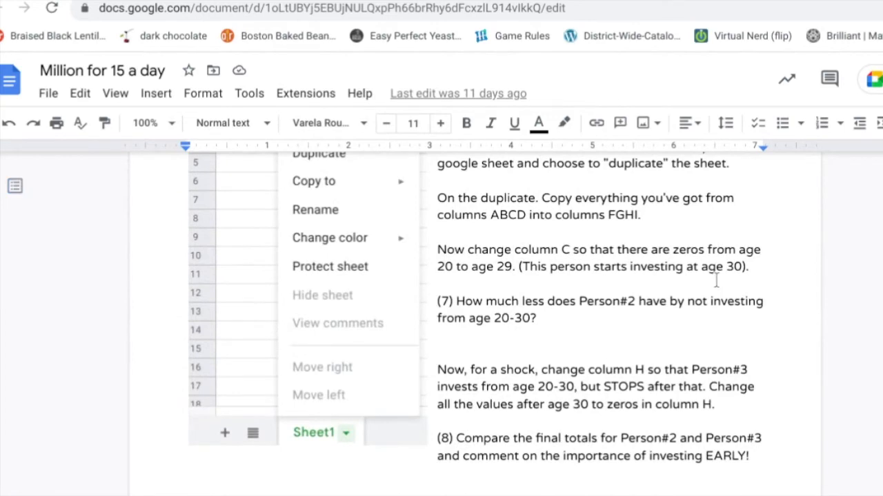
pyautogui.scroll(3)
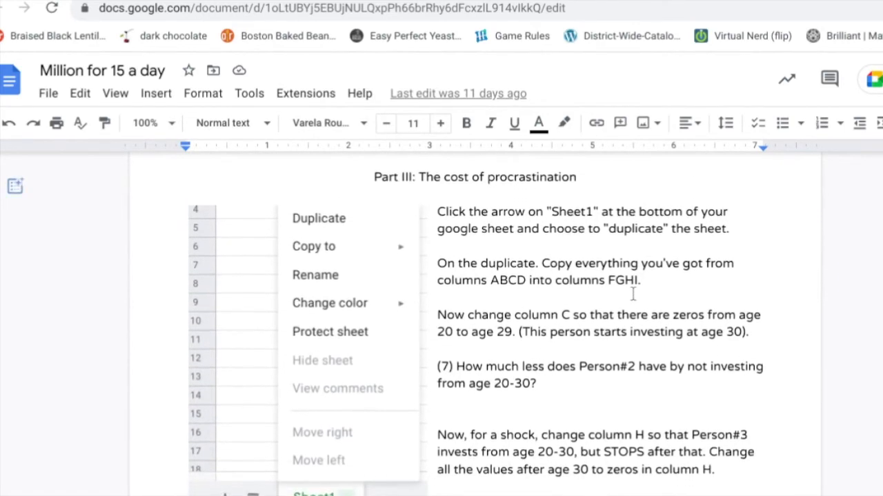
pyautogui.scroll(-3)
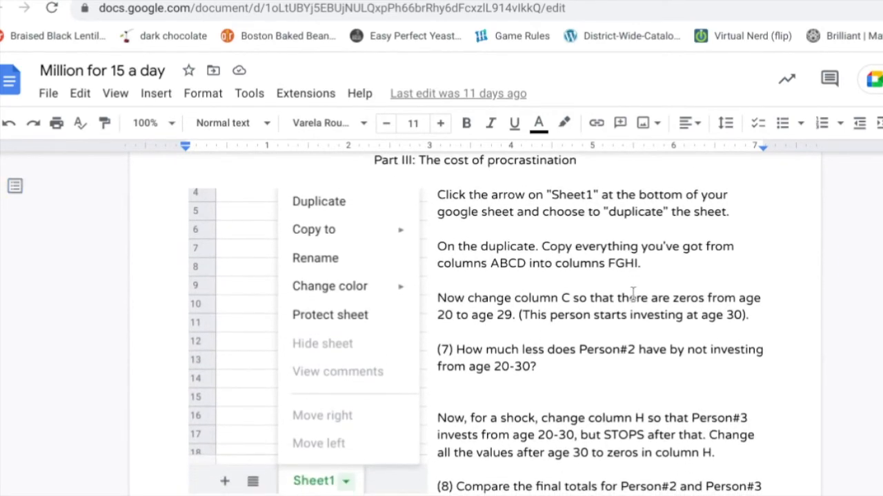
pyautogui.scroll(-3)
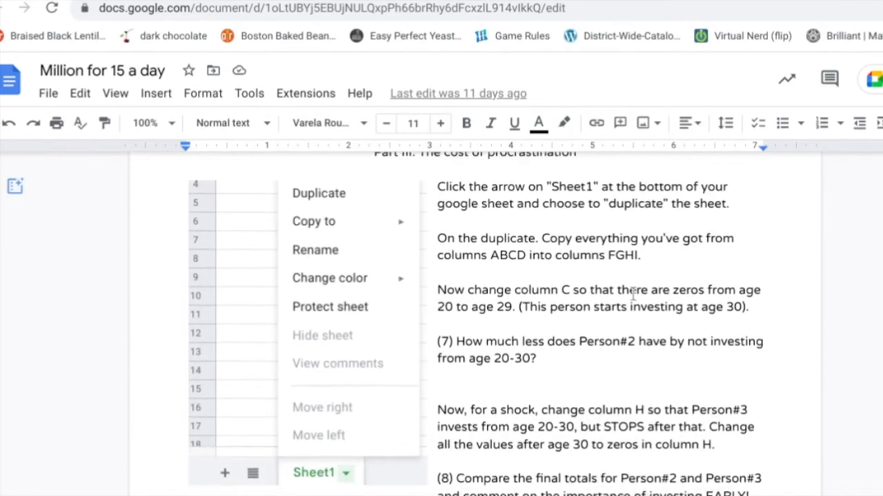
pyautogui.scroll(-3)
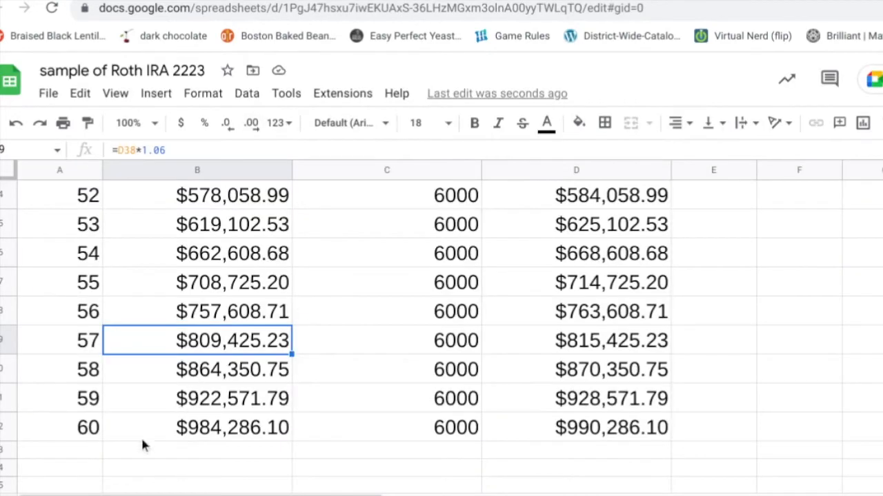
# Step: Duplicate the Sheet1 tab to create 'Copy of Sheet1'
pyautogui.scroll(-3)
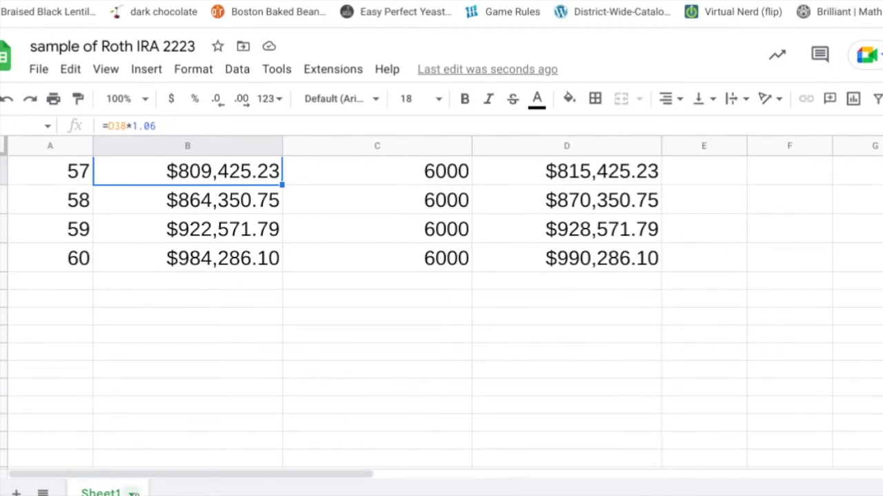
pyautogui.rightClick(101, 491)
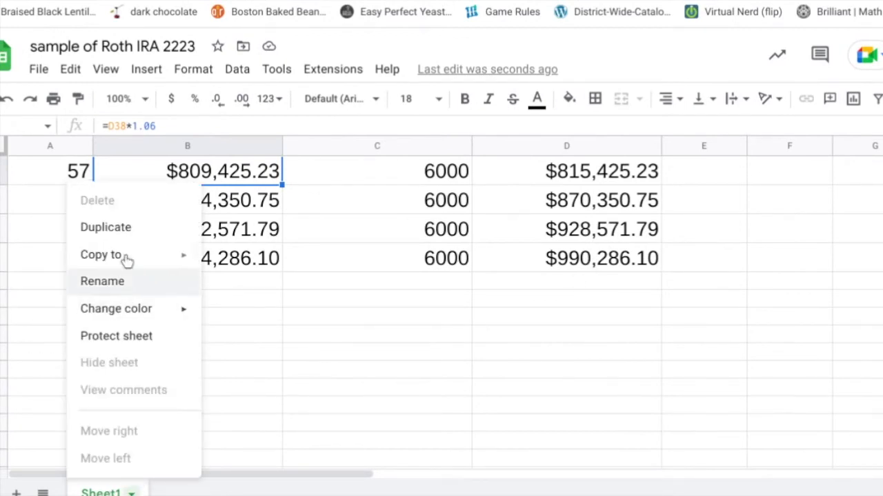
pyautogui.moveTo(107, 228)
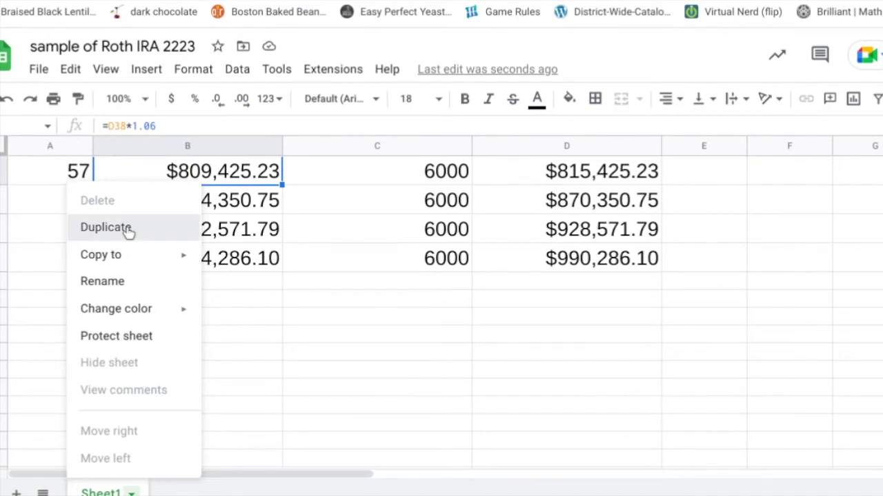
pyautogui.click(106, 228)
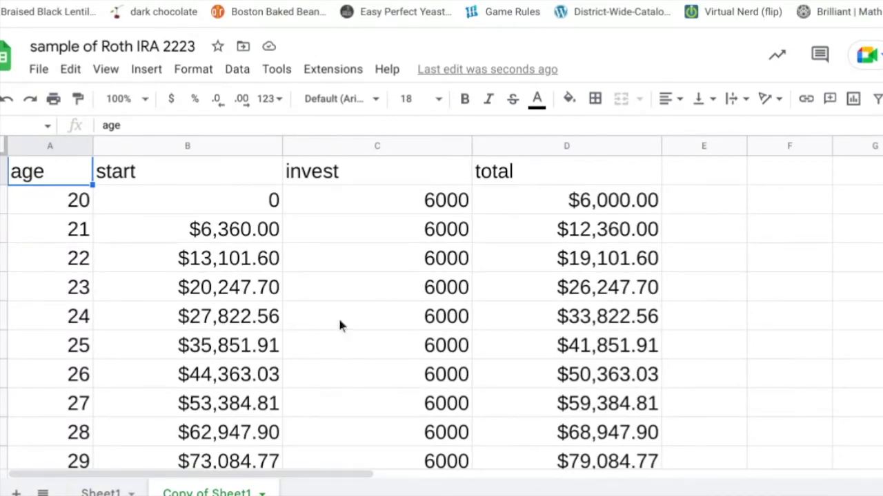
# Step: Copy columns A–D of Copy of Sheet1 into F–I and select the age-20 invest cell
pyautogui.click(187, 145)
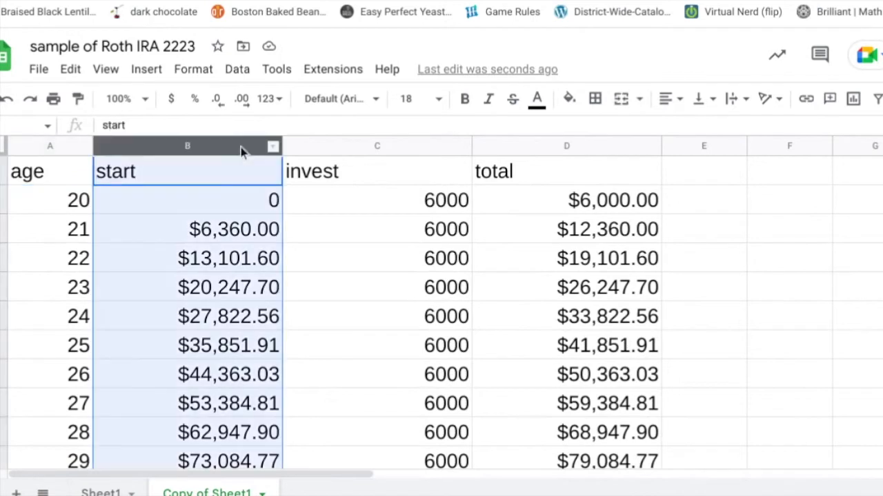
pyautogui.click(376, 145)
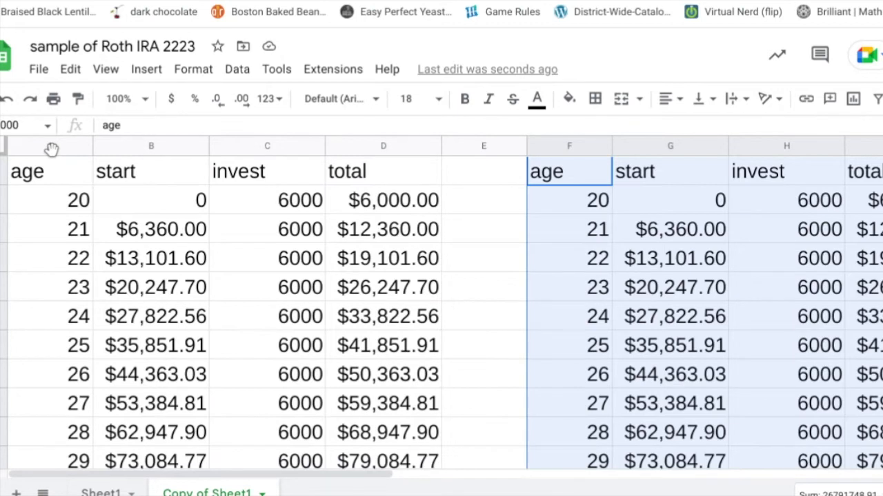
pyautogui.click(483, 200)
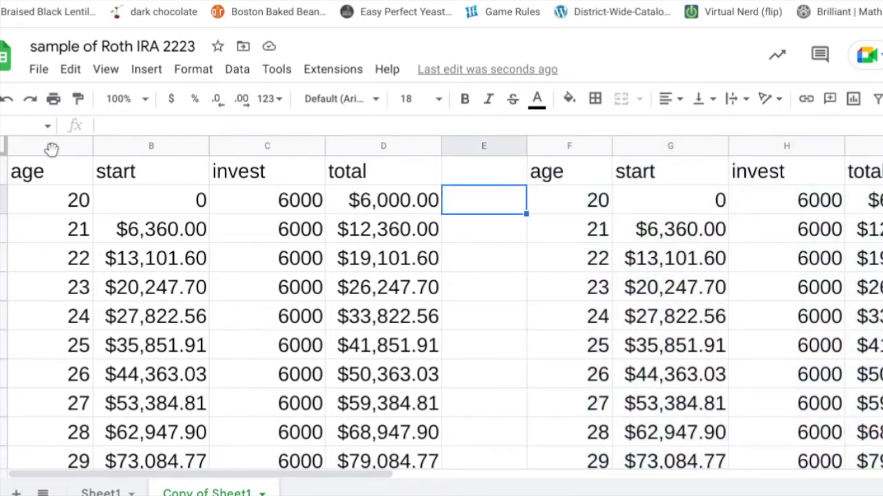
pyautogui.click(267, 200)
pyautogui.write('0')
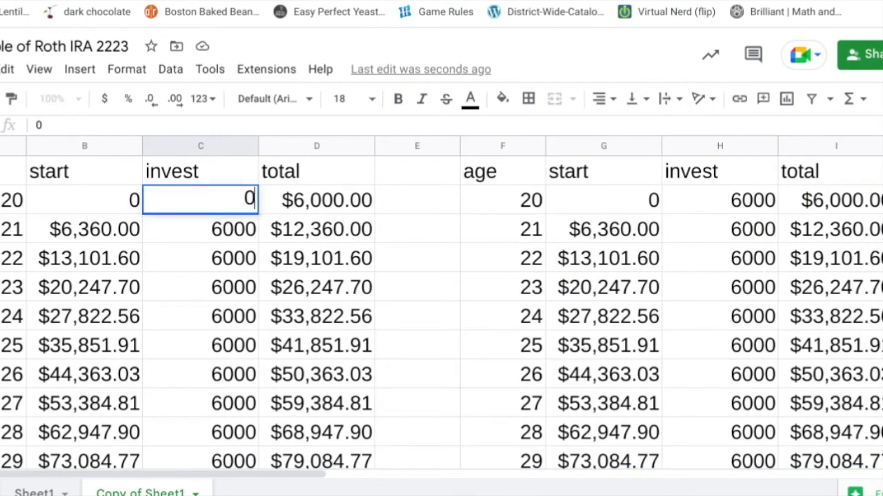
# Step: Enter 0 invest for ages 20–29, then check the age-30 row's $6,000 and total in both tables
pyautogui.press('Return')
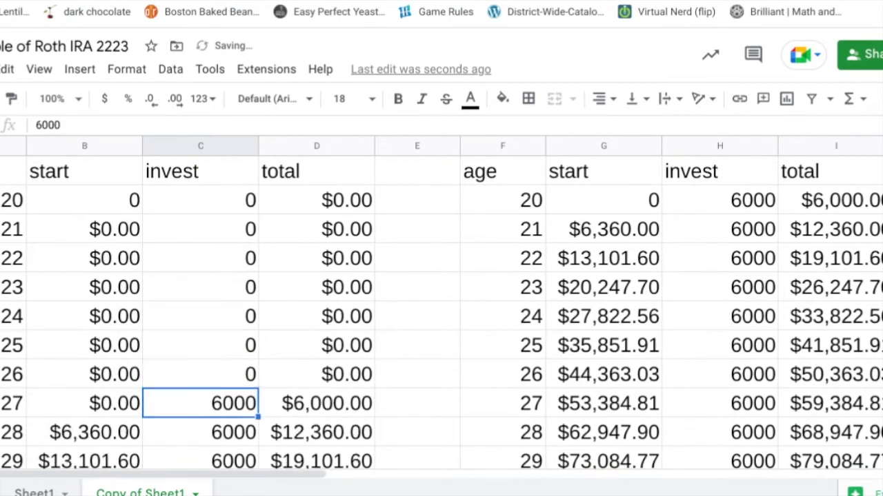
pyautogui.scroll(-3)
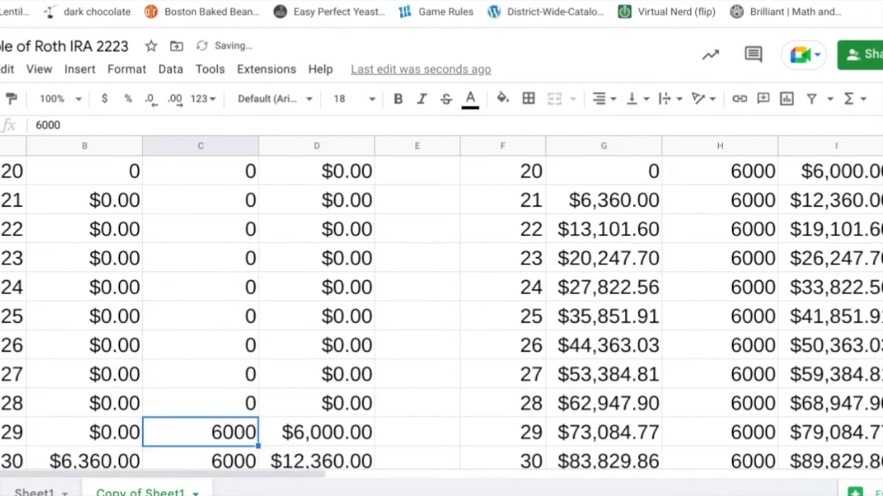
pyautogui.scroll(-3)
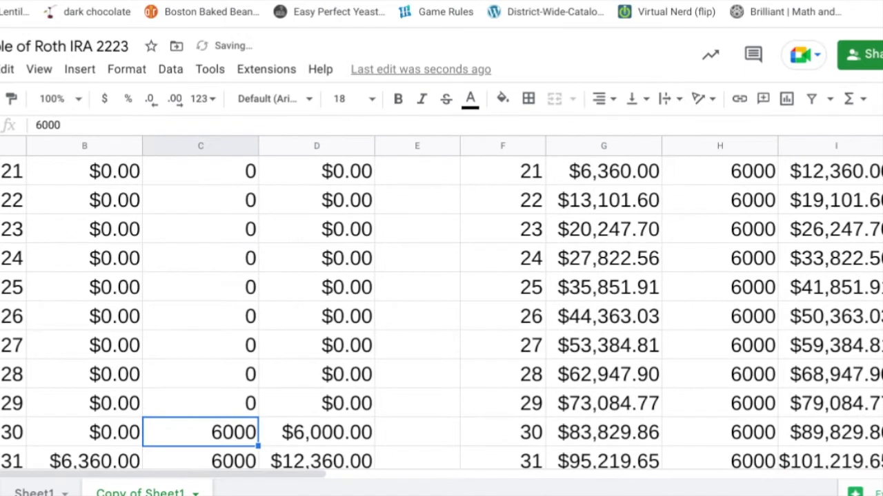
pyautogui.click(317, 433)
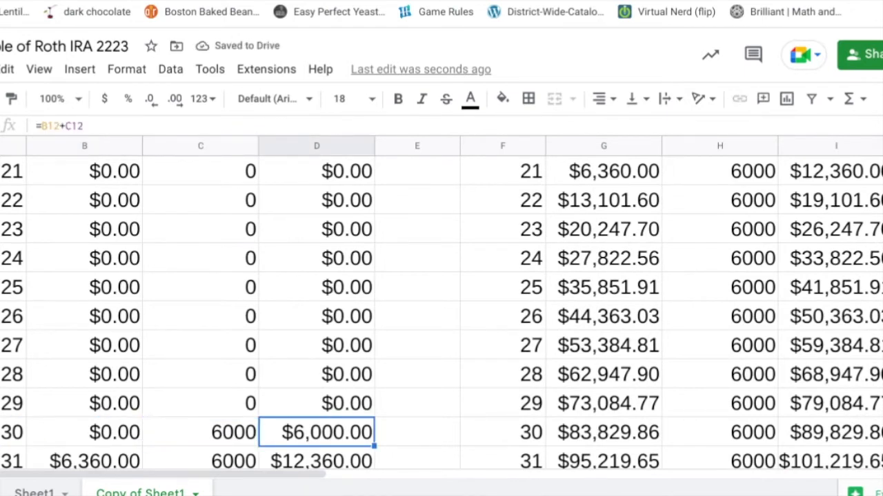
pyautogui.click(200, 432)
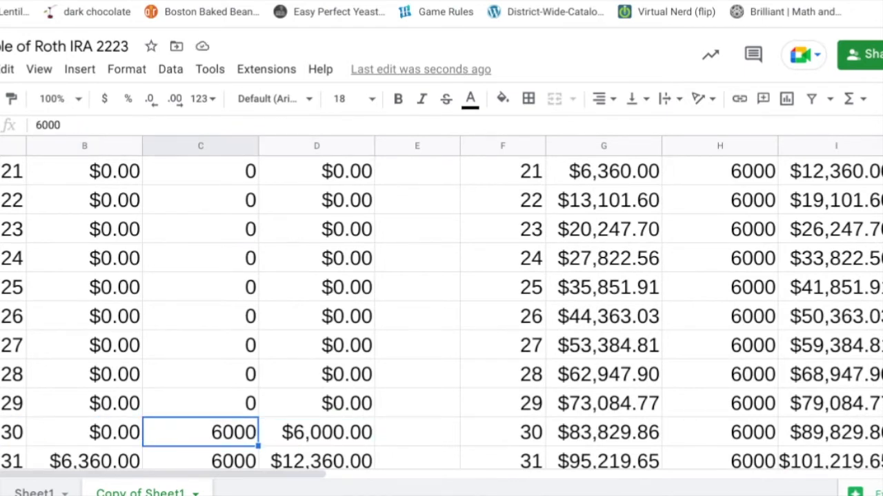
pyautogui.click(316, 433)
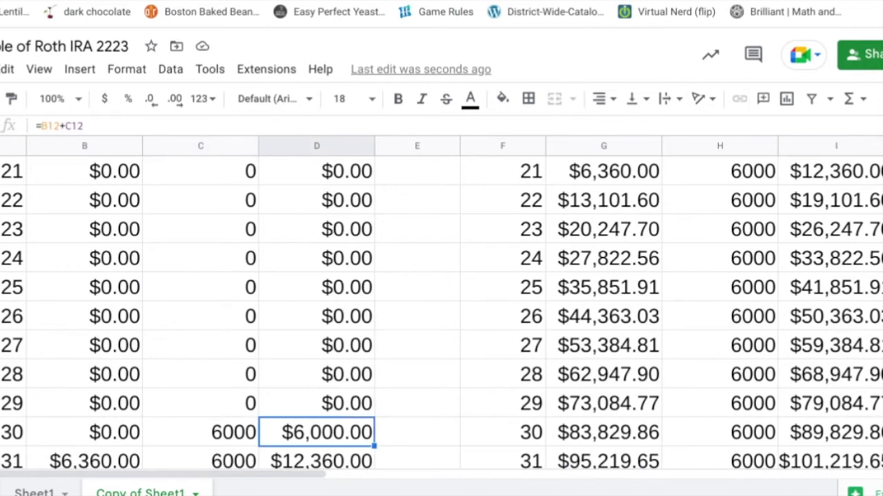
pyautogui.click(502, 432)
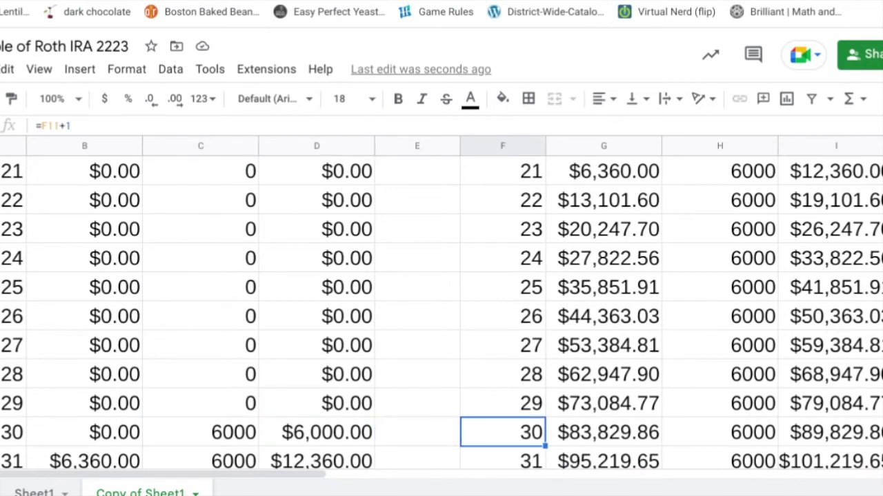
# Step: Set every invest cell in column H from age 31 through 60 to 0
pyautogui.click(835, 404)
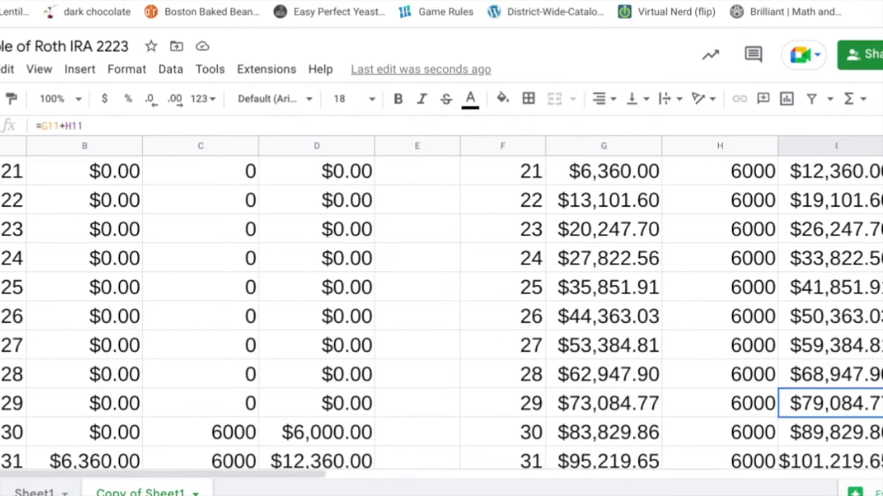
pyautogui.scroll(3)
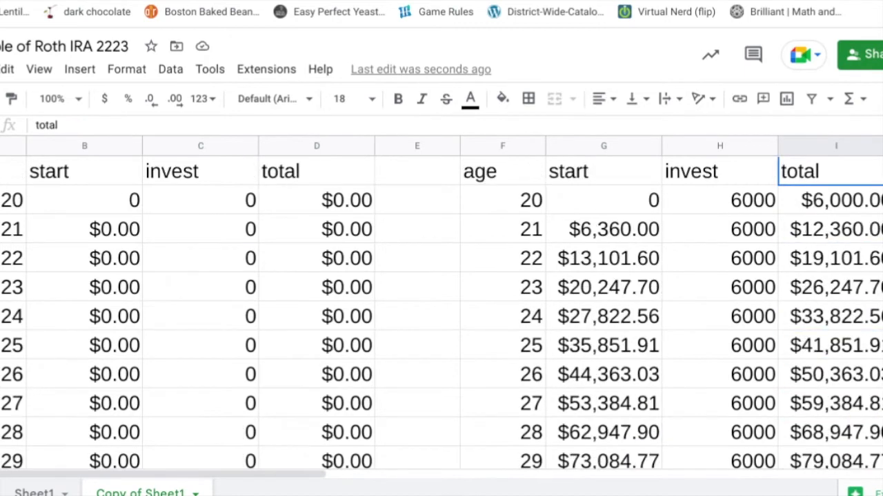
pyautogui.click(719, 228)
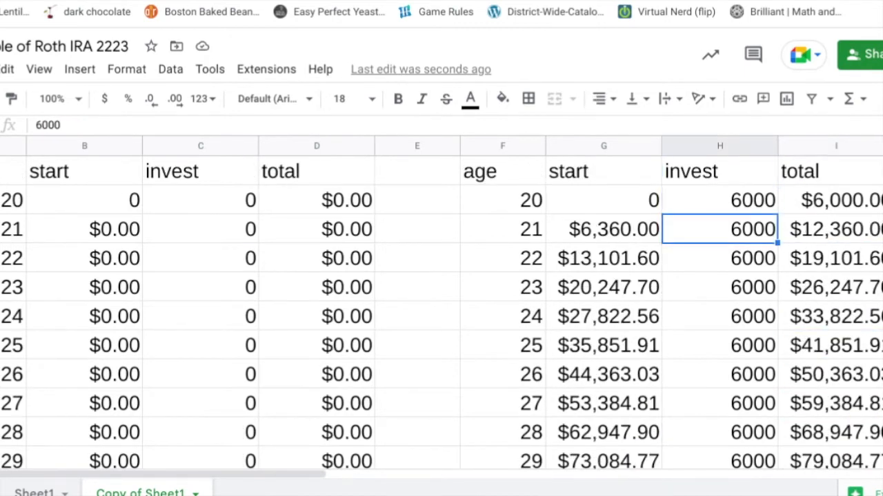
pyautogui.scroll(-3)
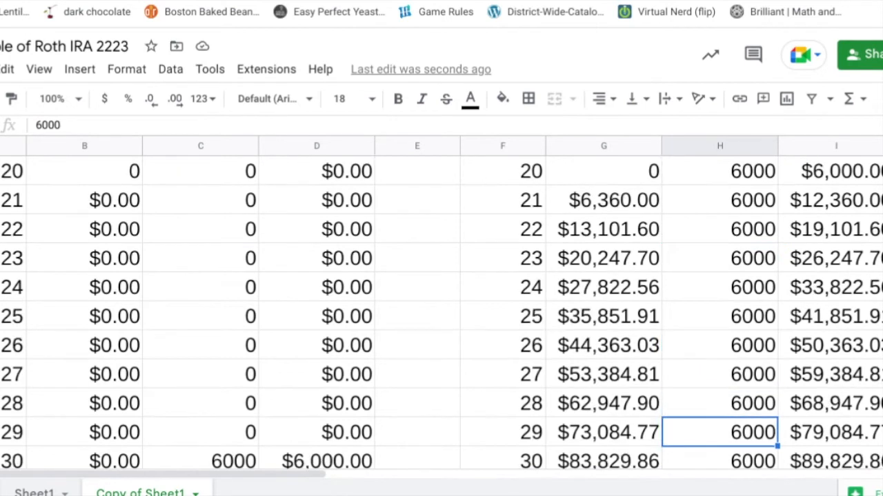
pyautogui.scroll(-3)
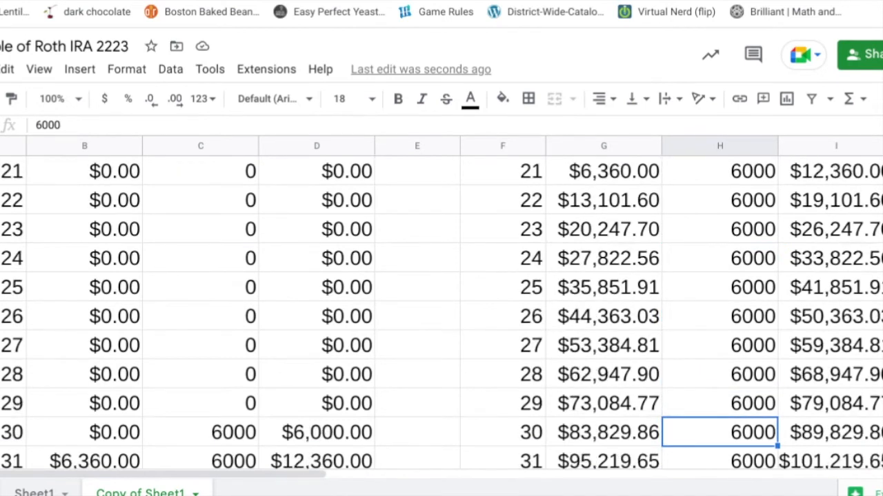
pyautogui.scroll(-3)
pyautogui.write('0')
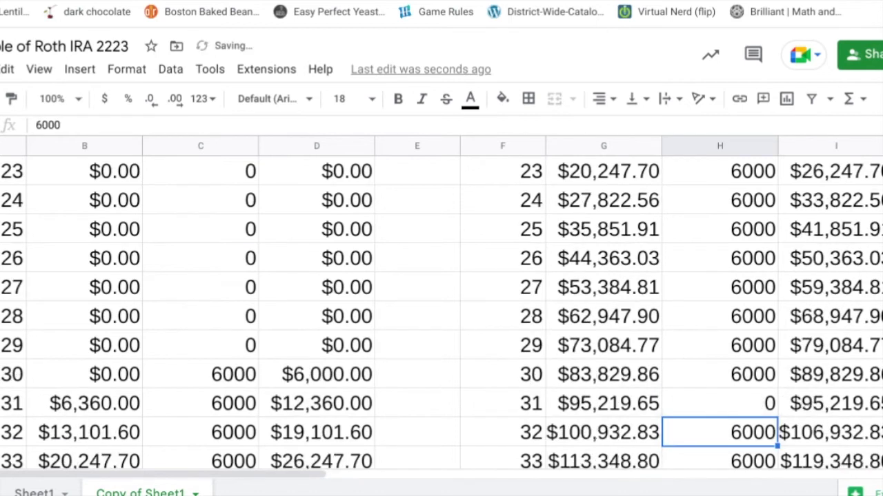
pyautogui.scroll(-3)
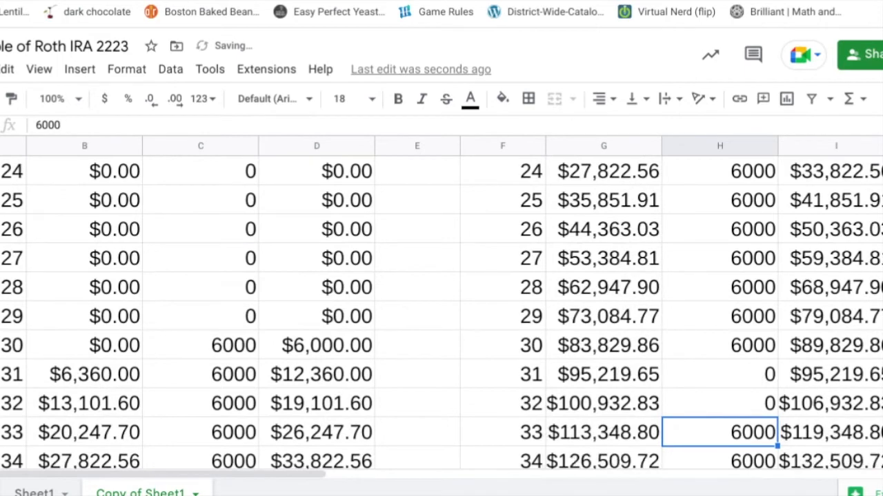
pyautogui.scroll(-3)
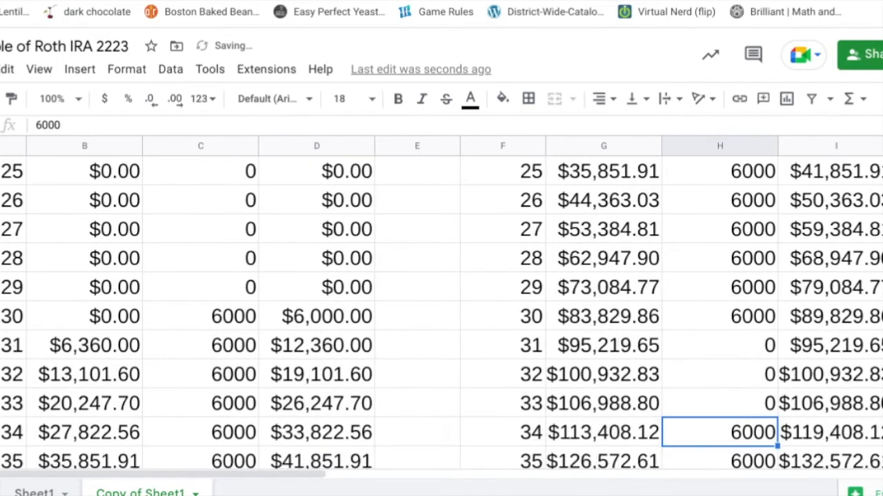
pyautogui.scroll(-3)
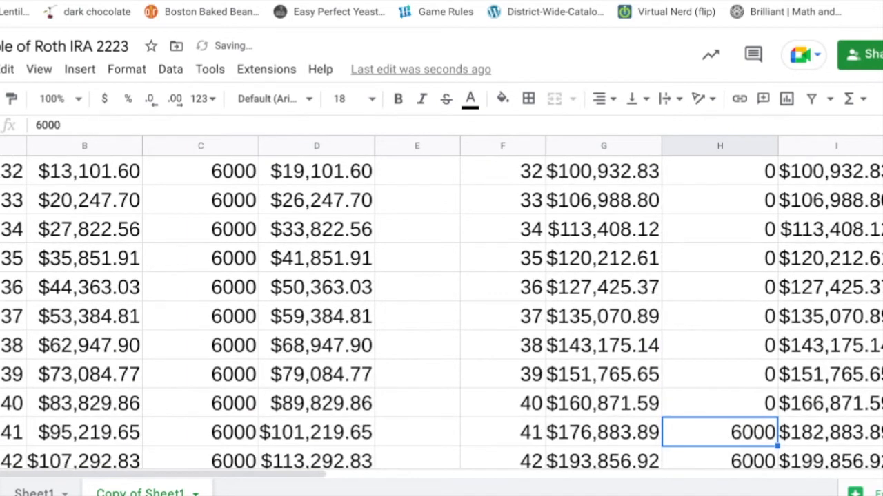
pyautogui.scroll(-3)
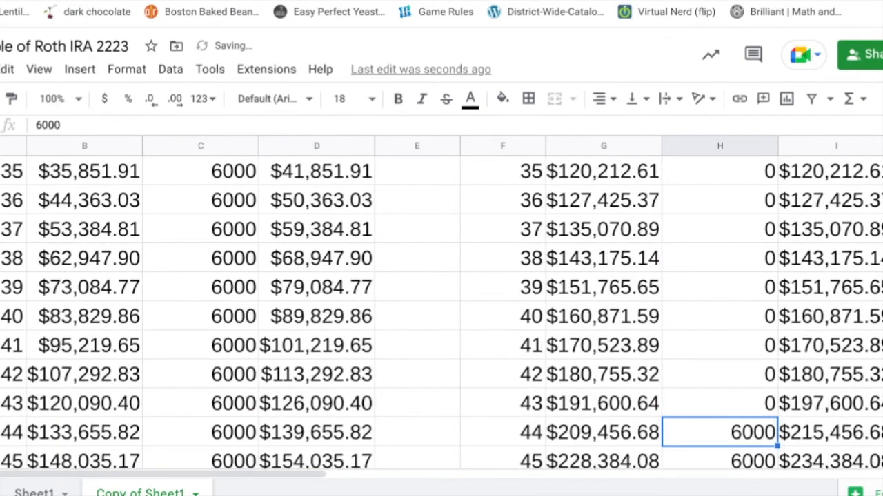
pyautogui.scroll(-3)
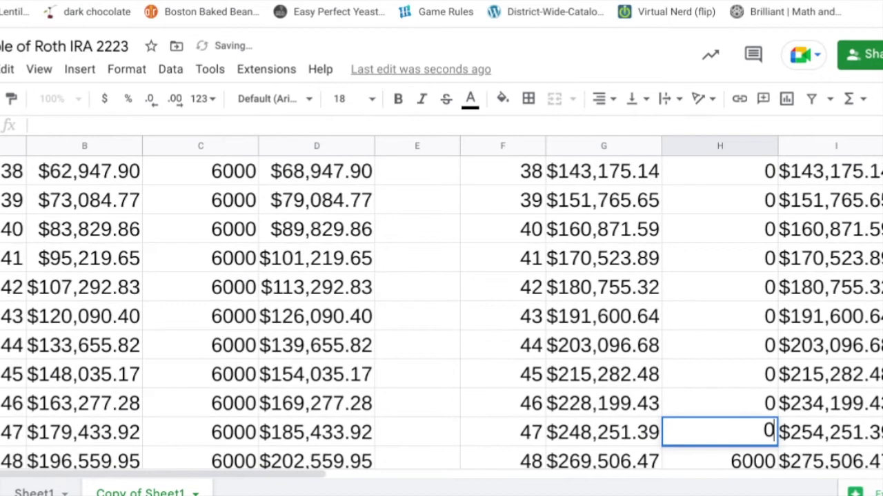
pyautogui.scroll(-3)
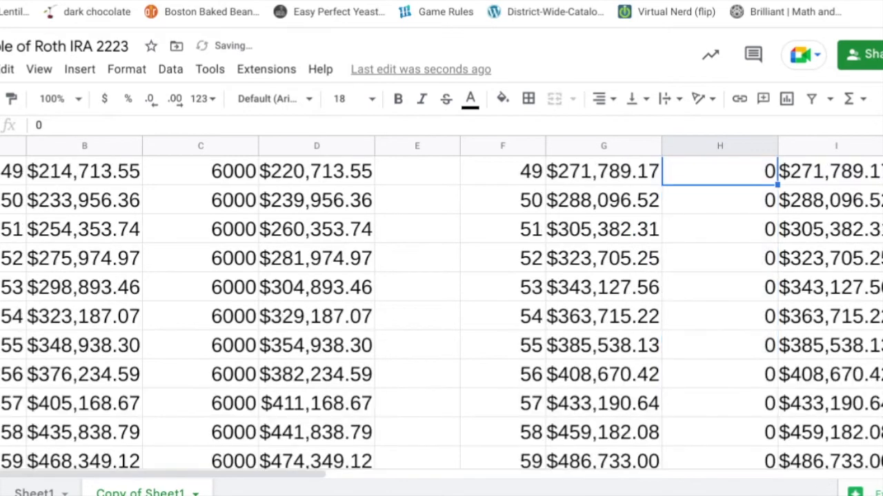
pyautogui.scroll(3)
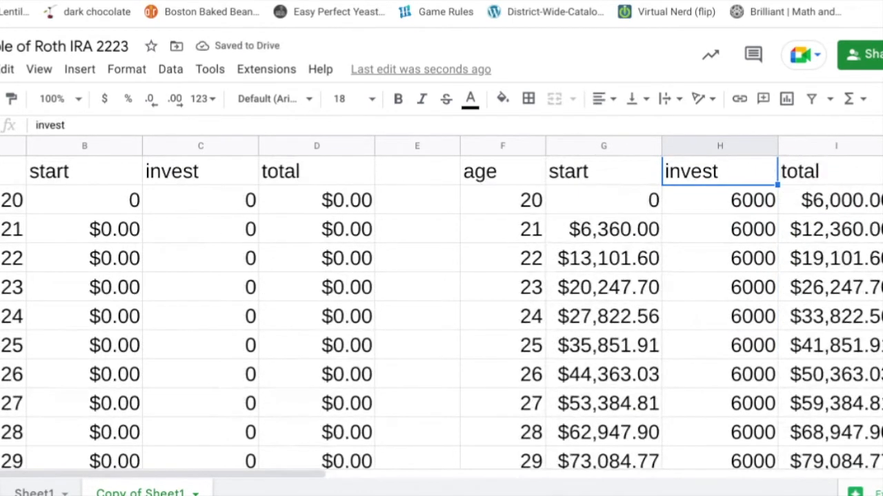
pyautogui.click(719, 345)
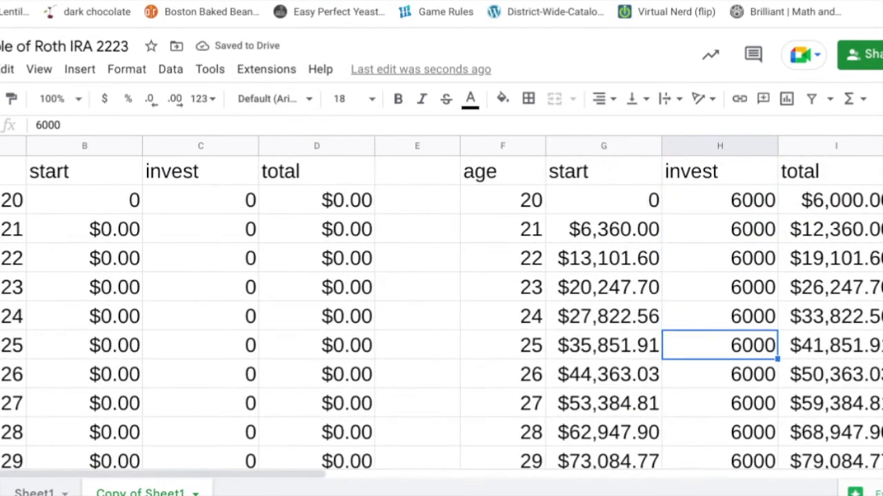
pyautogui.scroll(-3)
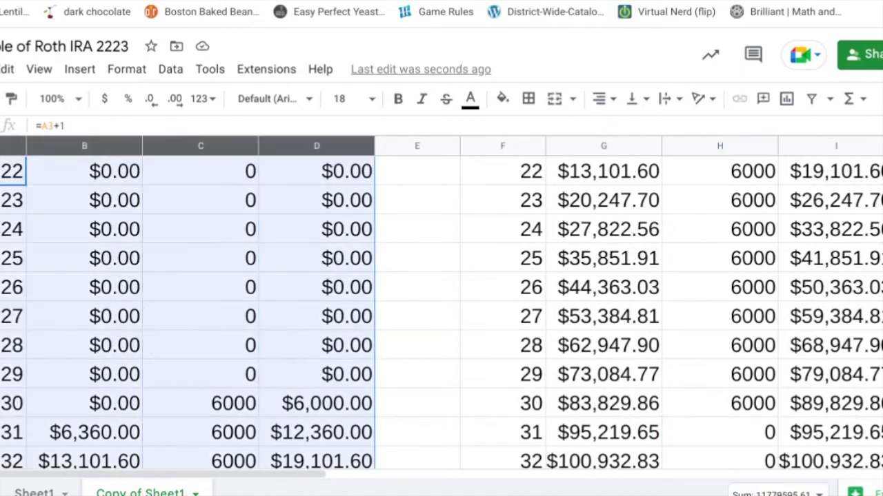
pyautogui.moveTo(470, 98)
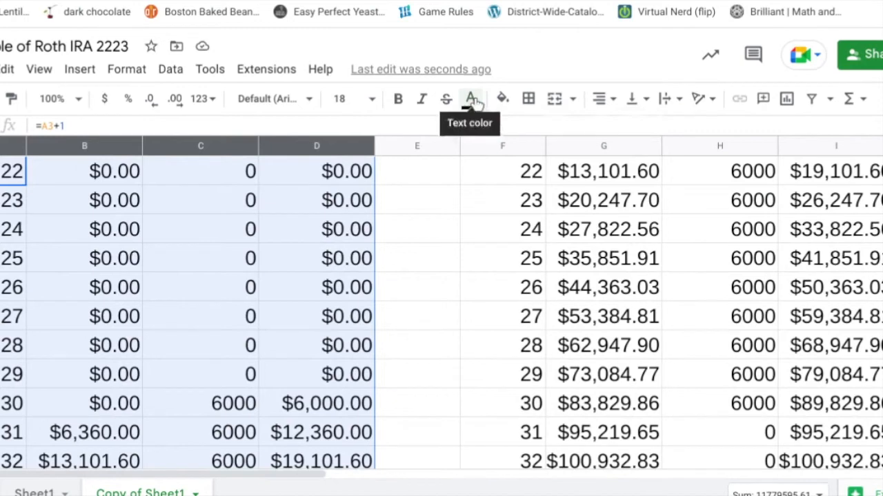
# Step: Set the text color of columns A–D to red and columns F–I to green
pyautogui.click(471, 99)
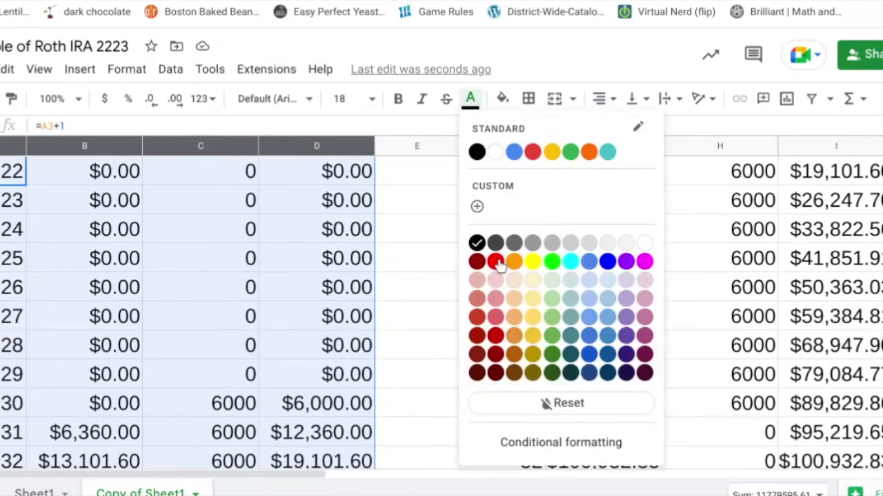
pyautogui.click(476, 261)
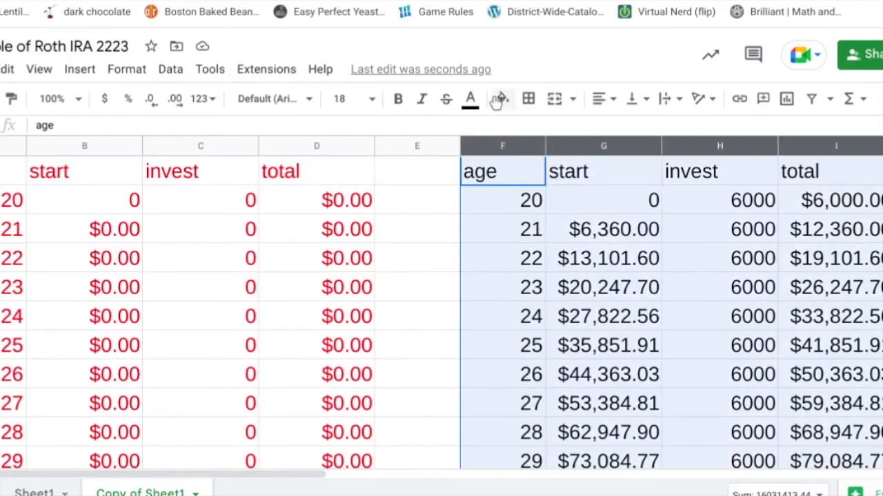
pyautogui.click(470, 99)
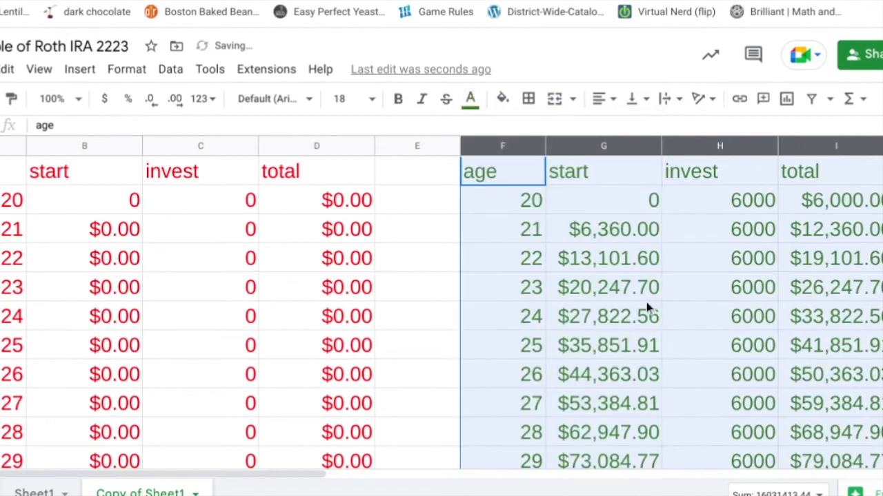
pyautogui.click(719, 316)
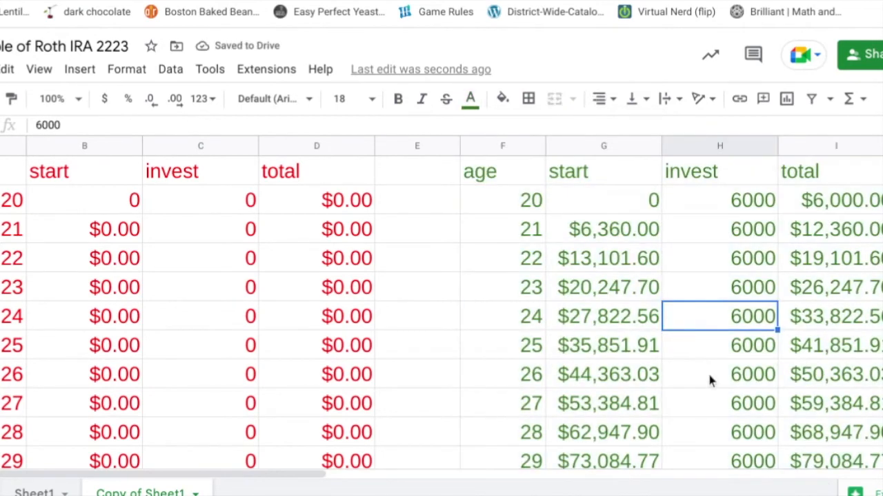
pyautogui.scroll(-3)
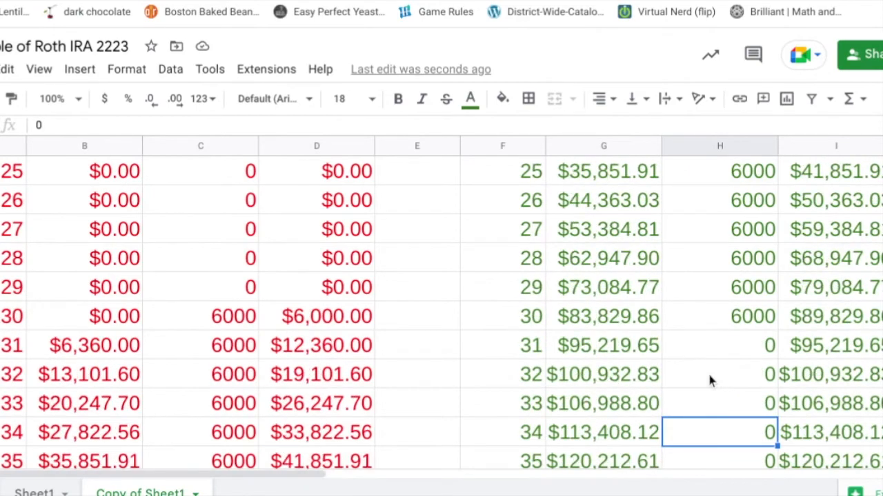
pyautogui.scroll(-3)
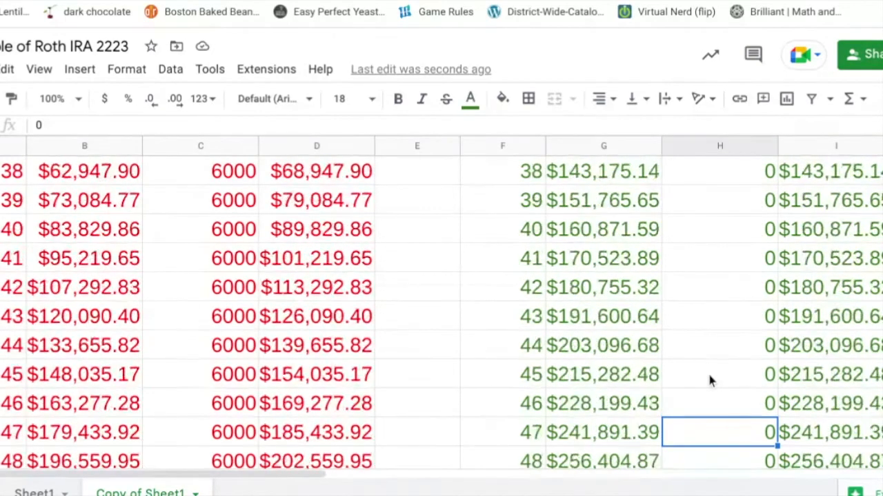
pyautogui.scroll(-3)
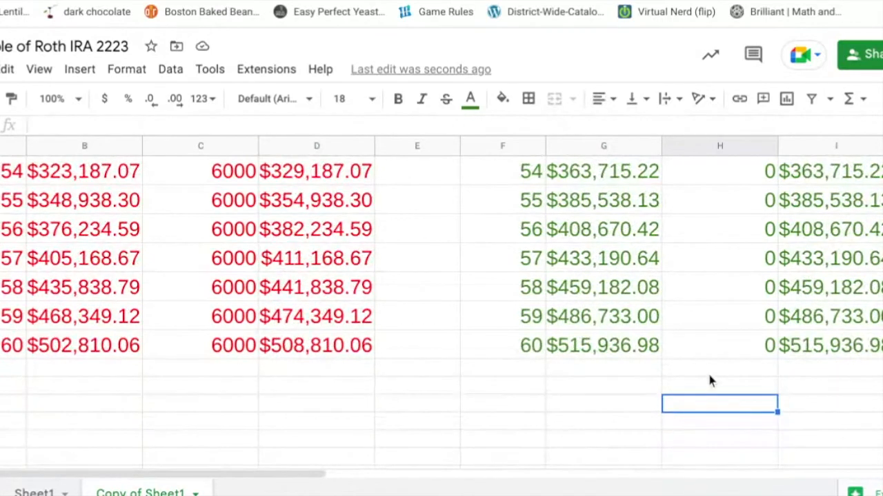
pyautogui.click(316, 345)
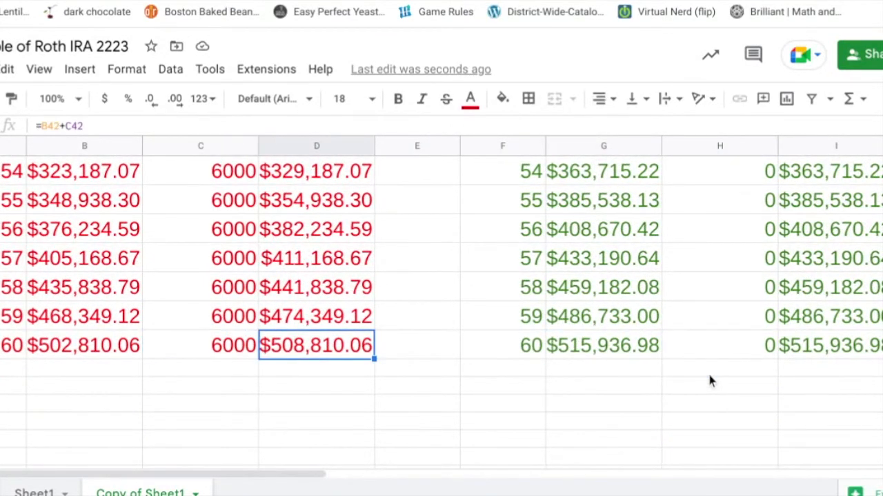
pyautogui.moveTo(672, 357)
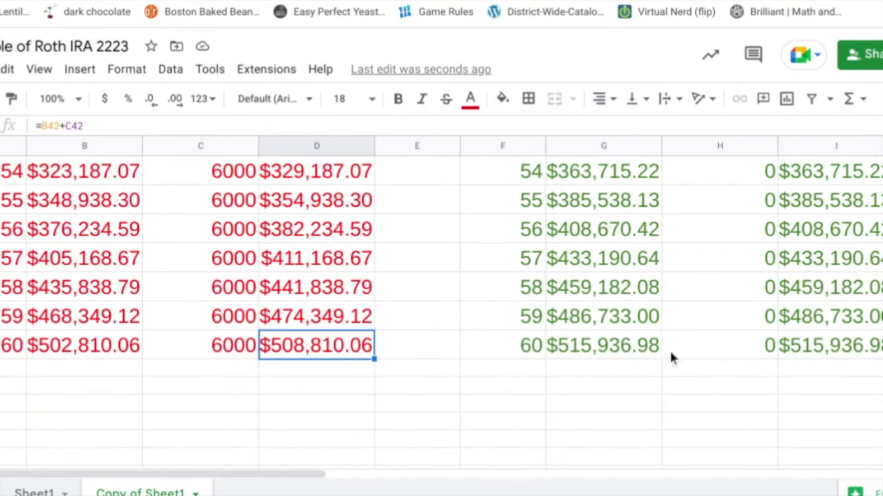
pyautogui.moveTo(528, 100)
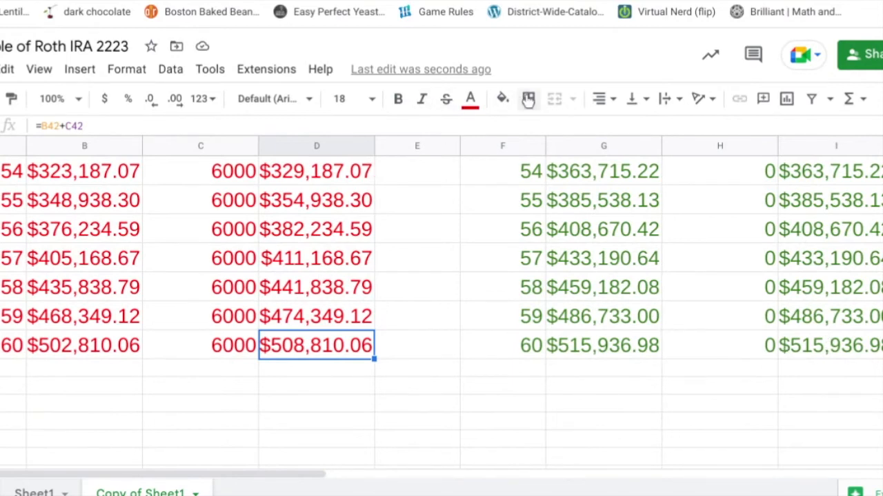
# Step: Fill the red ($508,810.06) and green ($515,936.98) age-60 totals with black
pyautogui.click(502, 98)
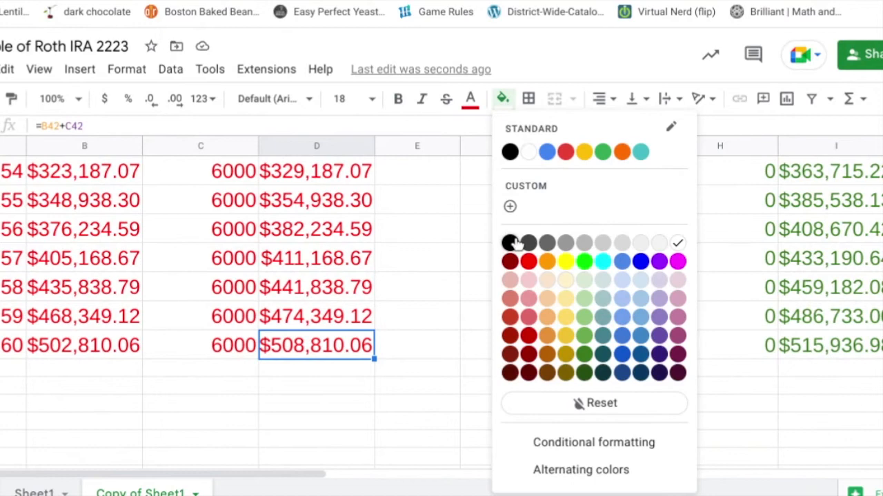
pyautogui.click(510, 243)
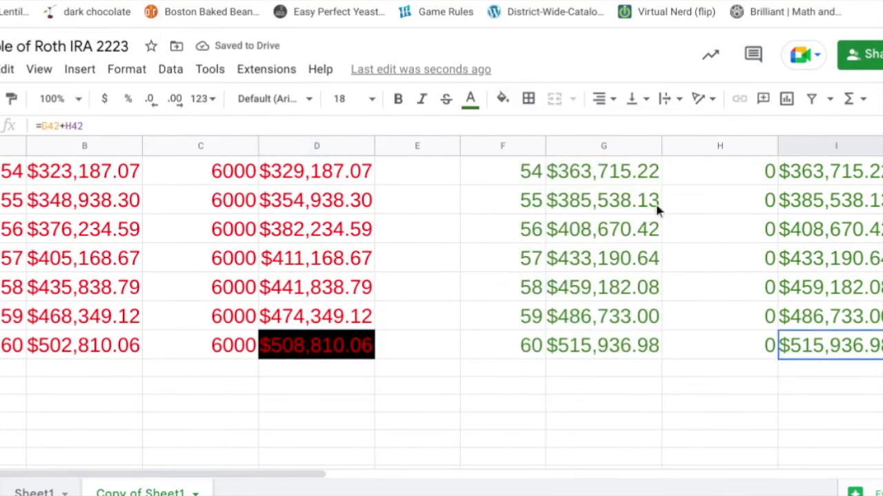
pyautogui.click(502, 98)
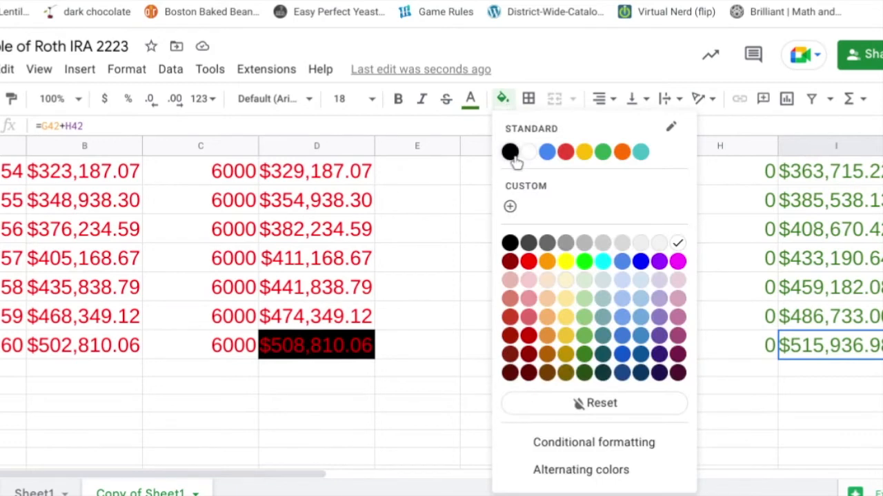
pyautogui.click(510, 152)
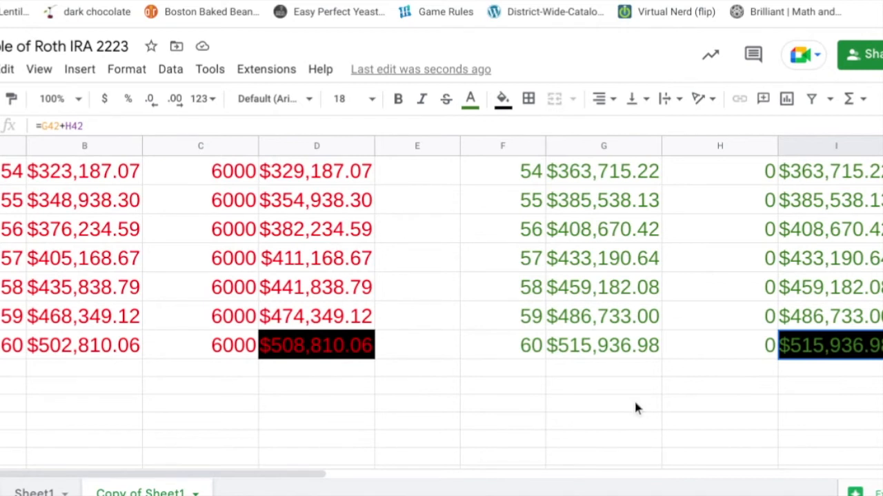
pyautogui.moveTo(307, 355)
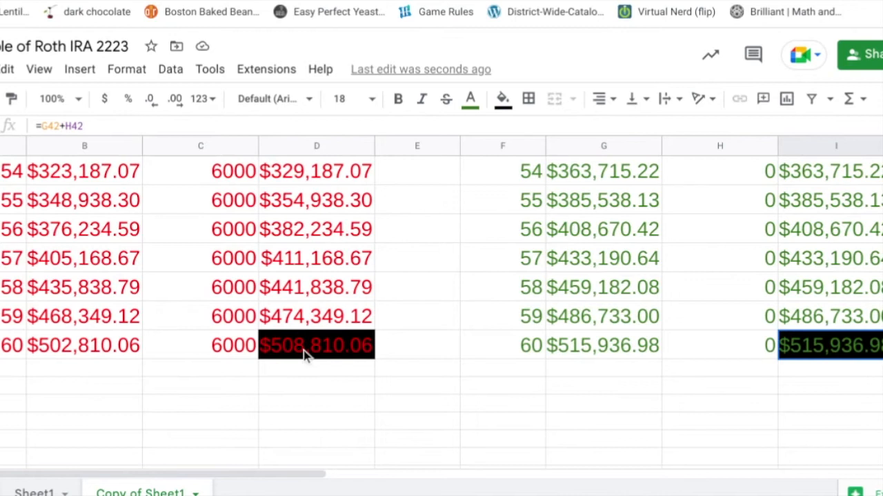
pyautogui.click(200, 346)
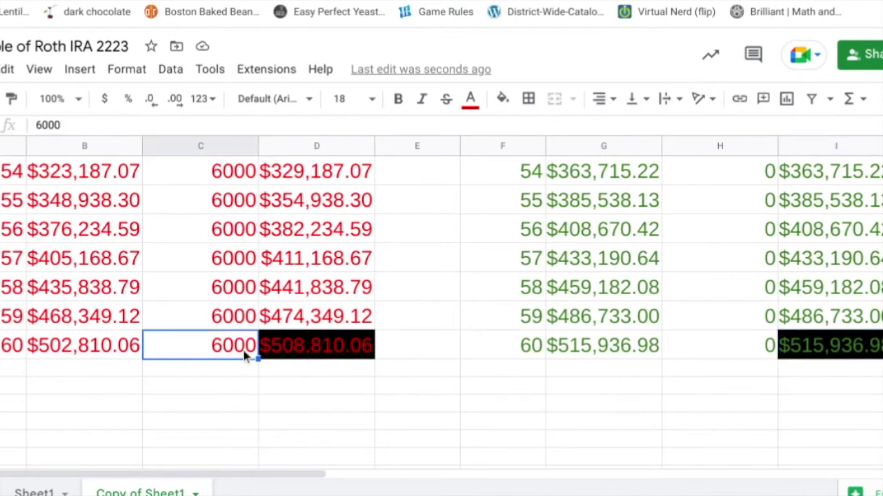
pyautogui.click(201, 286)
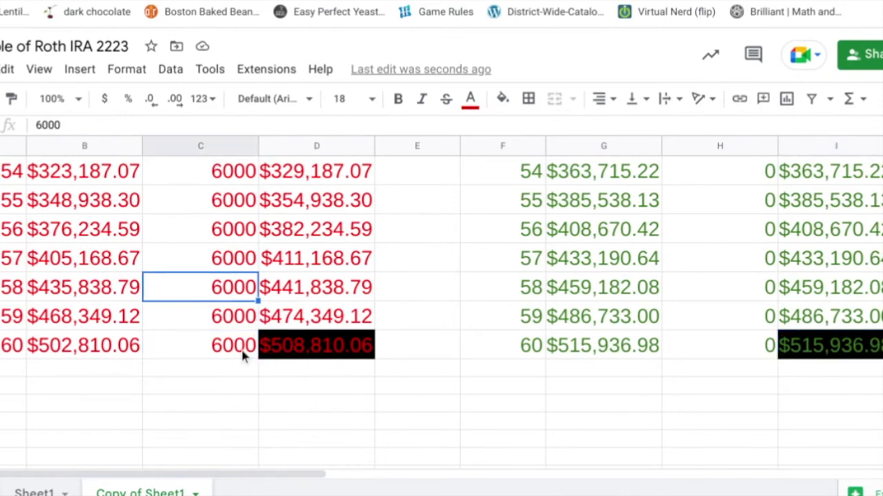
pyautogui.scroll(3)
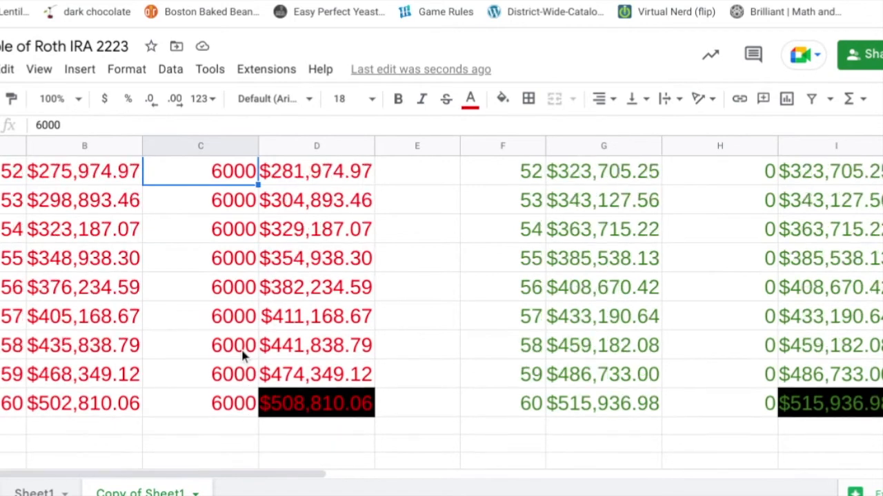
pyautogui.scroll(3)
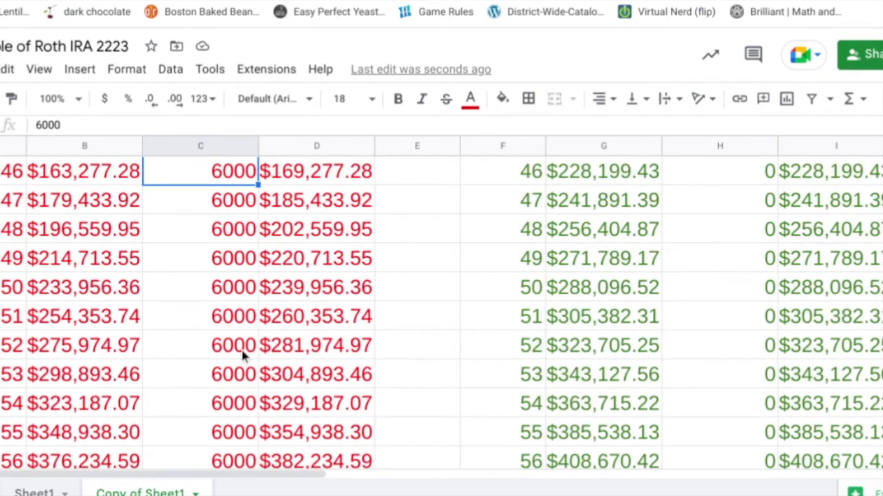
pyautogui.scroll(3)
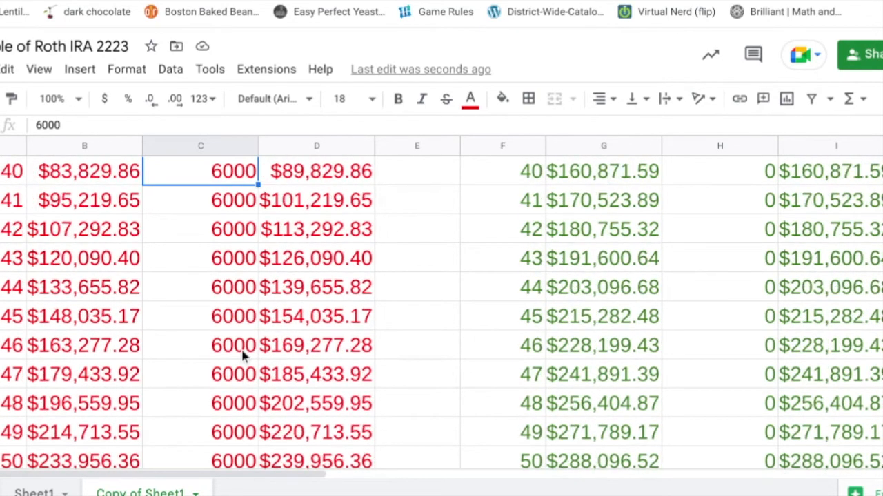
pyautogui.scroll(3)
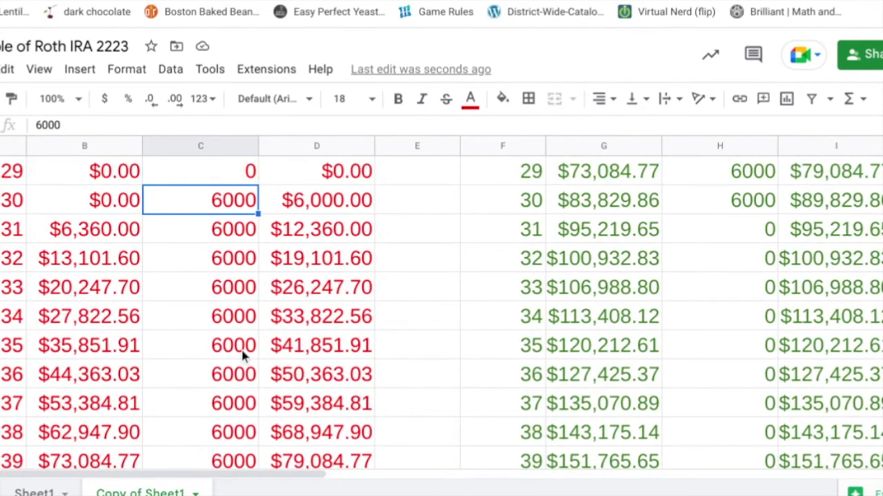
pyautogui.click(417, 200)
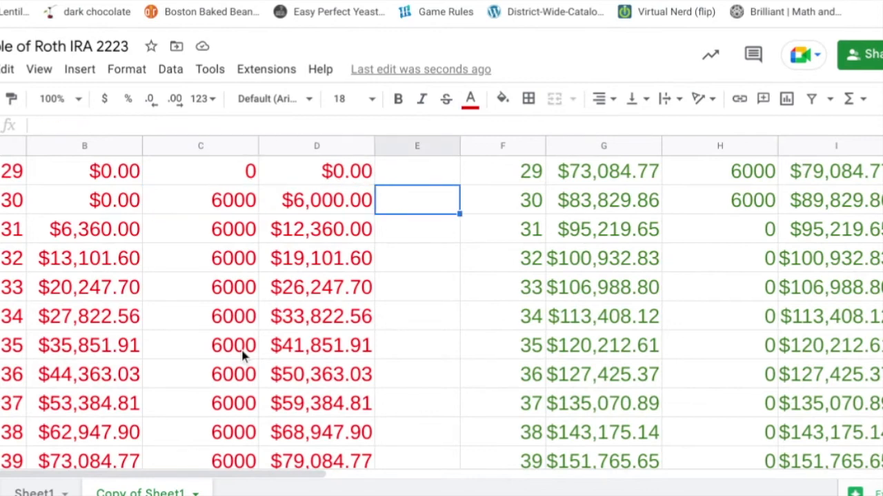
pyautogui.click(720, 200)
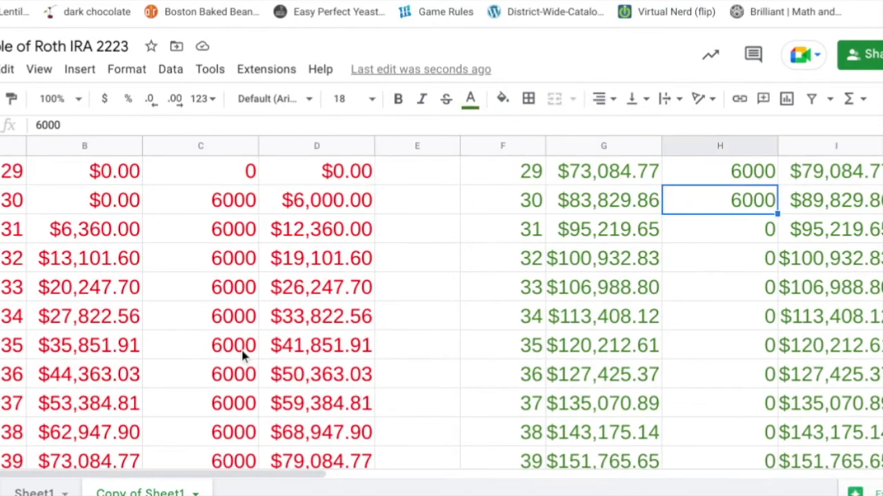
pyautogui.scroll(3)
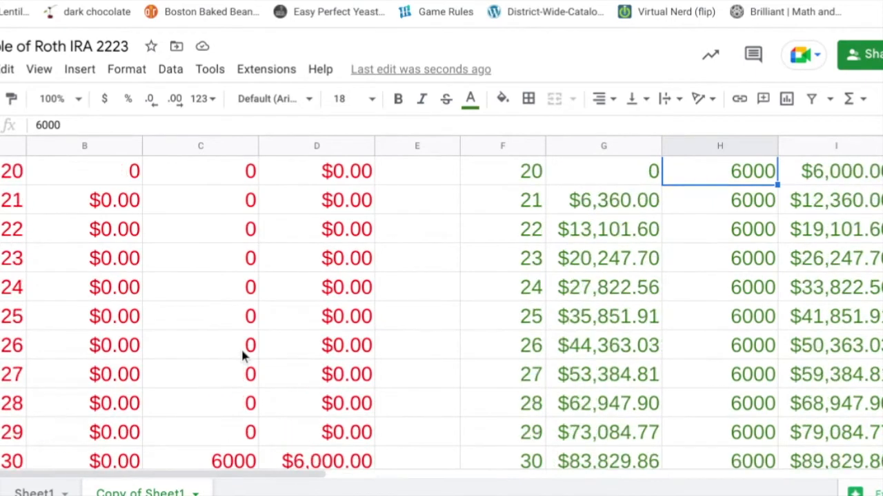
pyautogui.scroll(-3)
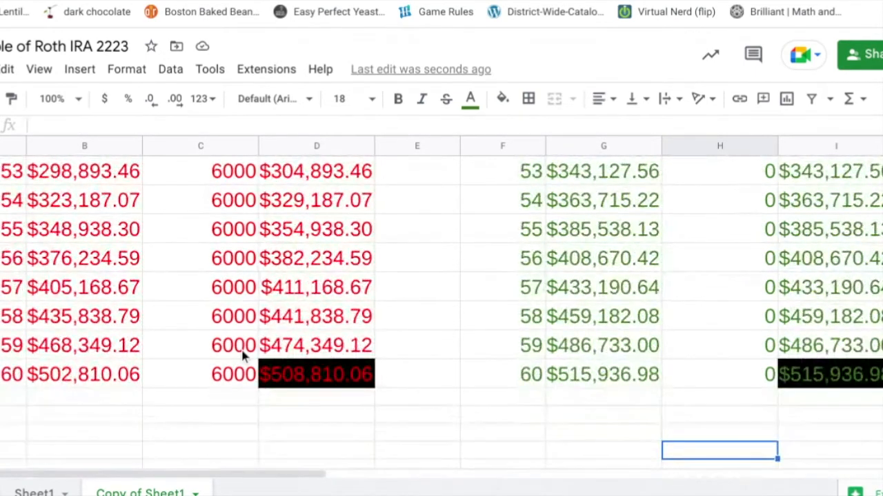
# Step: Inspect the green table's contribution and growth formulas at ages 32, 33, 37 and 59
pyautogui.click(719, 346)
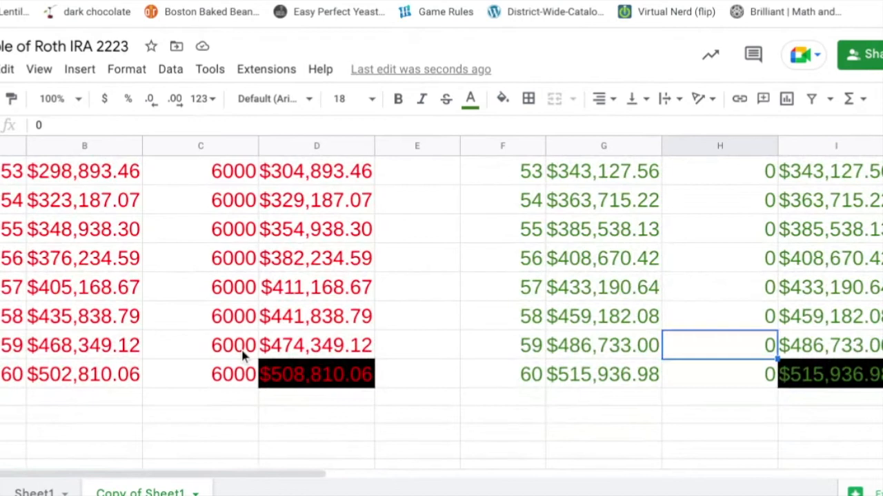
pyautogui.click(719, 316)
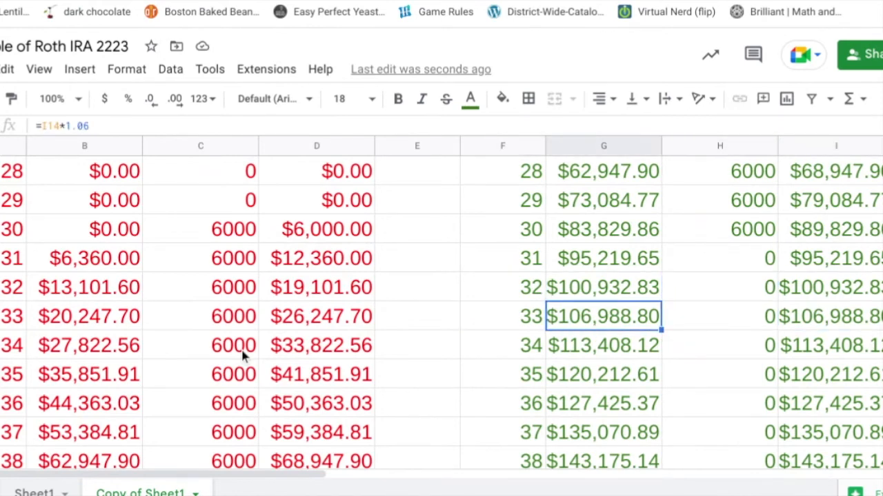
pyautogui.click(720, 317)
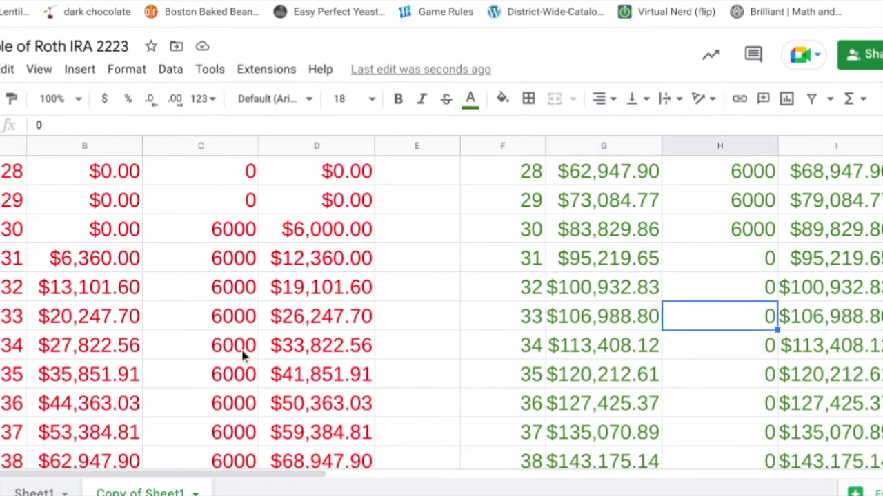
pyautogui.click(720, 287)
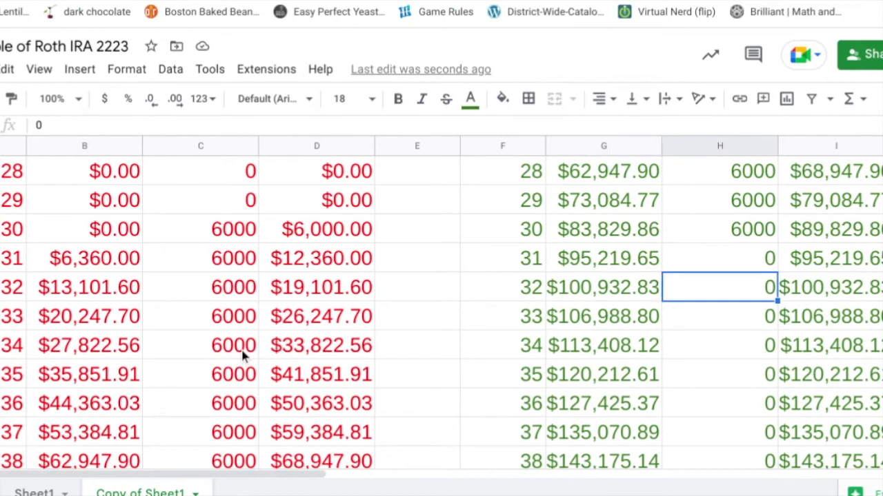
pyautogui.click(603, 316)
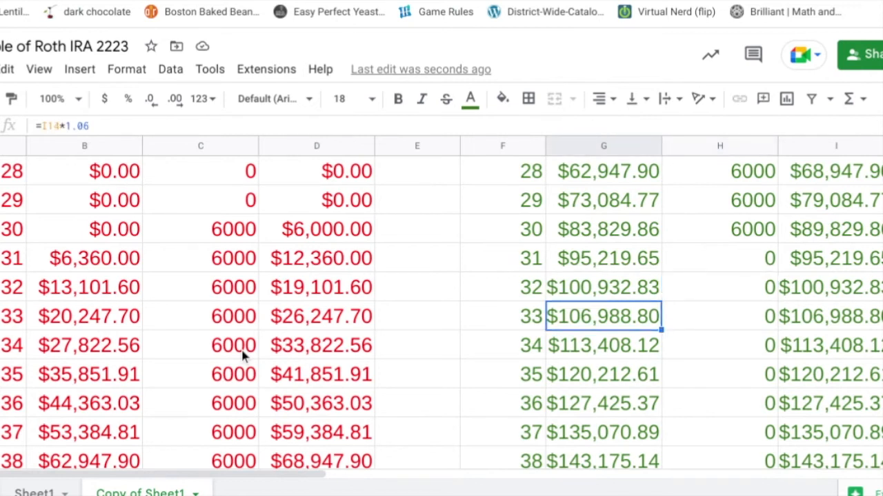
pyautogui.click(603, 345)
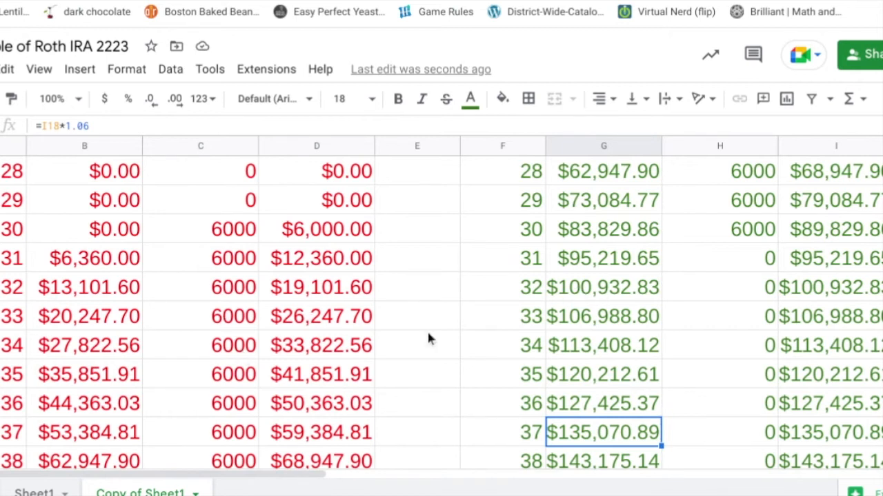
pyautogui.moveTo(166, 377)
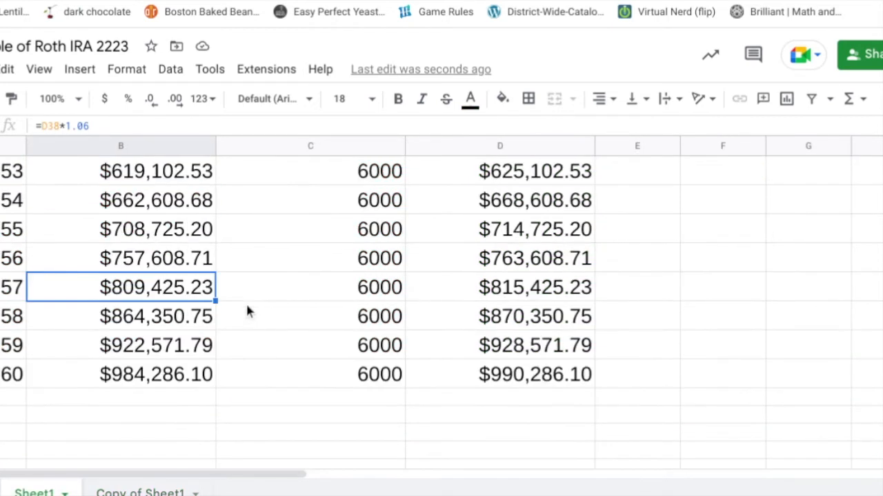
pyautogui.scroll(-3)
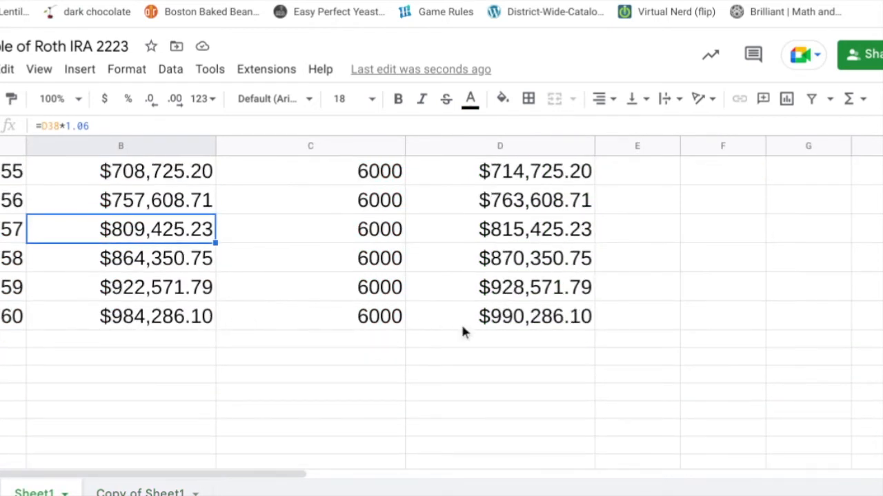
pyautogui.moveTo(312, 315)
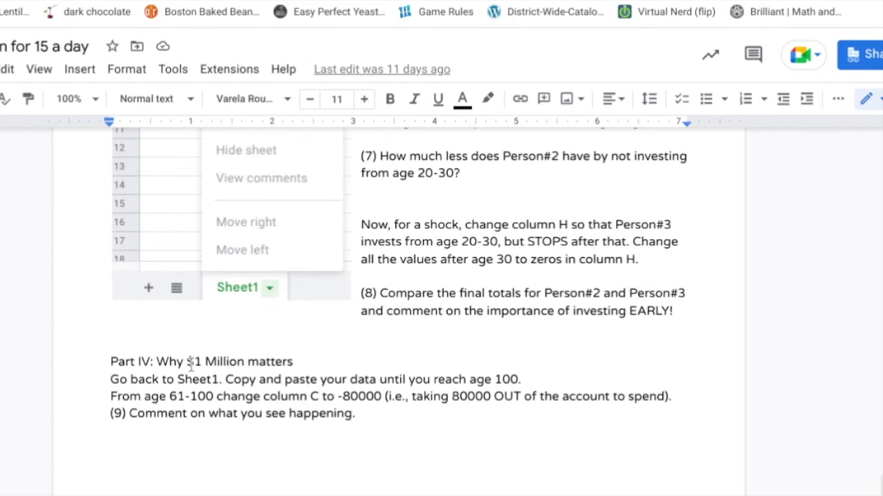
pyautogui.moveTo(303, 161)
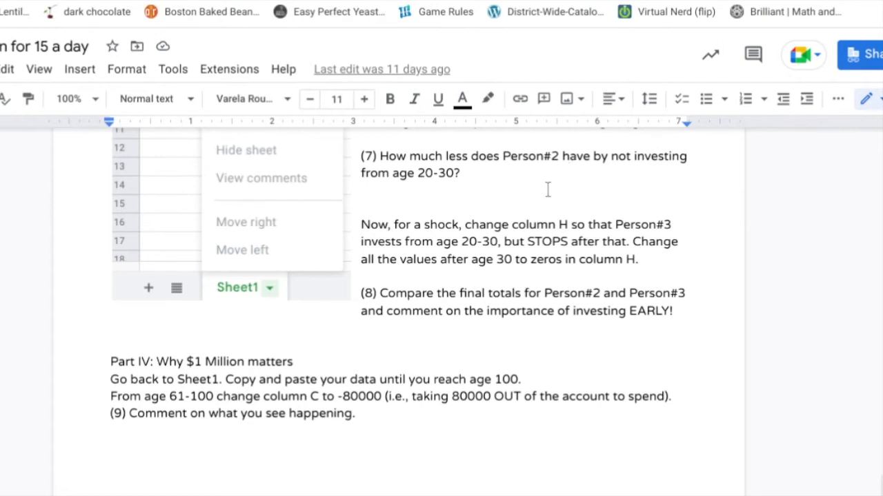
pyautogui.moveTo(431, 125)
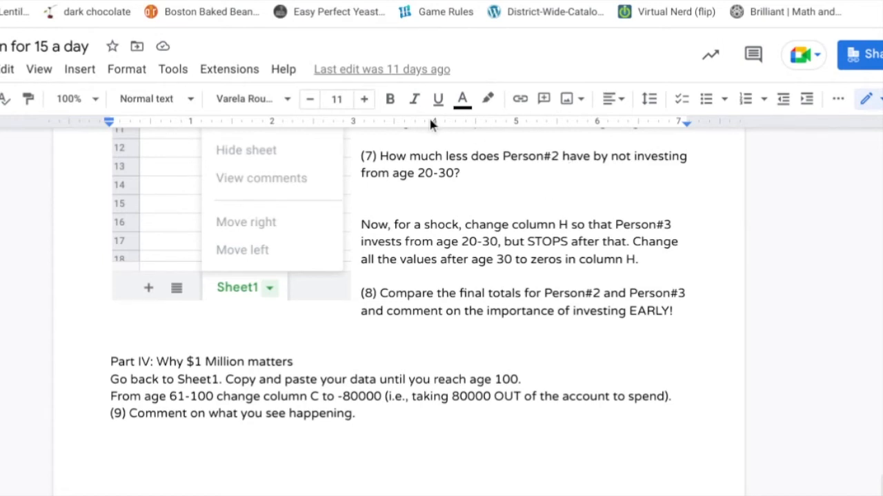
pyautogui.moveTo(544, 99)
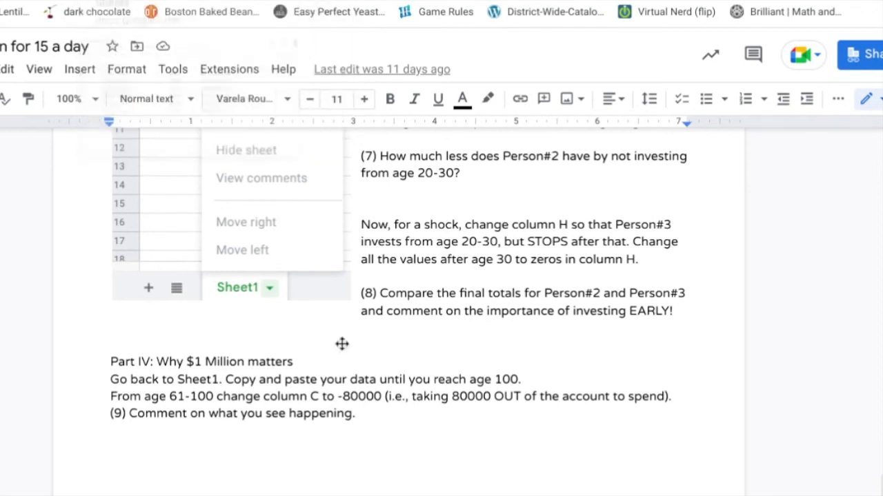
pyautogui.moveTo(427, 400)
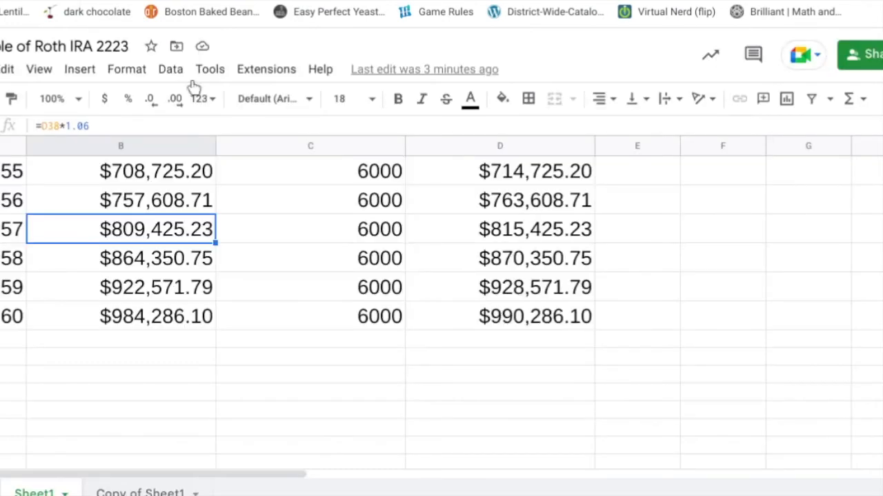
pyautogui.moveTo(59, 352)
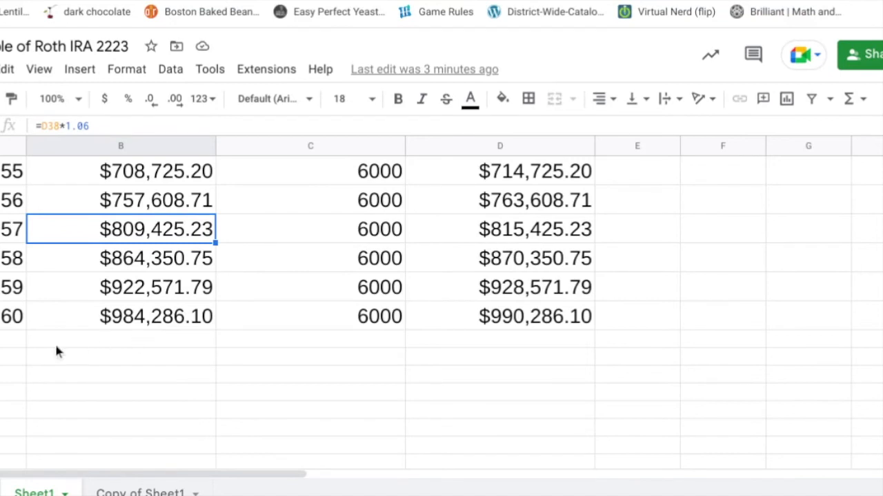
# Step: Extend Sheet1's table to age 61 by pasting the age-60 row below it
pyautogui.click(14, 338)
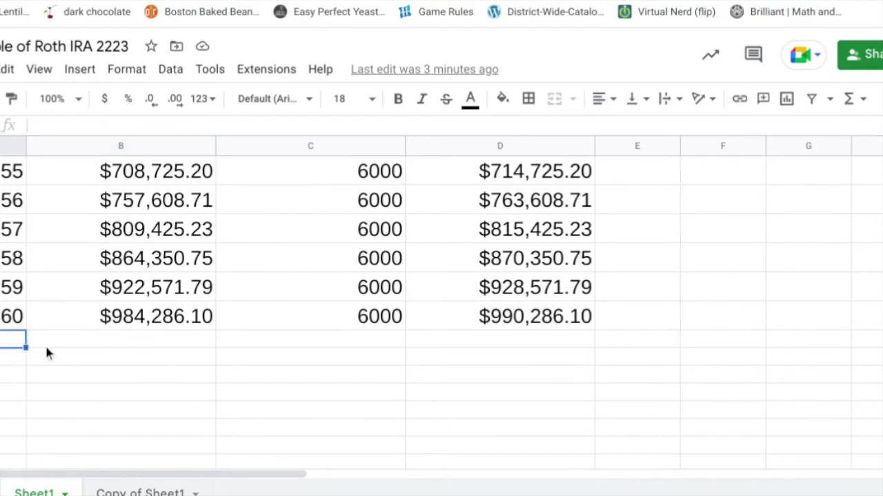
pyautogui.click(13, 316)
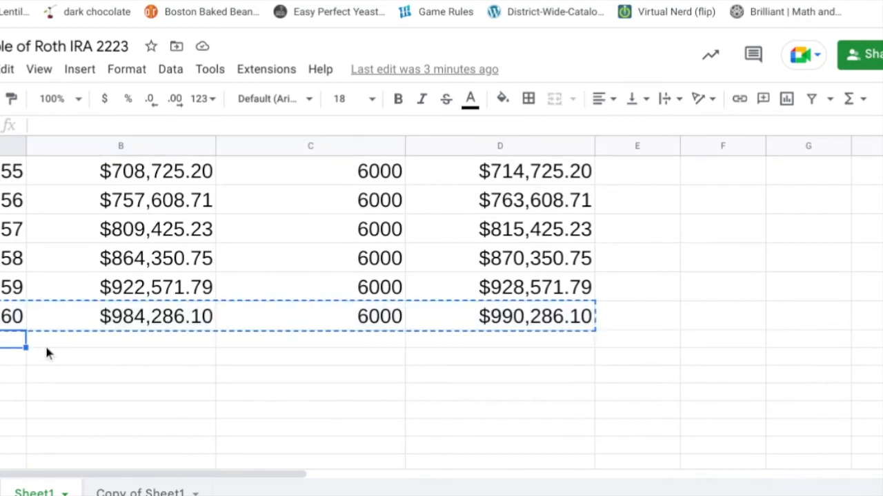
pyautogui.press('ctrl+v')
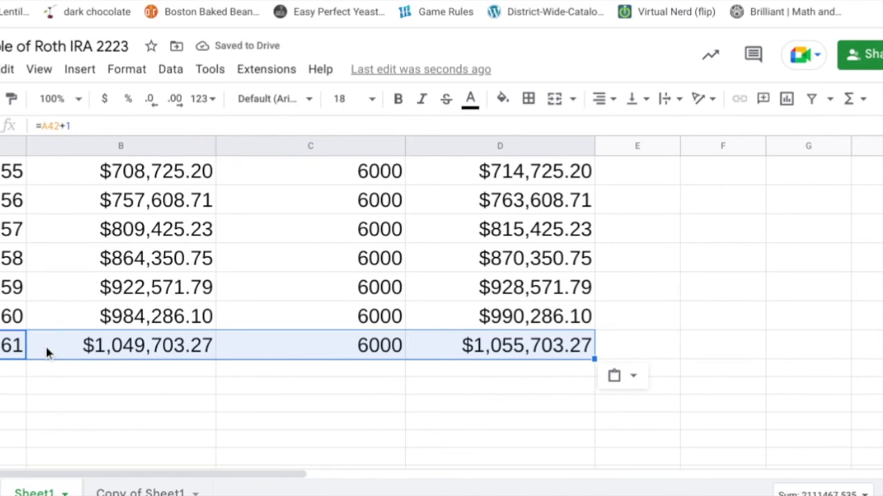
# Step: Enter a -70000 withdrawal as the age-61 contribution amount
pyautogui.click(309, 346)
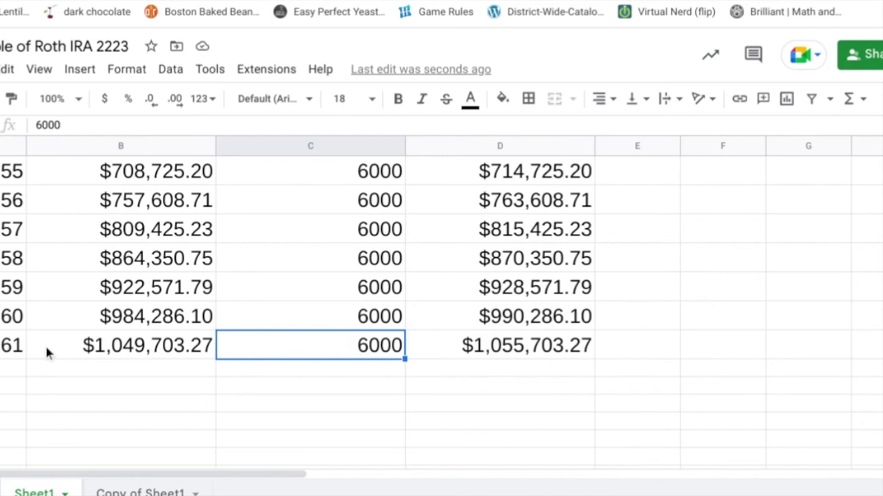
pyautogui.write('-70')
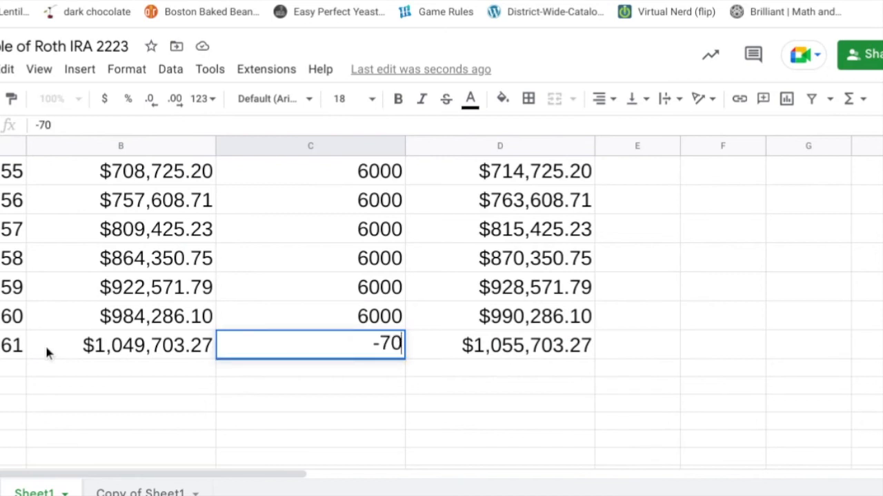
pyautogui.write('000')
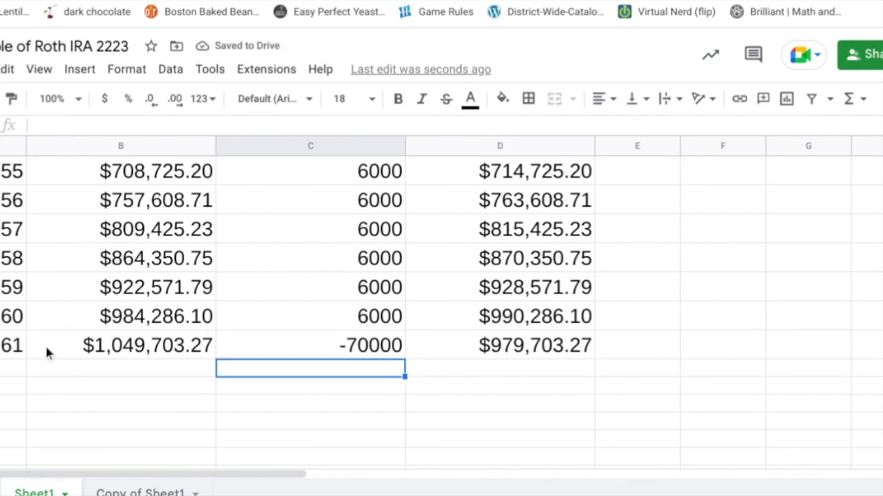
pyautogui.click(310, 345)
pyautogui.write('-600')
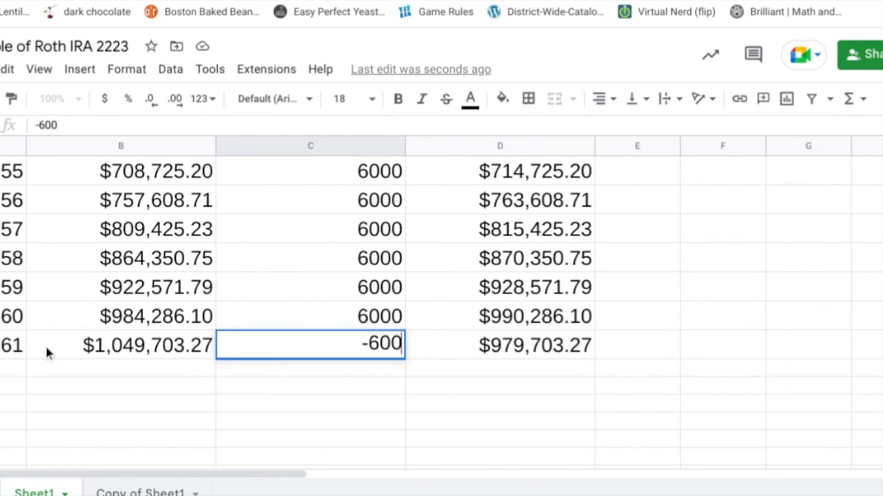
# Step: Confirm the -60000 age-61 withdrawal and scroll down through the table to age 82
pyautogui.press('Enter')
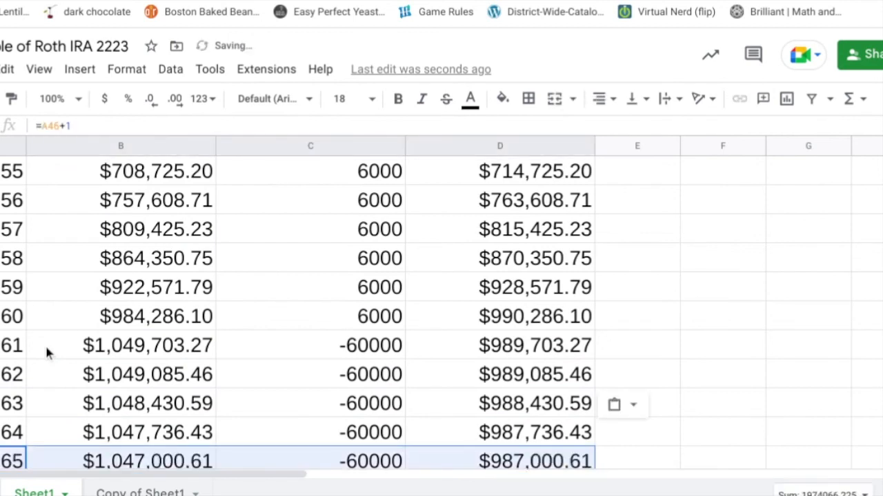
pyautogui.scroll(-3)
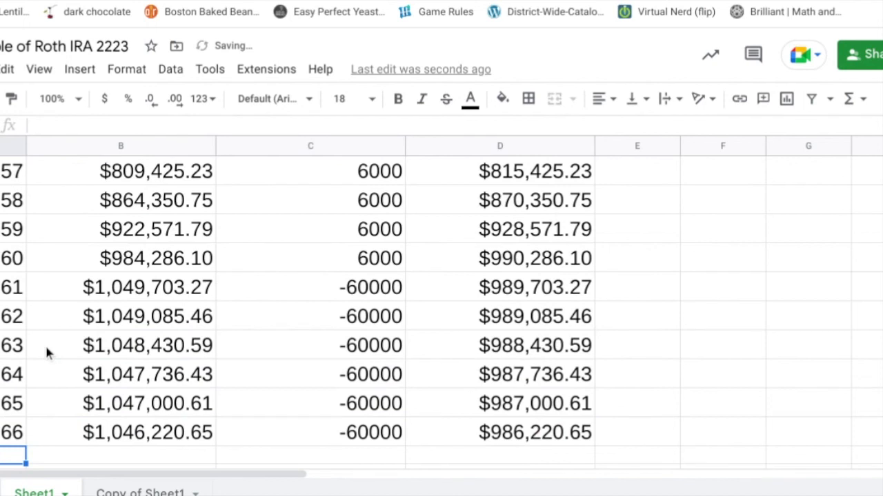
pyautogui.scroll(-3)
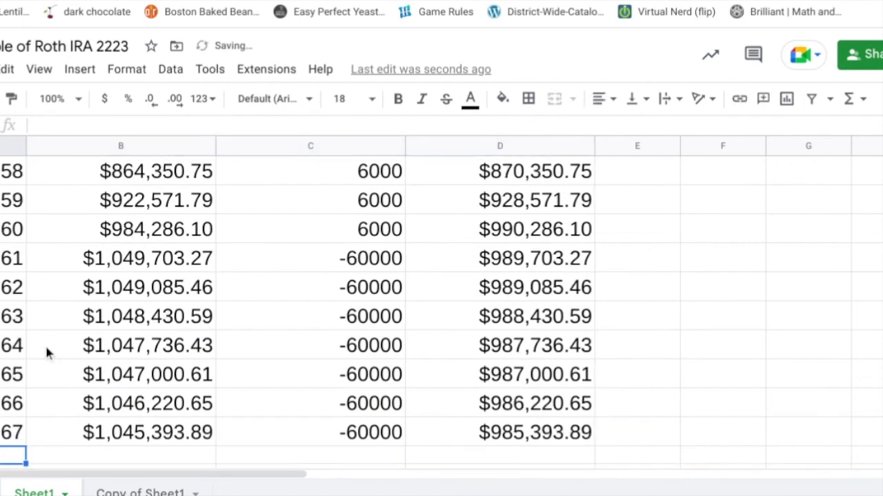
pyautogui.scroll(-3)
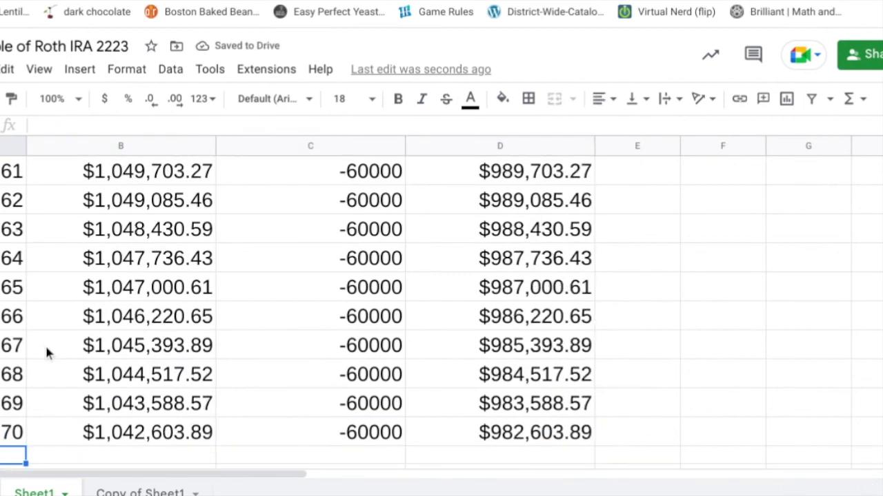
pyautogui.scroll(-3)
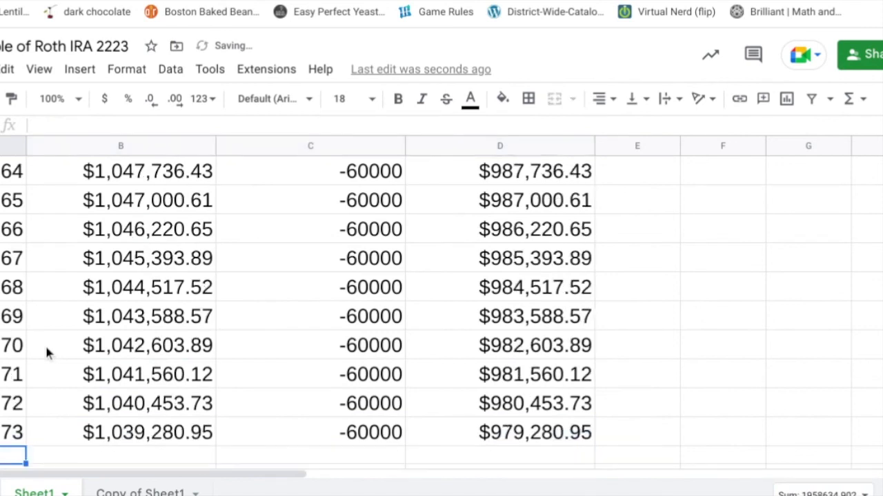
pyautogui.scroll(-3)
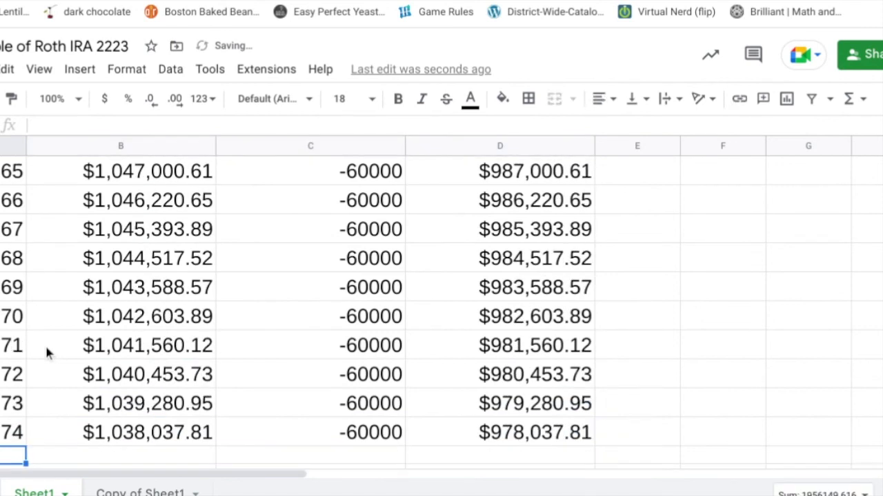
pyautogui.scroll(-3)
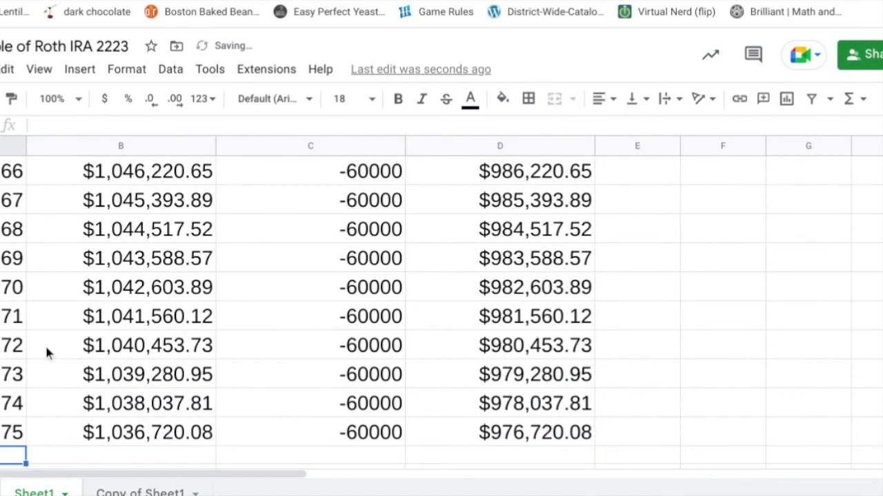
pyautogui.scroll(-3)
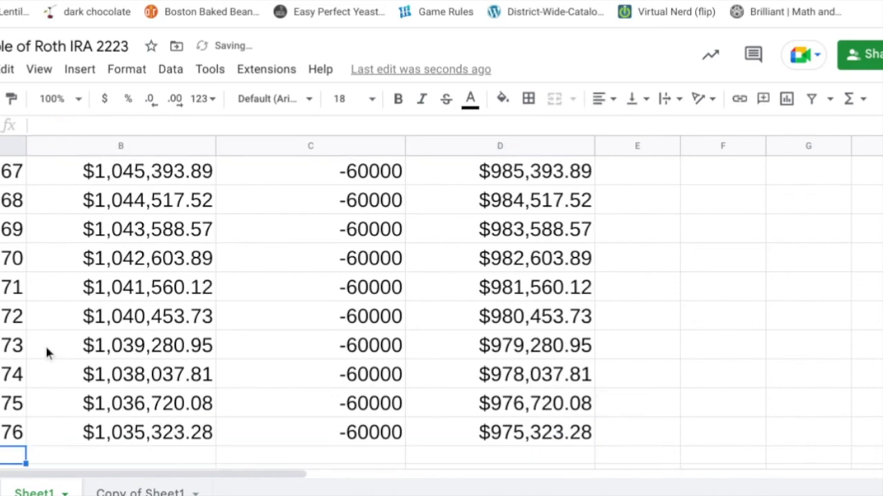
pyautogui.scroll(-3)
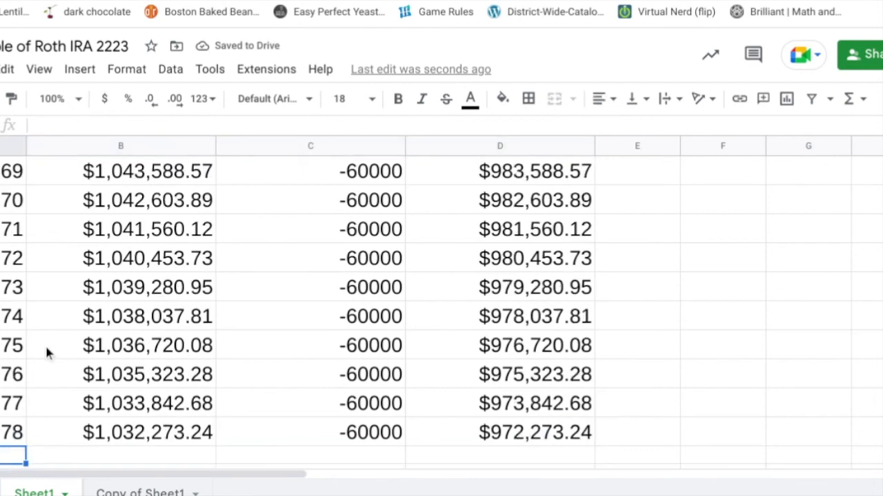
pyautogui.scroll(-3)
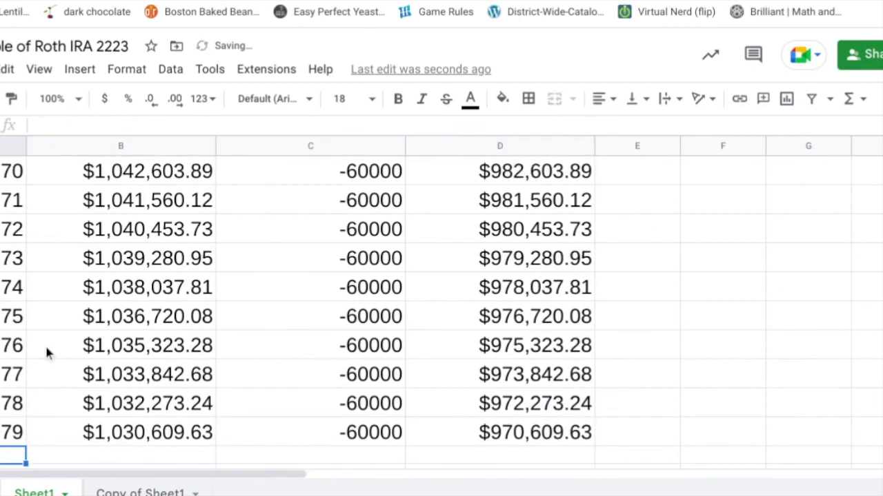
pyautogui.scroll(-3)
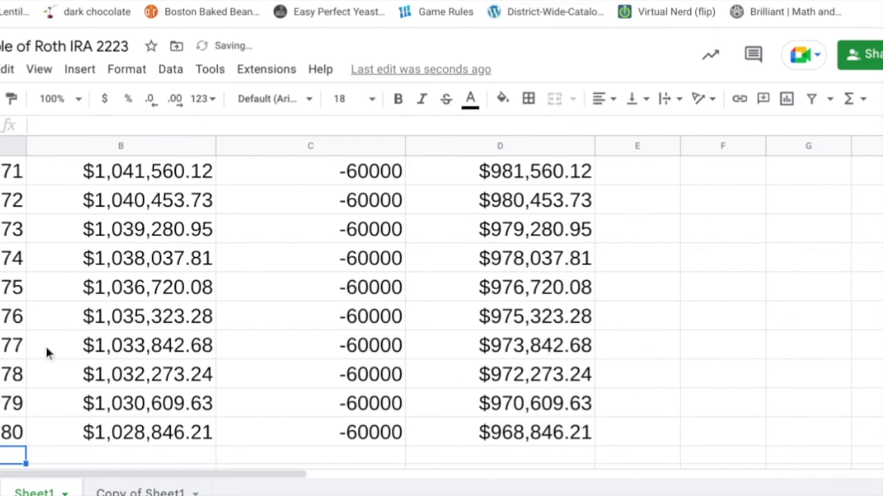
pyautogui.scroll(-3)
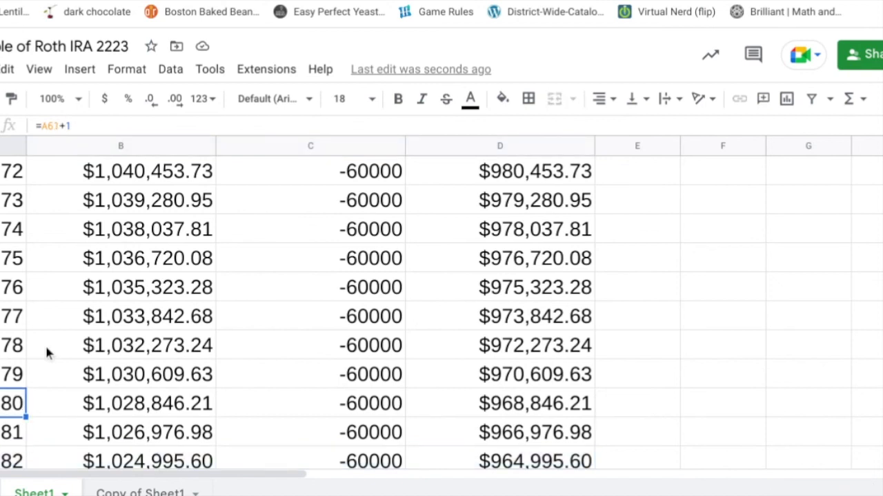
pyautogui.click(500, 288)
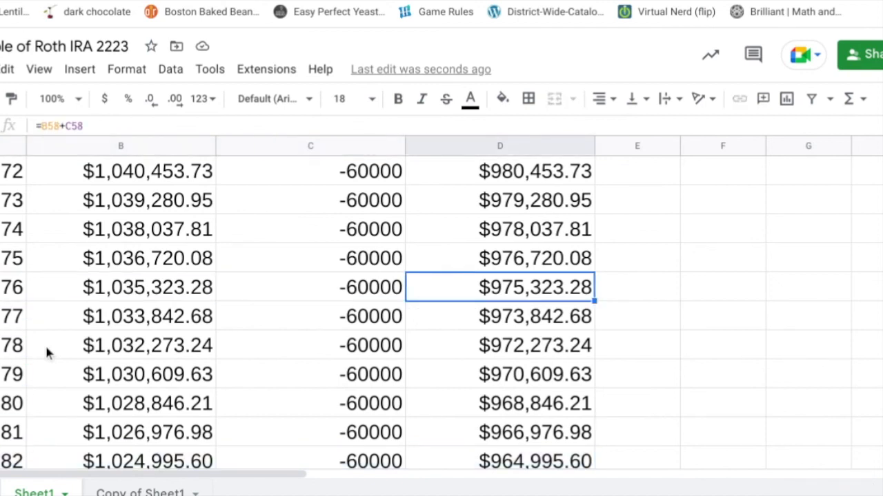
pyautogui.click(310, 229)
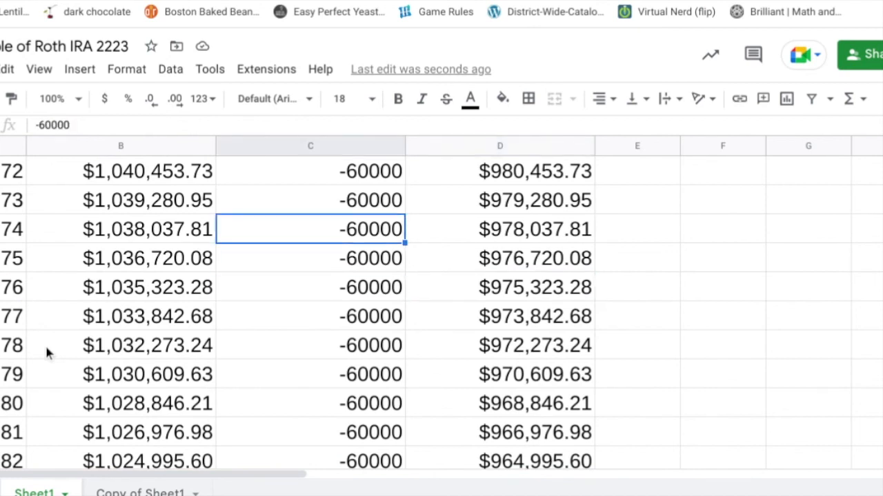
pyautogui.click(310, 172)
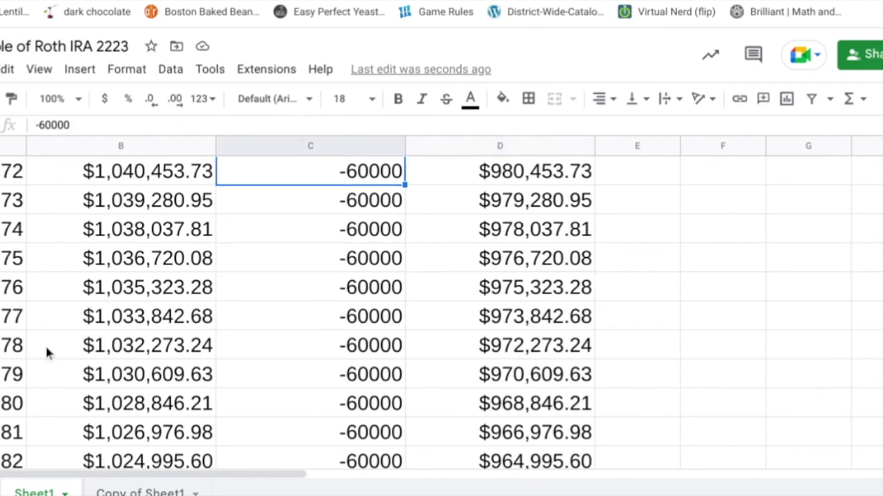
pyautogui.scroll(3)
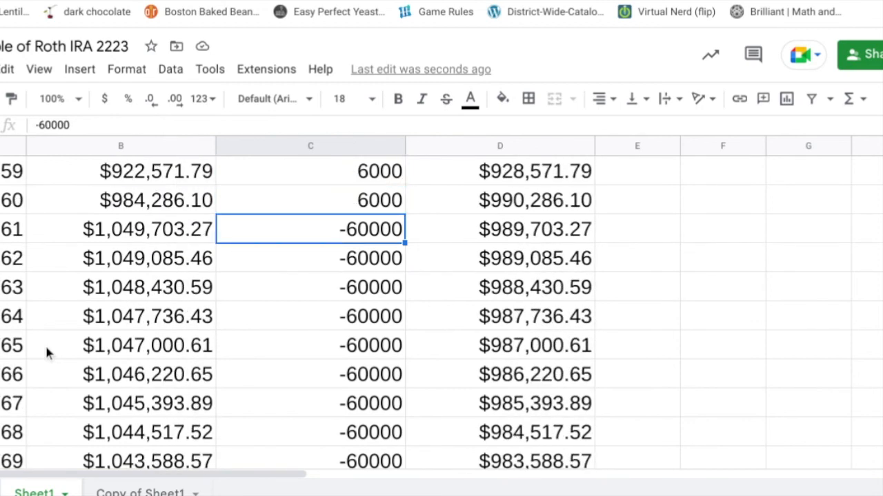
pyautogui.click(310, 317)
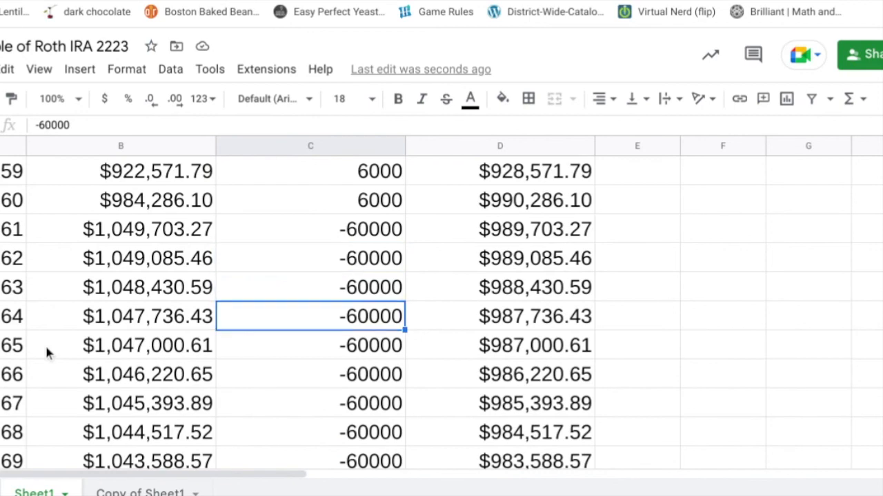
pyautogui.scroll(-3)
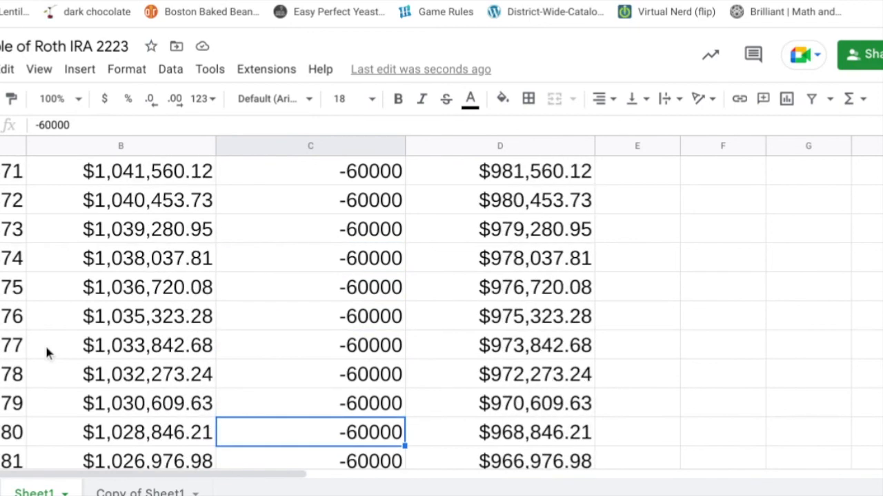
pyautogui.click(534, 433)
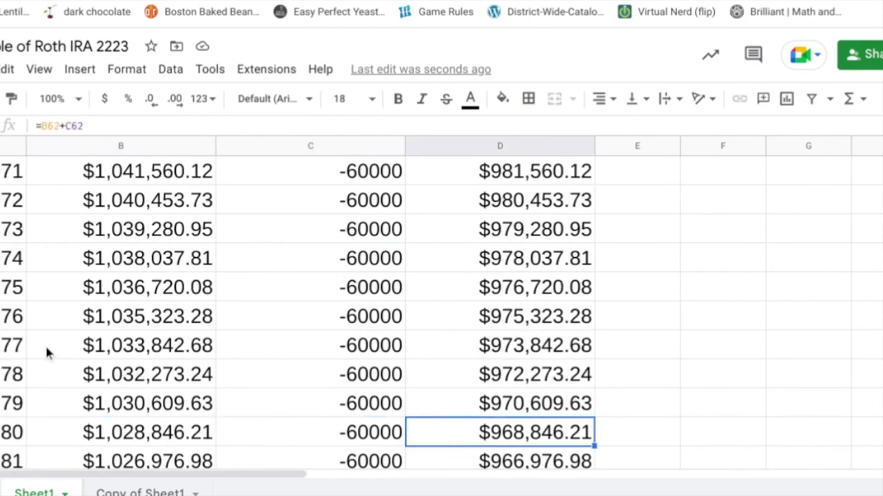
pyautogui.scroll(-3)
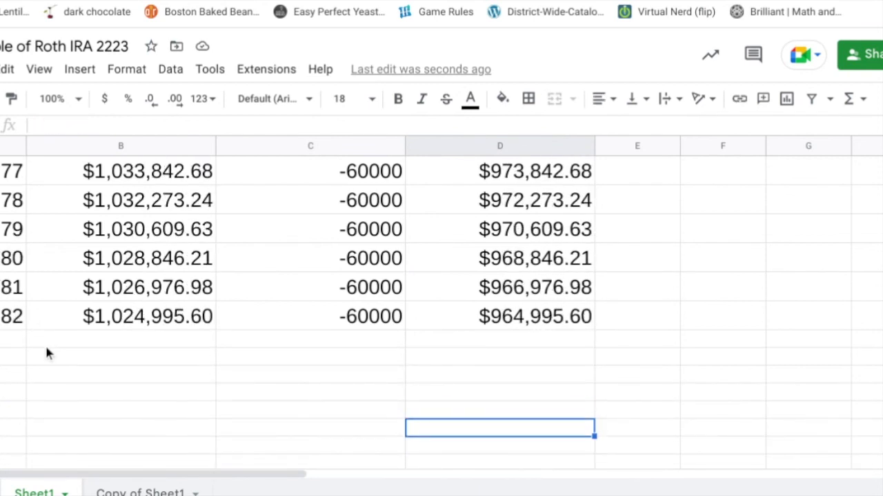
pyautogui.click(499, 317)
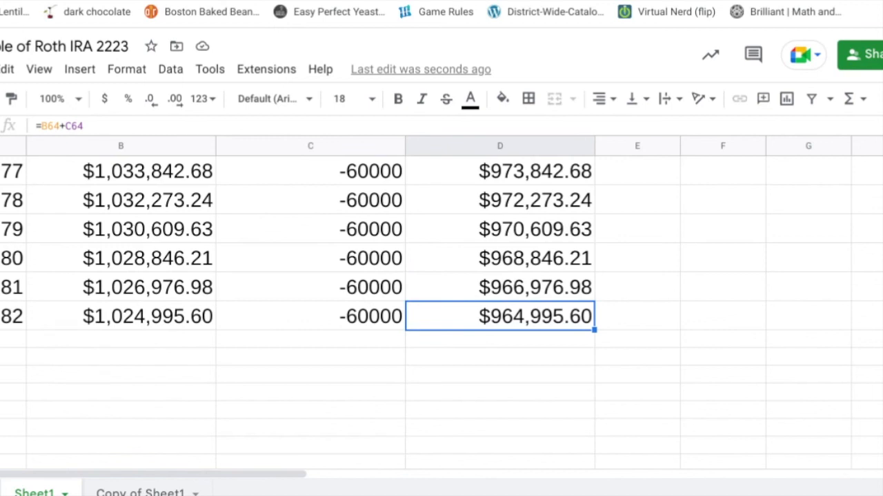
pyautogui.moveTo(675, 309)
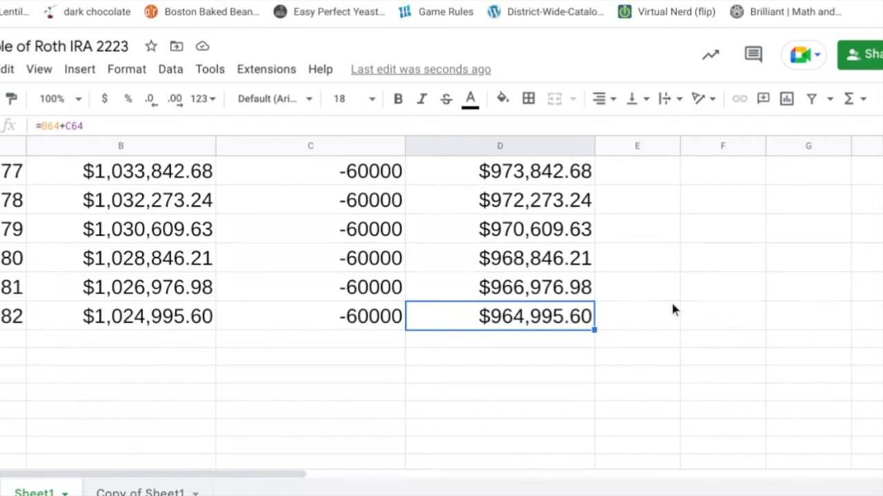